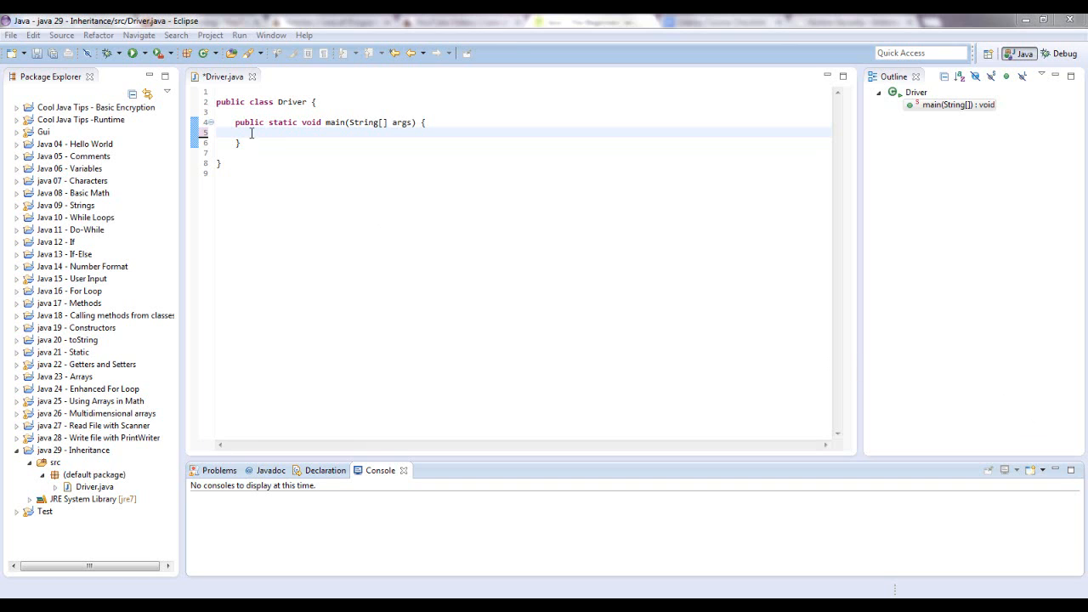
Begin writing in Driver's main method, typing Vehicle and Car references.
{"action": "left_click", "coordinate": [252, 133]}
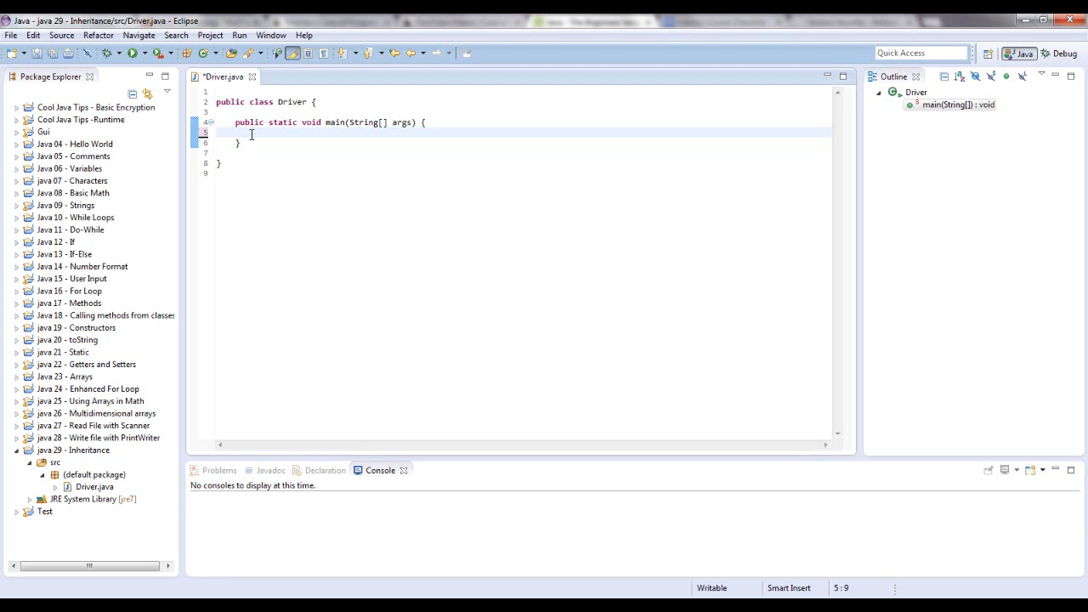
{"action": "type", "text": "ve"}
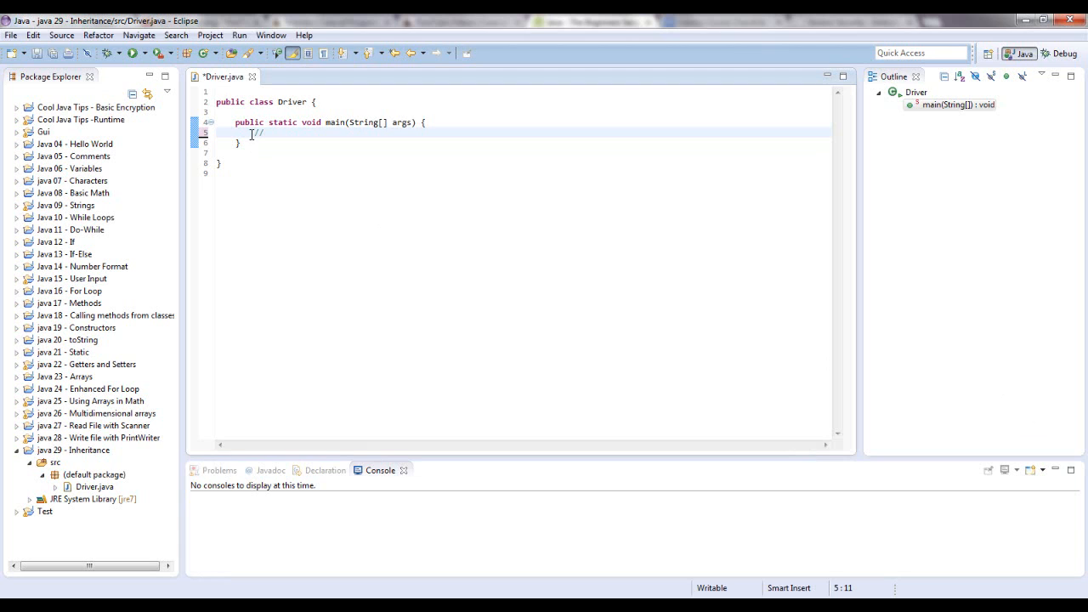
{"action": "type", "text": "Veh"}
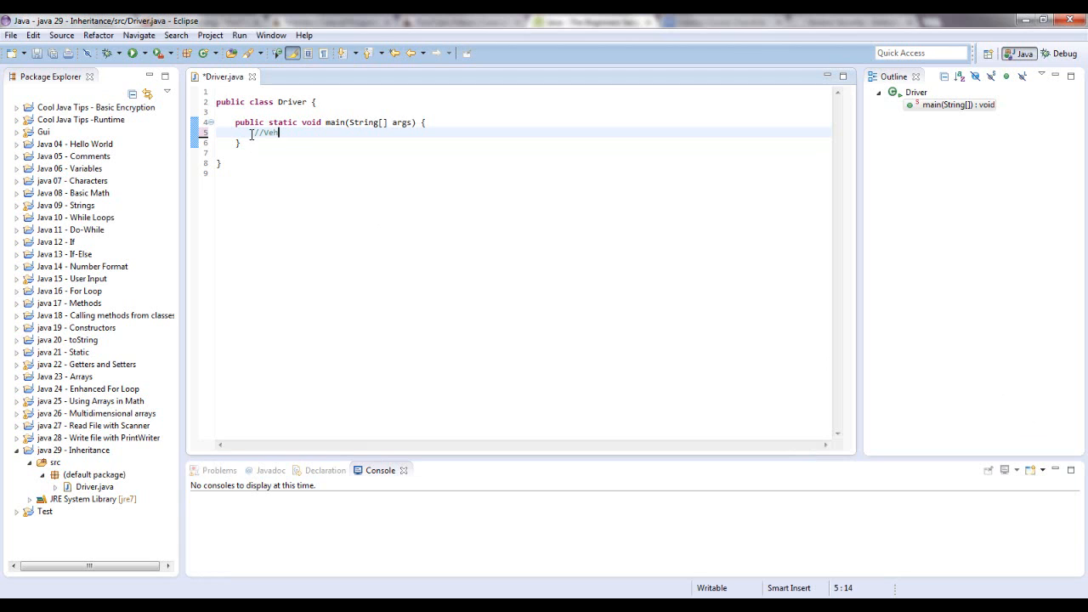
{"action": "type", "text": "icle>"}
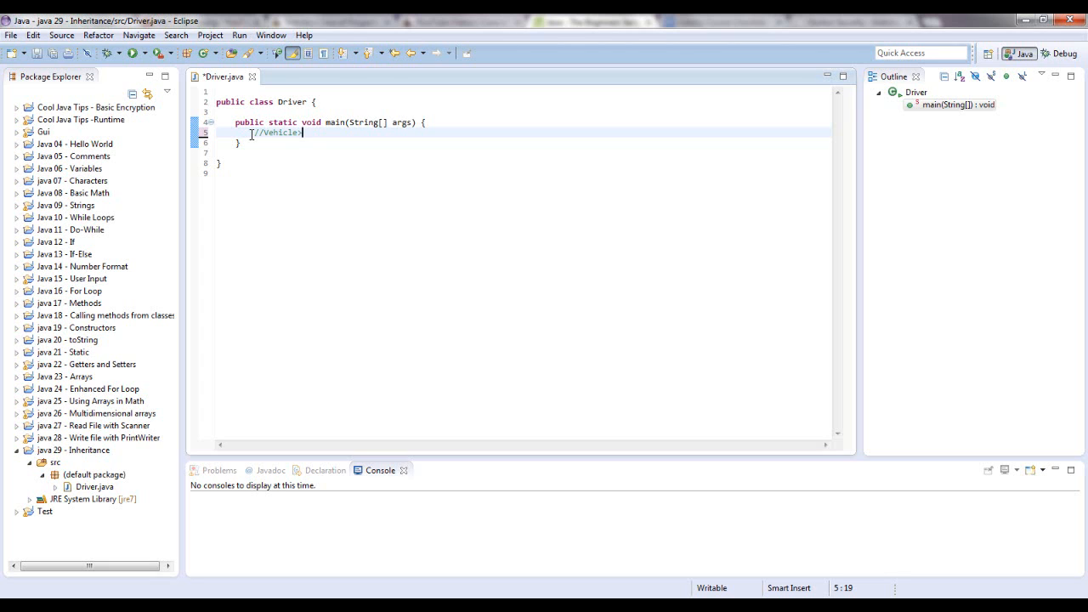
{"action": "type", "text": "Car"}
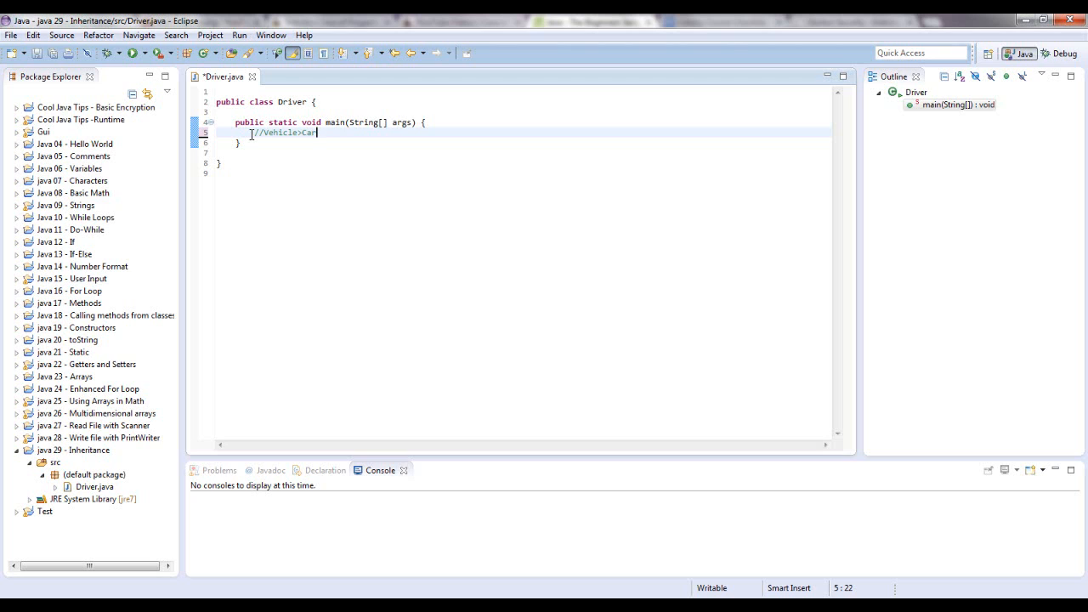
{"action": "type", "text": ">"}
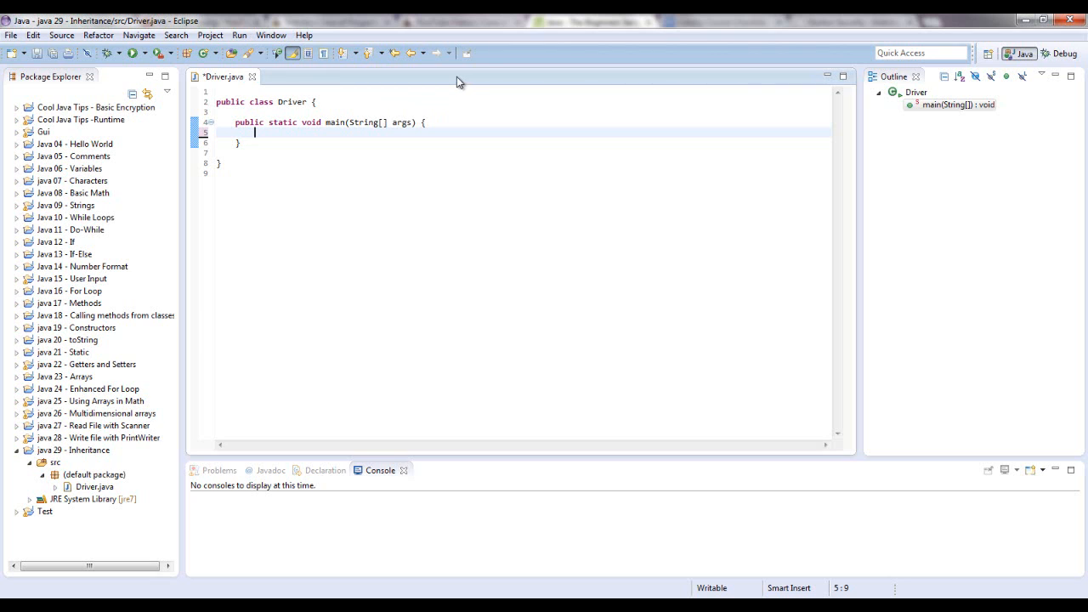
{"action": "mouse_move", "coordinate": [398, 103]}
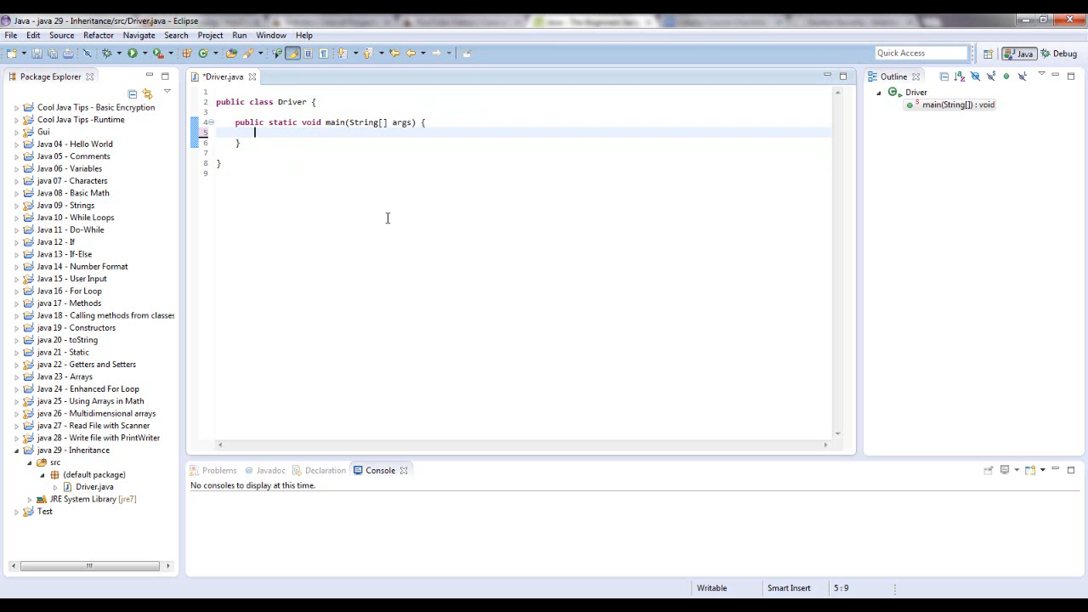
{"action": "mouse_move", "coordinate": [408, 245]}
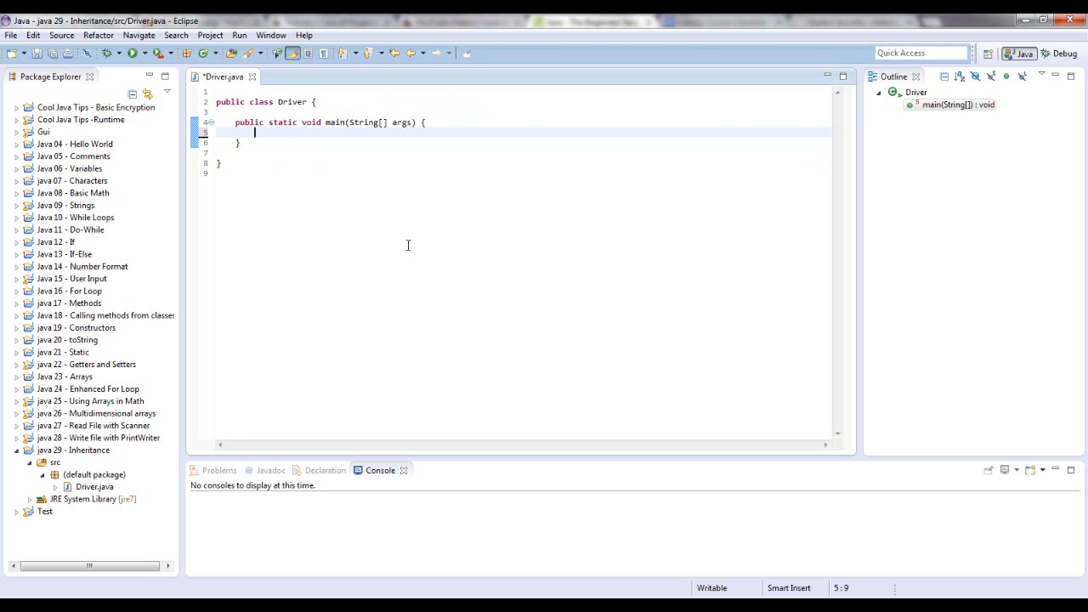
{"action": "mouse_move", "coordinate": [333, 160]}
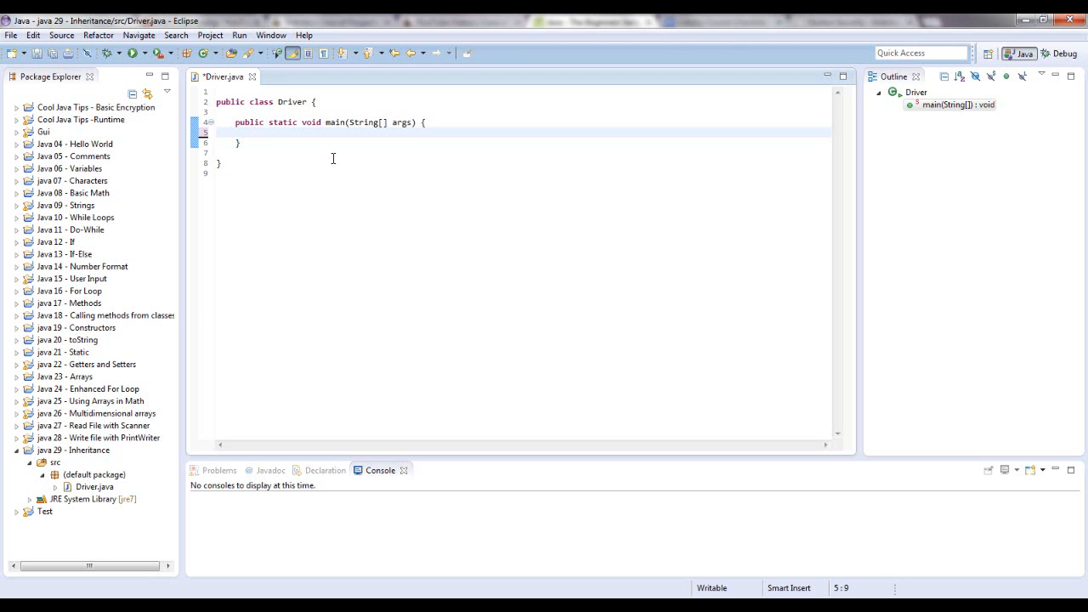
{"action": "mouse_move", "coordinate": [287, 127]}
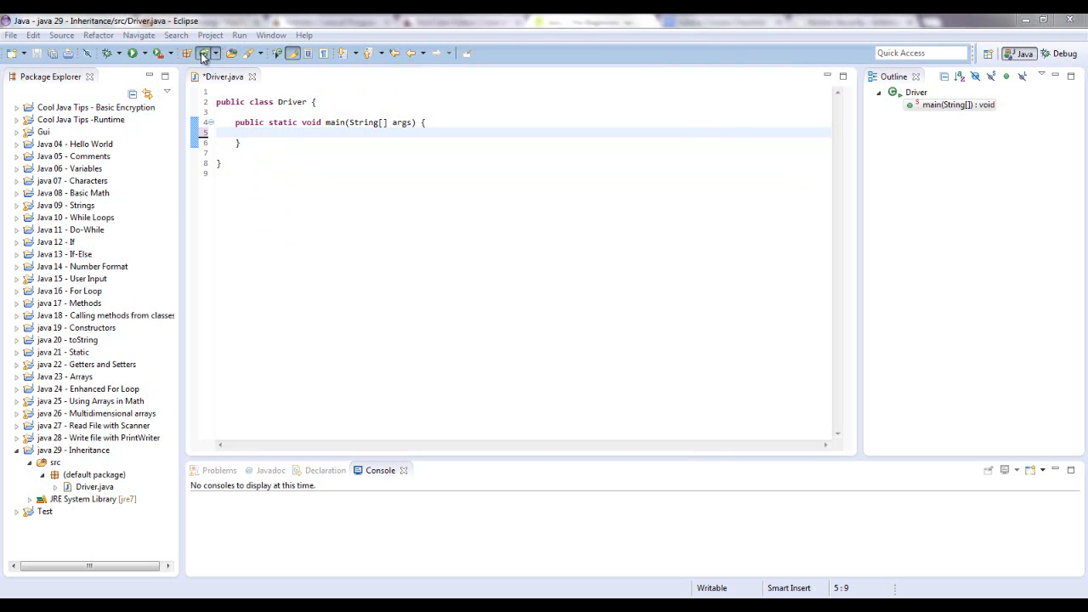
Create a new Java class named Vehicle in the project.
{"action": "left_click", "coordinate": [204, 52]}
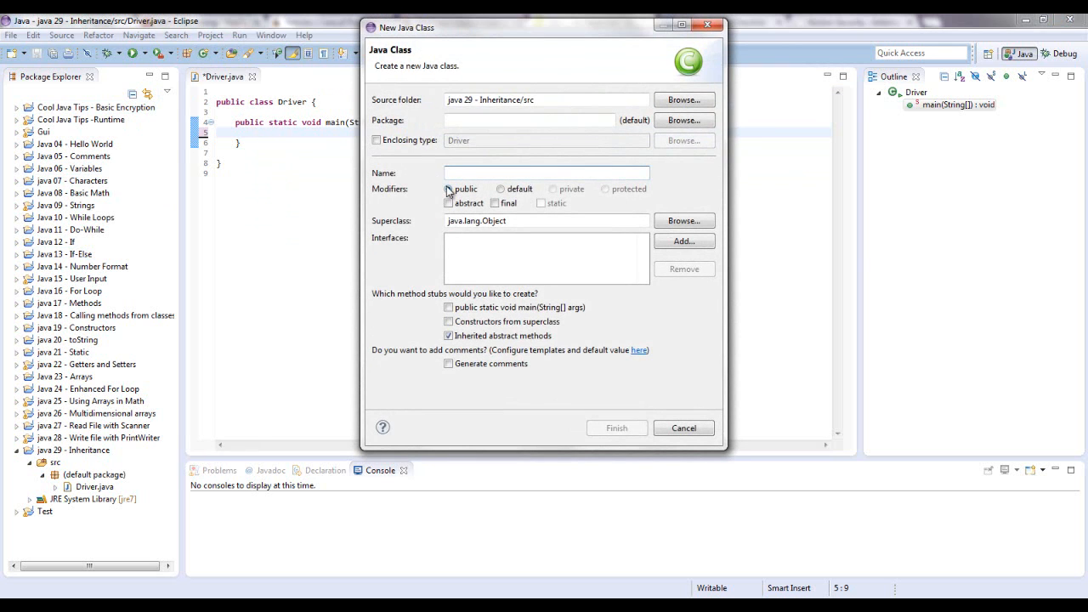
{"action": "type", "text": "Vehicle"}
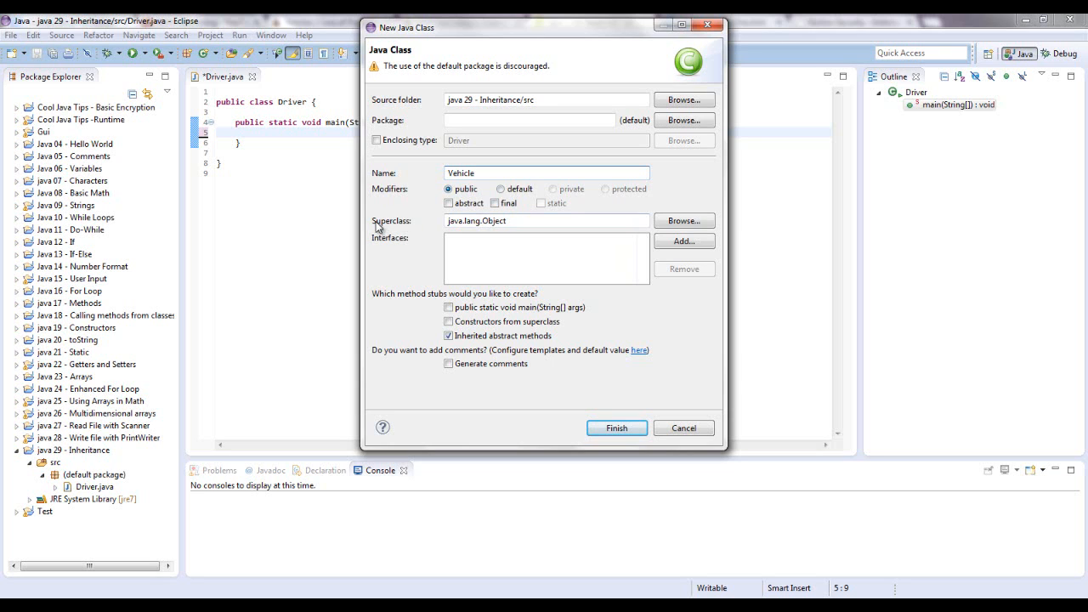
{"action": "mouse_move", "coordinate": [561, 246]}
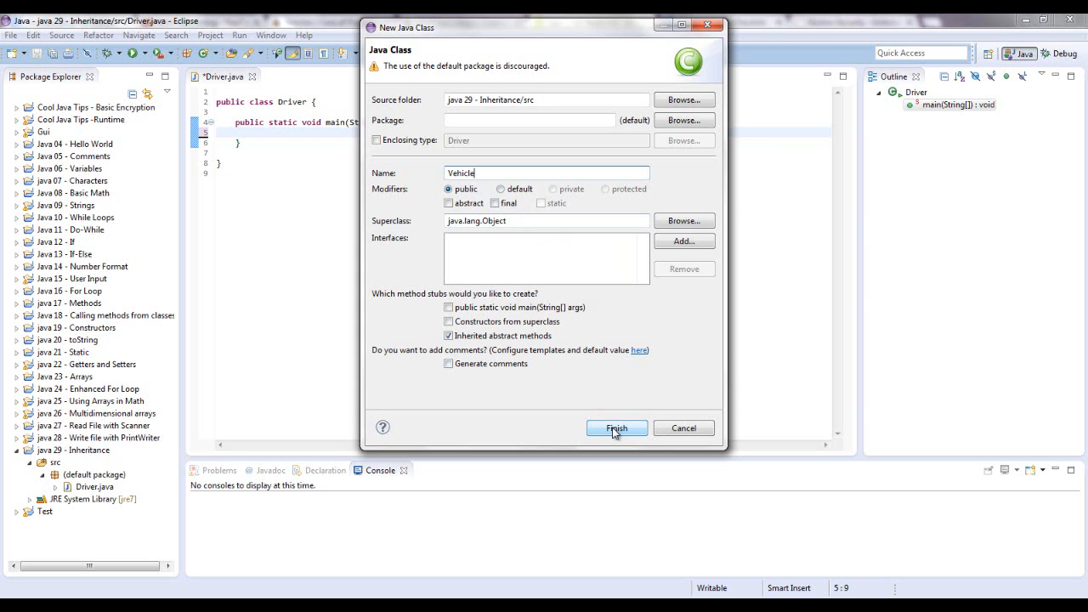
{"action": "left_click", "coordinate": [615, 429]}
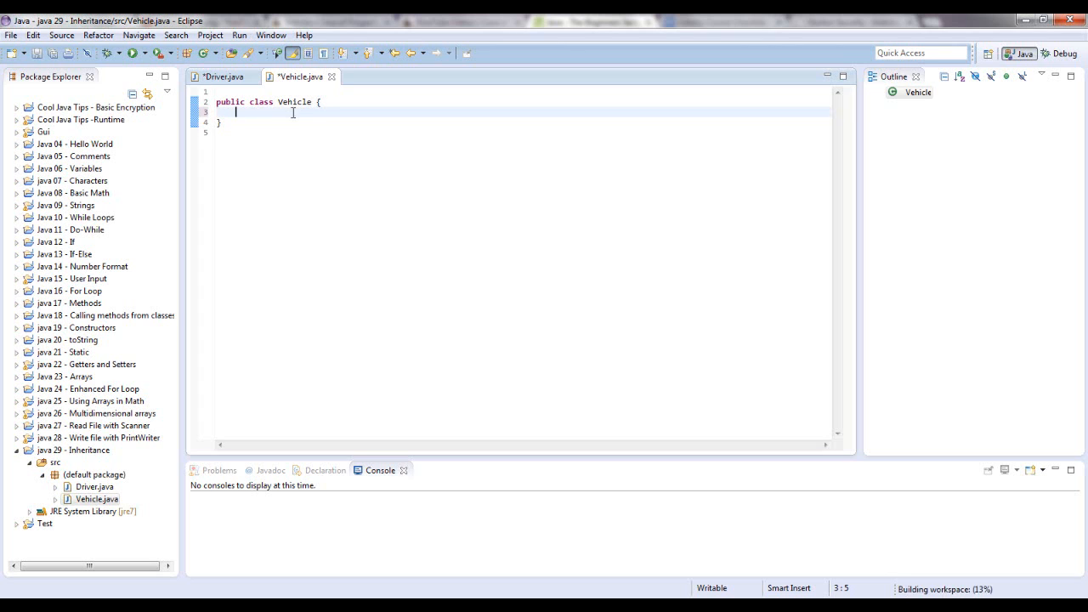
Declare private String make and private int year fields in Vehicle.
{"action": "type", "text": "p"}
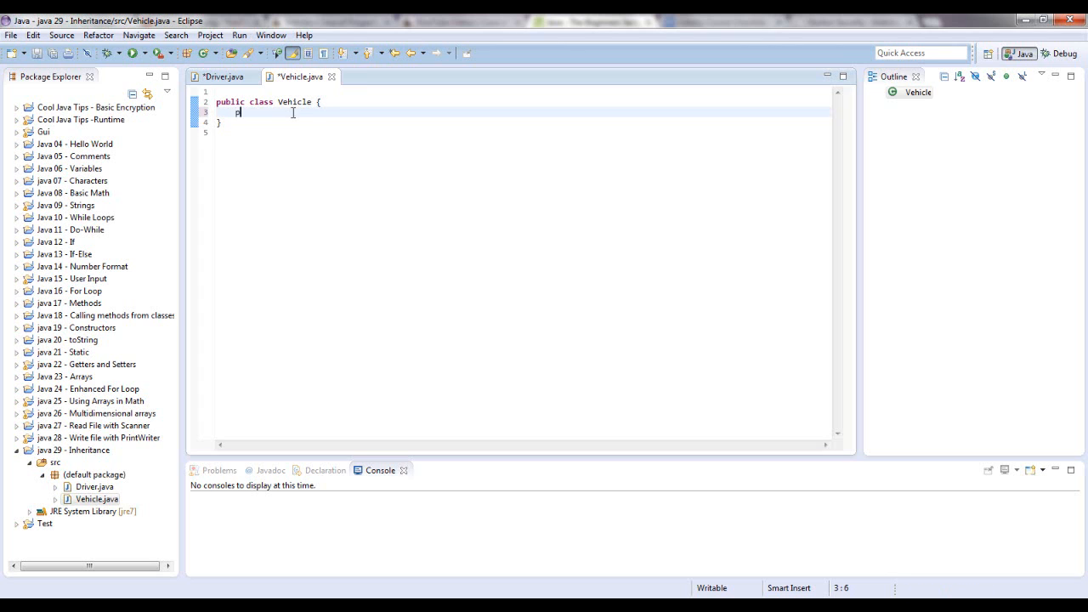
{"action": "type", "text": "rivate String"}
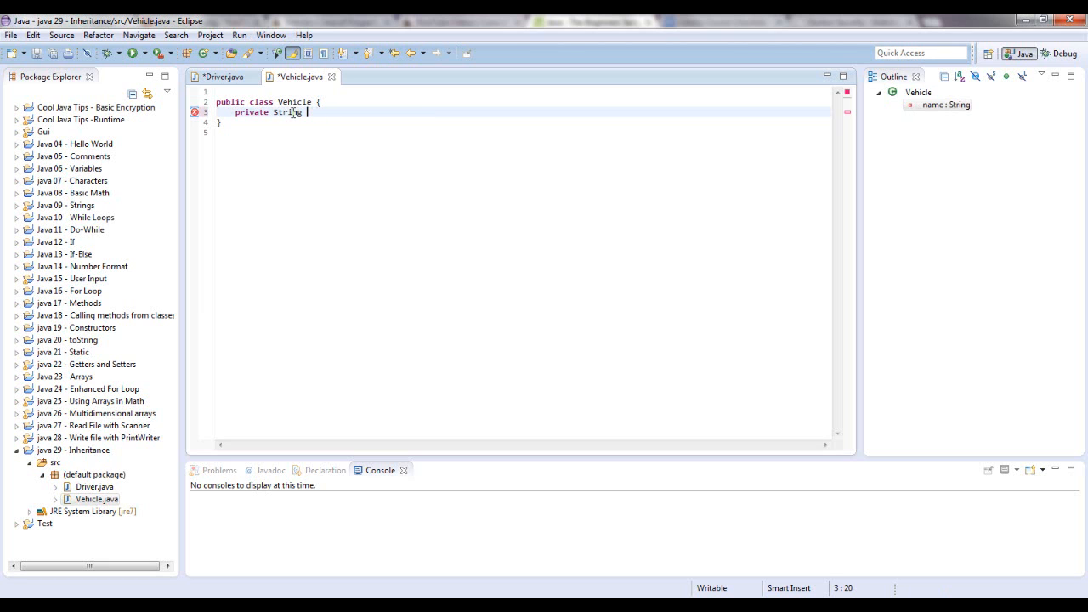
{"action": "type", "text": "make;"}
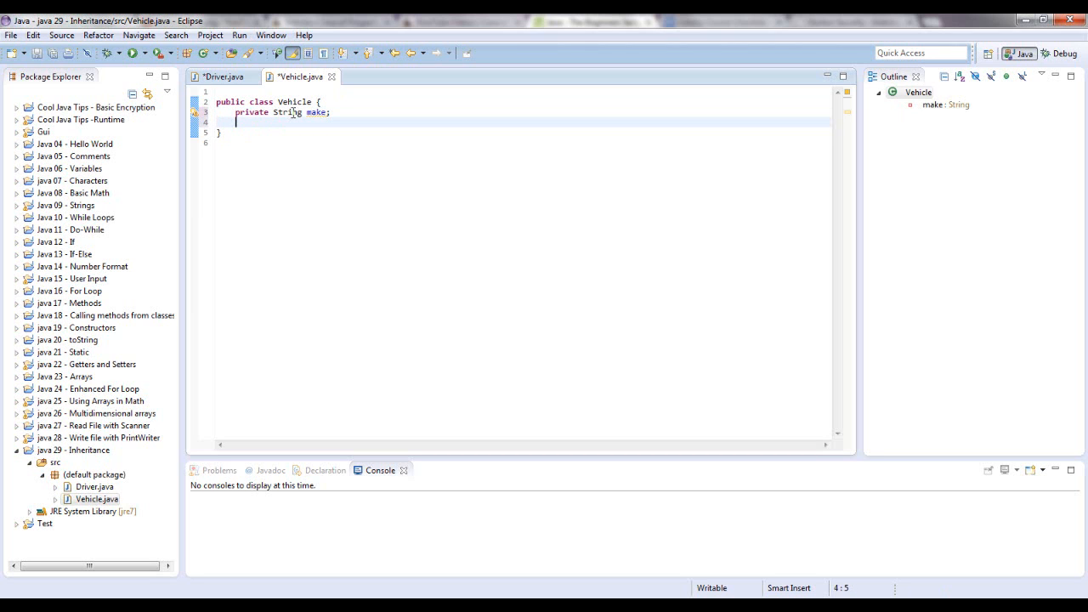
{"action": "type", "text": "private"}
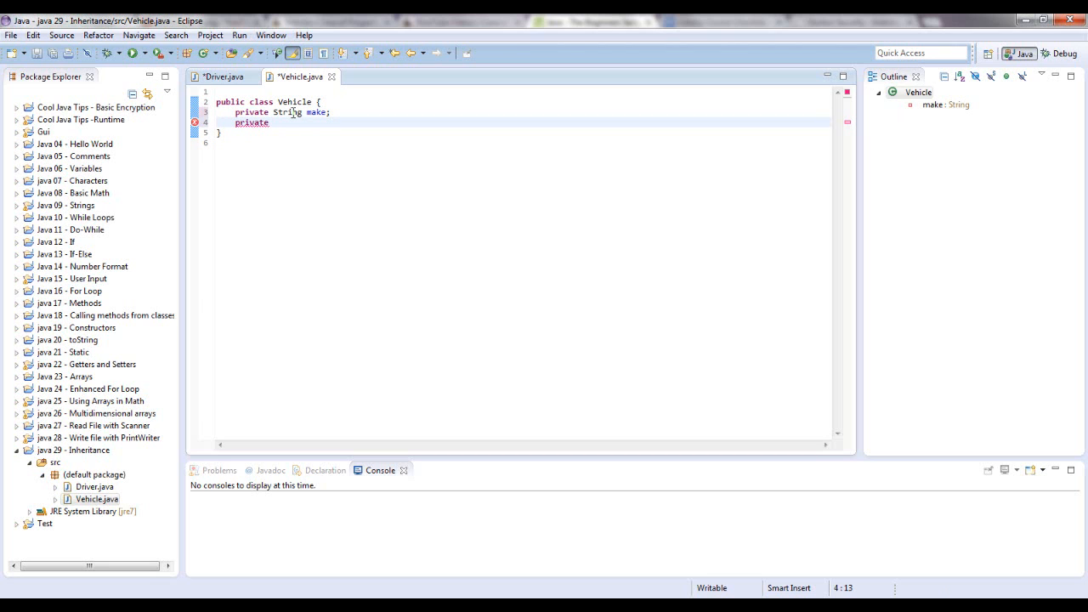
{"action": "type", "text": "int yea"}
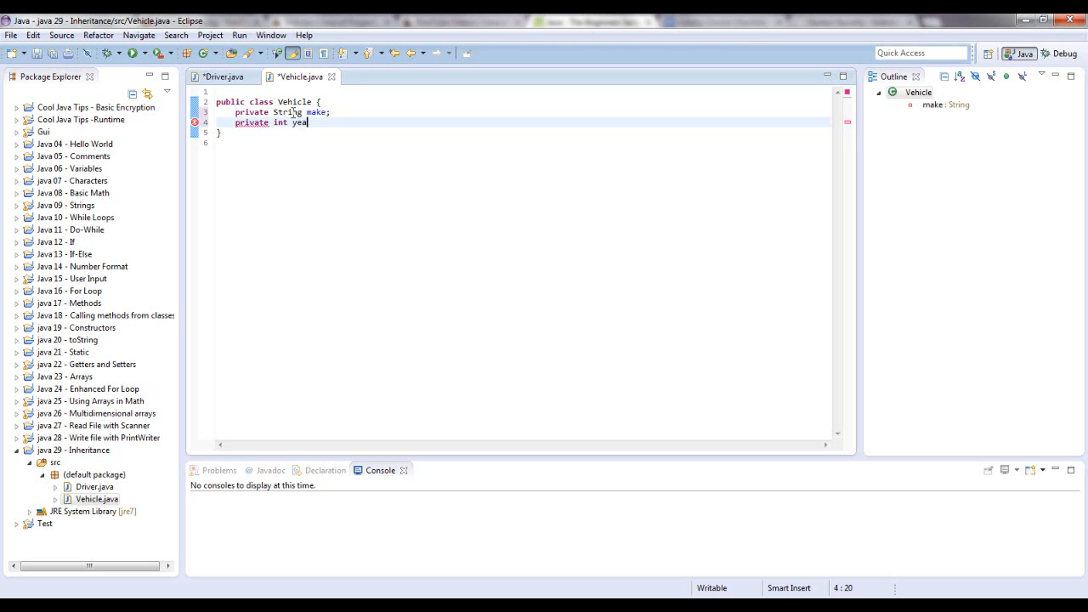
{"action": "type", "text": "r;"}
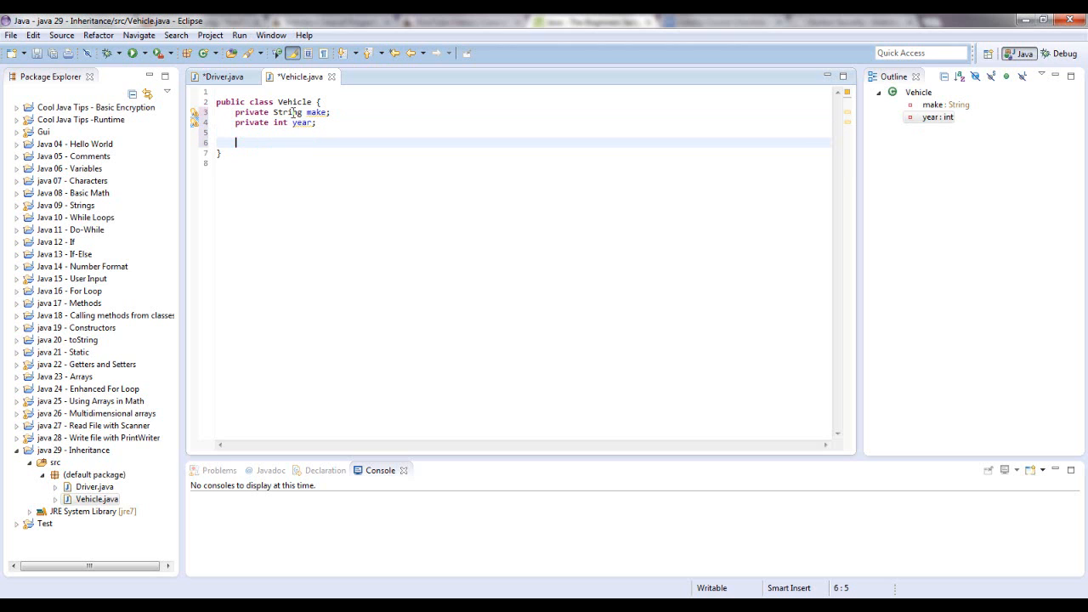
Write the constructor signature public Vehicle(String make, int year).
{"action": "type", "text": "public"}
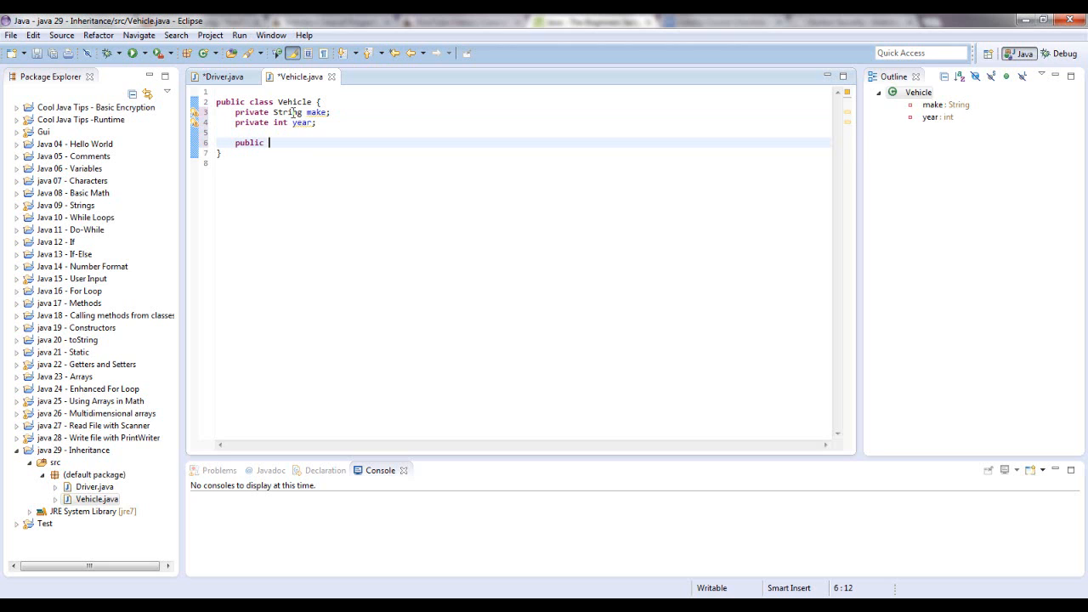
{"action": "type", "text": "Vi"}
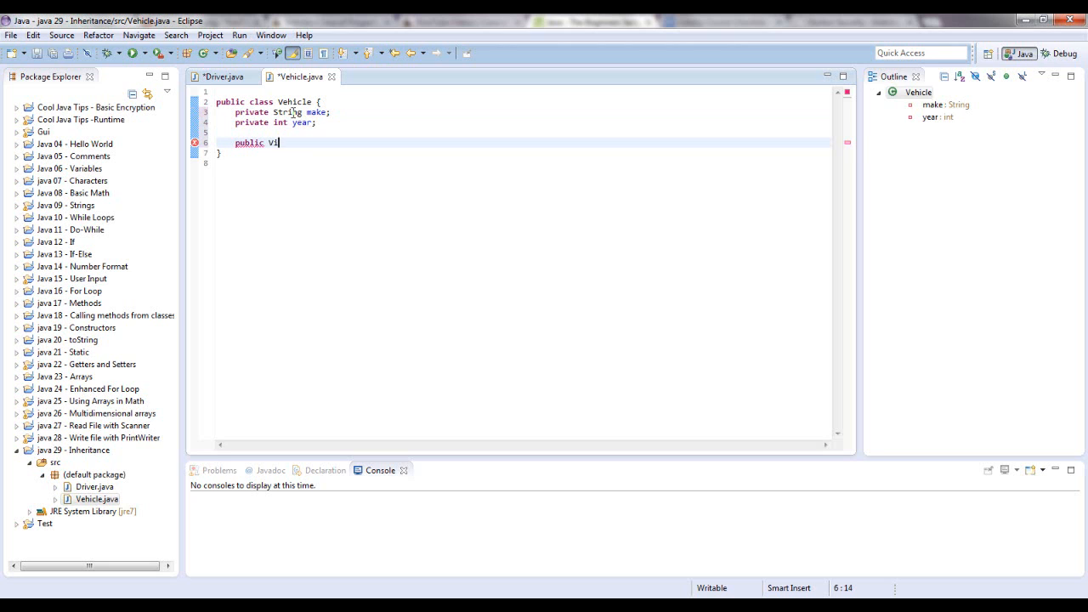
{"action": "type", "text": "ehicle"}
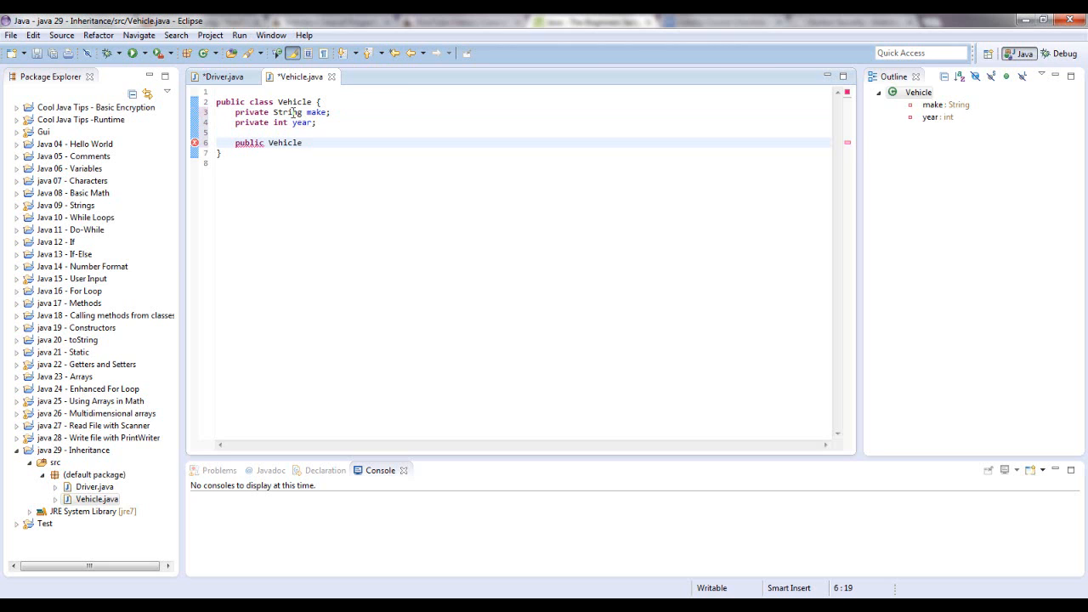
{"action": "type", "text": "(String n"}
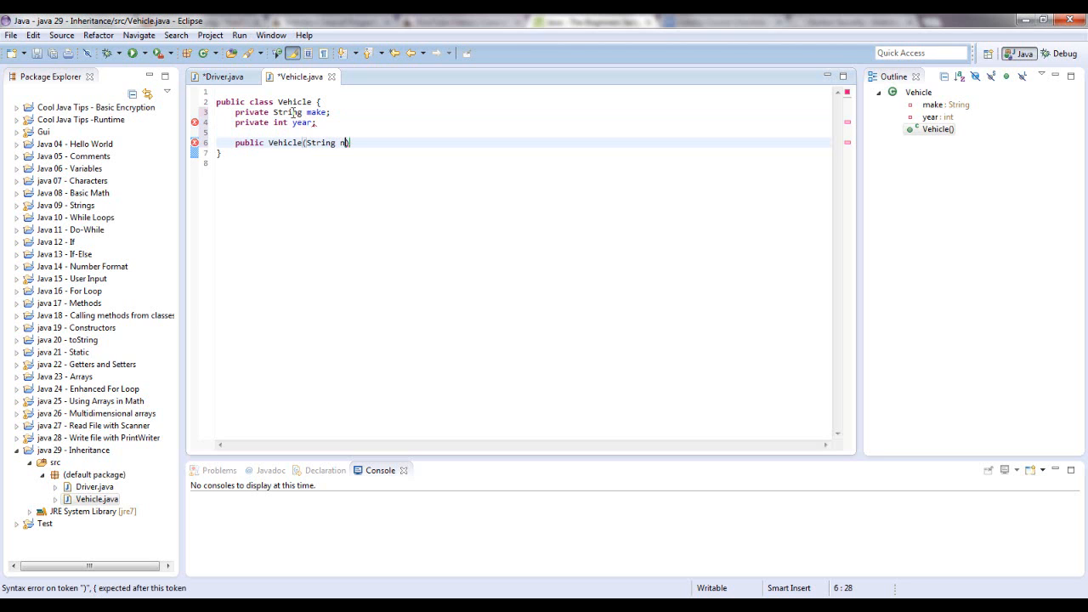
{"action": "type", "text": "ake,"}
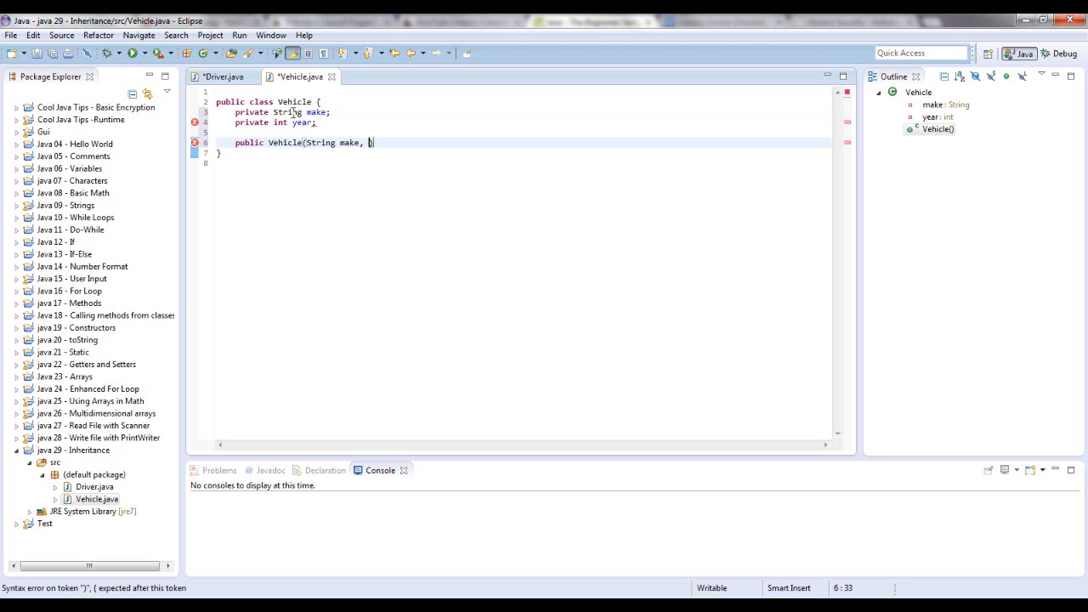
{"action": "type", "text": "int year"}
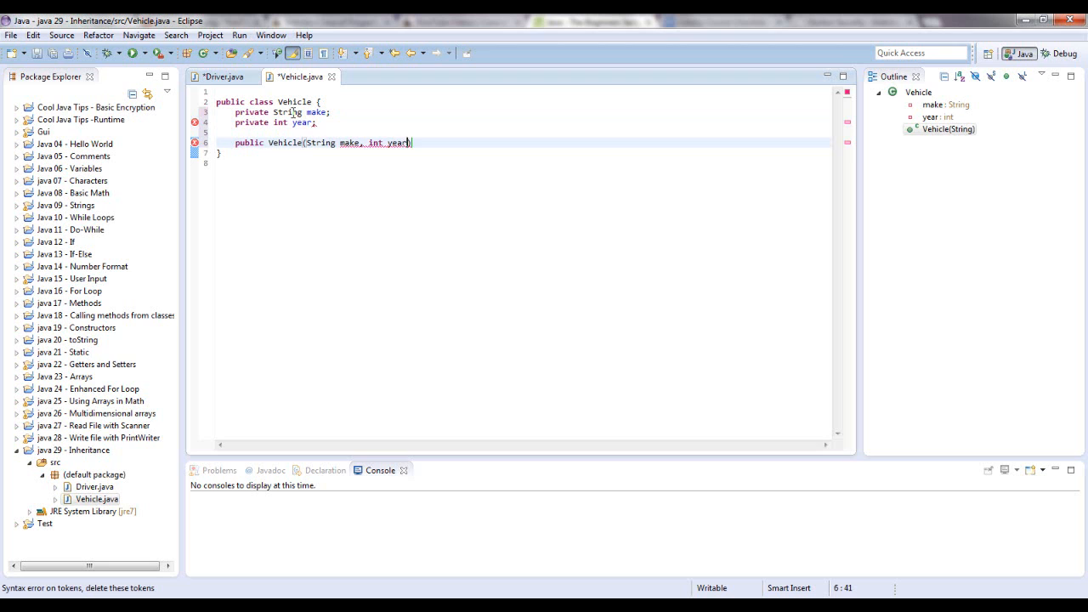
{"action": "type", "text": ")"}
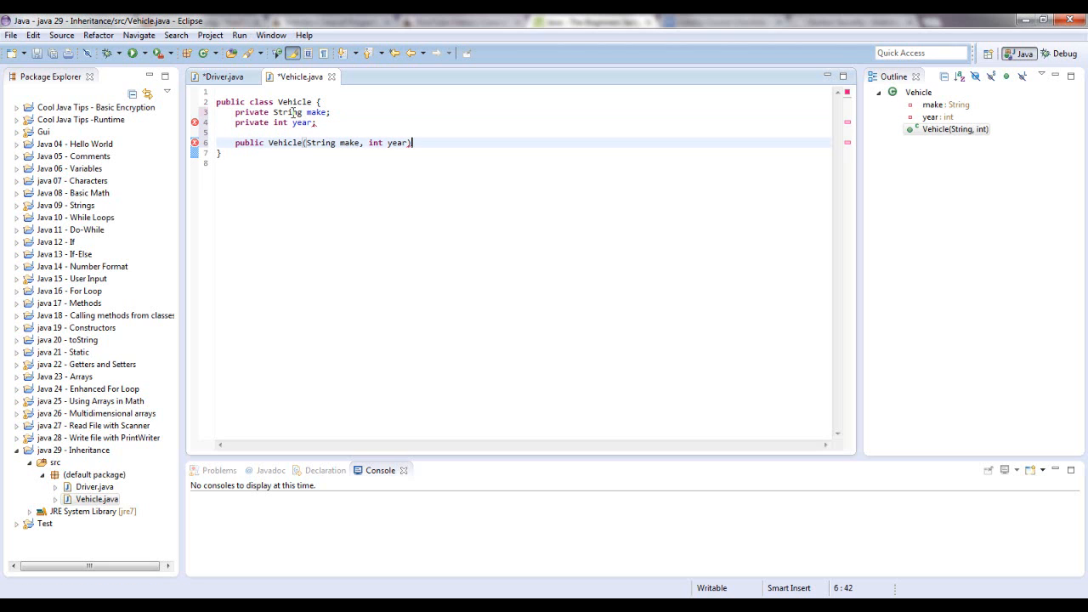
Fill the constructor body with this.make = make; and this.year = year;, fixing a typo via Edit undo/redo.
{"action": "type", "text": "{"}
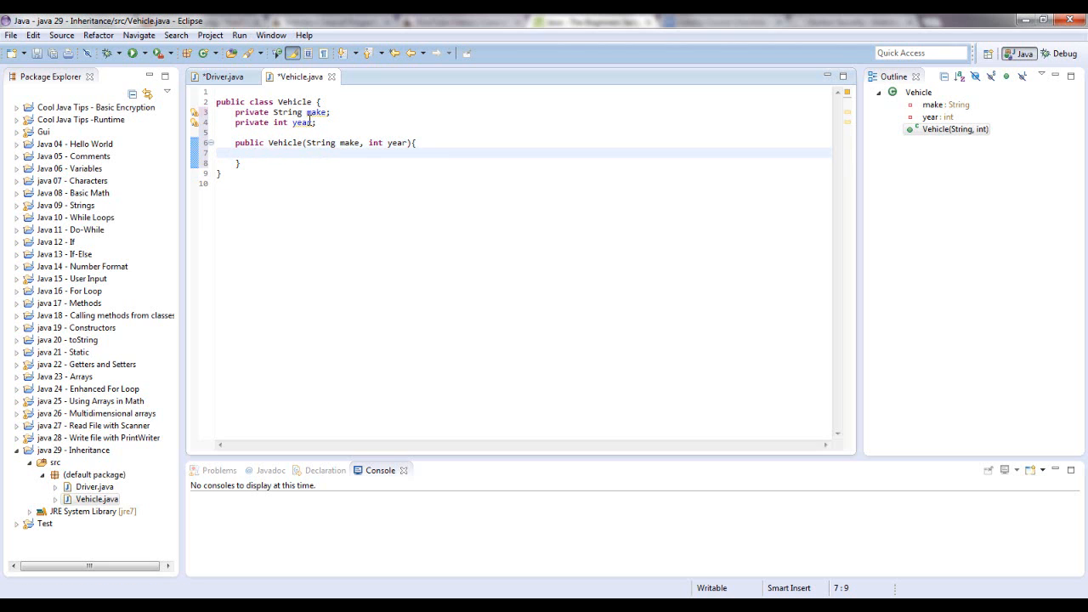
{"action": "type", "text": "this"}
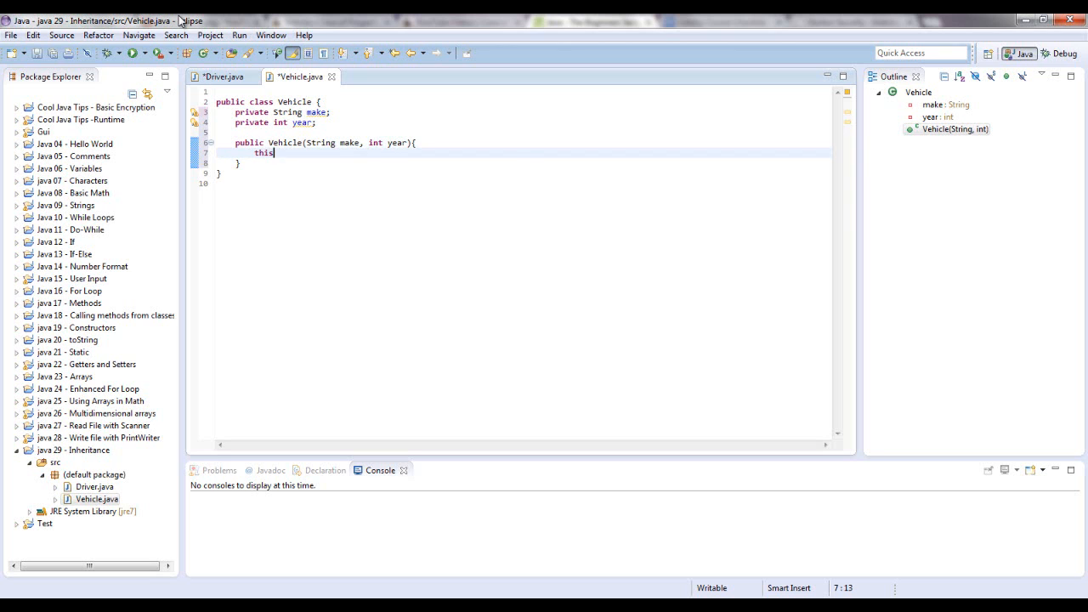
{"action": "type", "text": ".make ="}
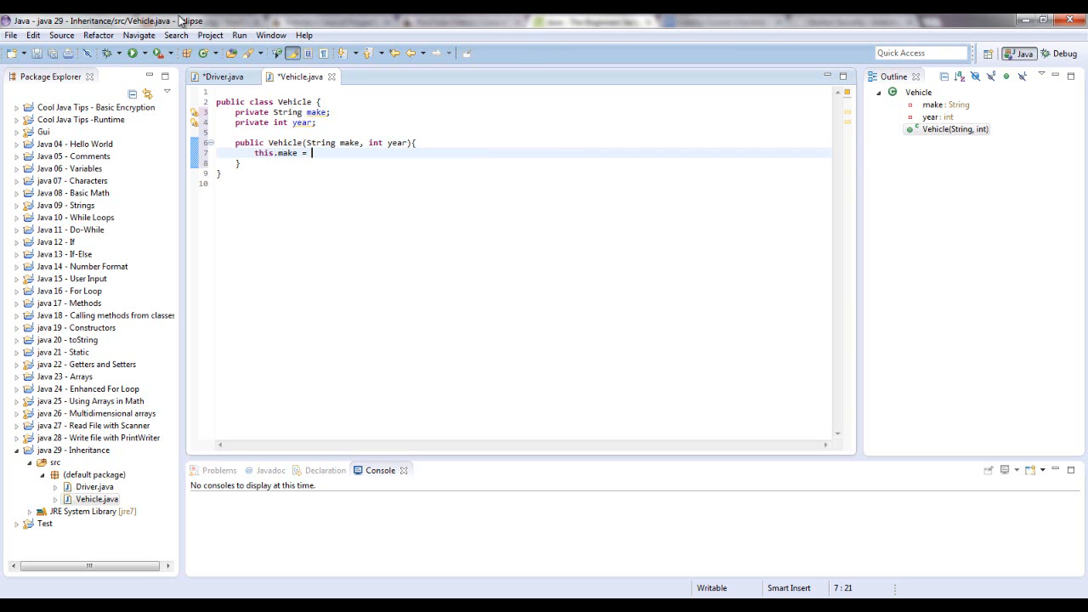
{"action": "type", "text": "make;"}
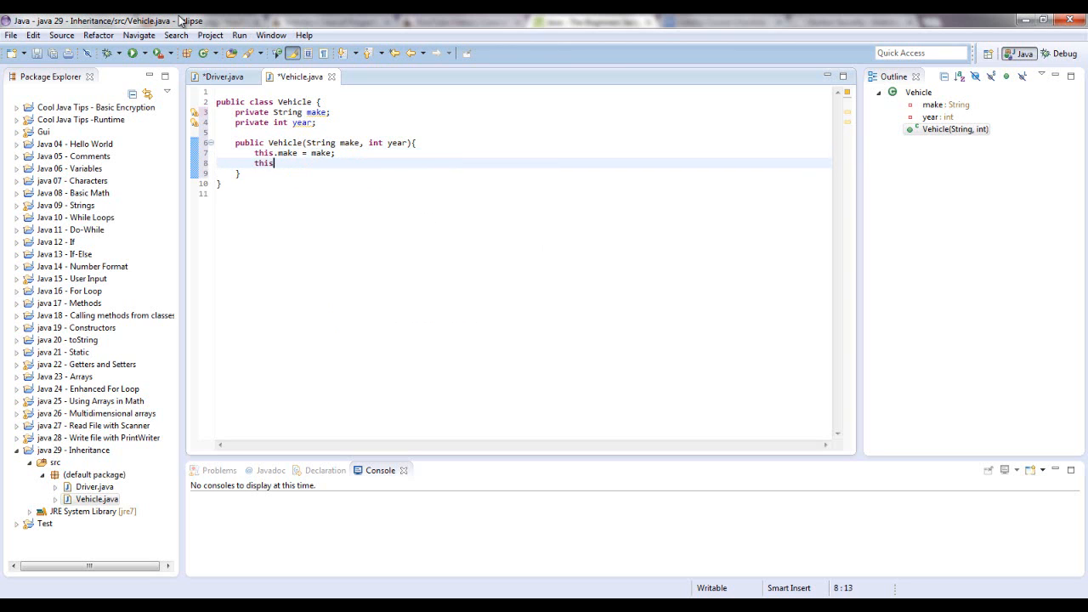
{"action": "type", "text": "year"}
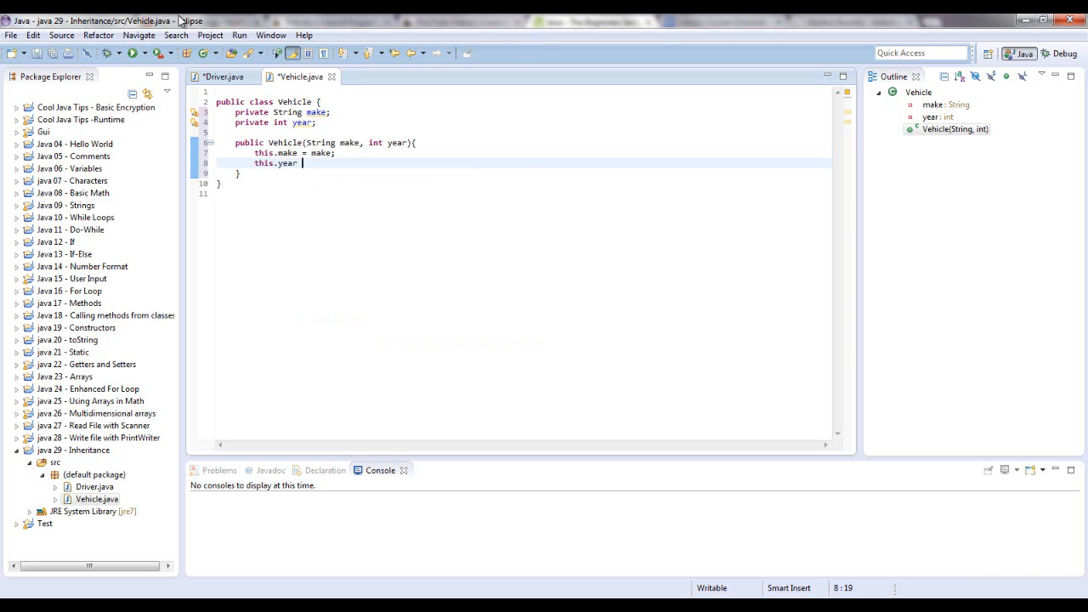
{"action": "type", "text": "= year;"}
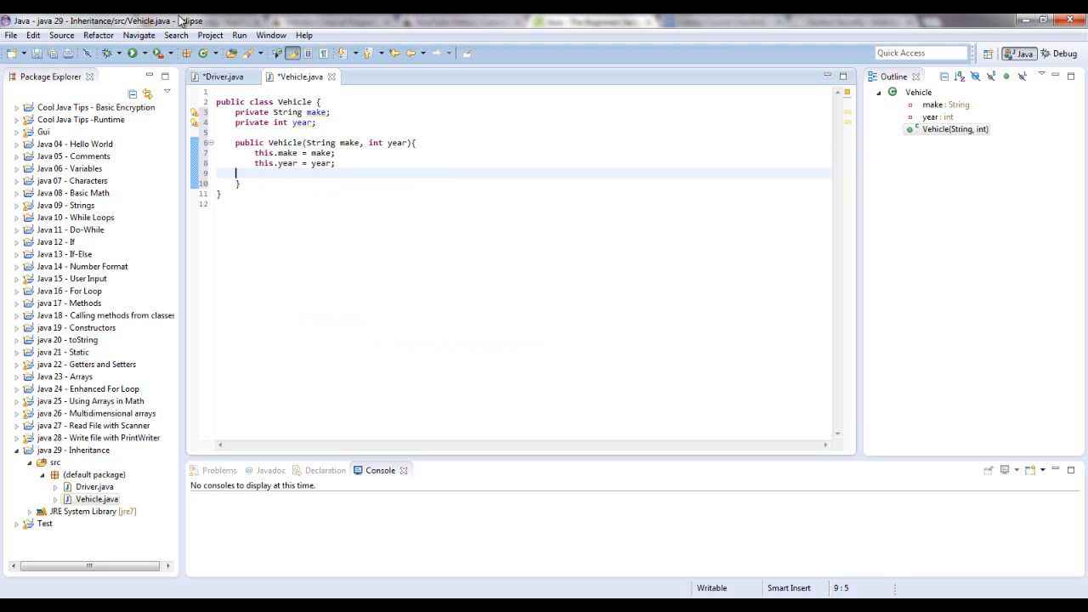
{"action": "key", "text": "Backspace"}
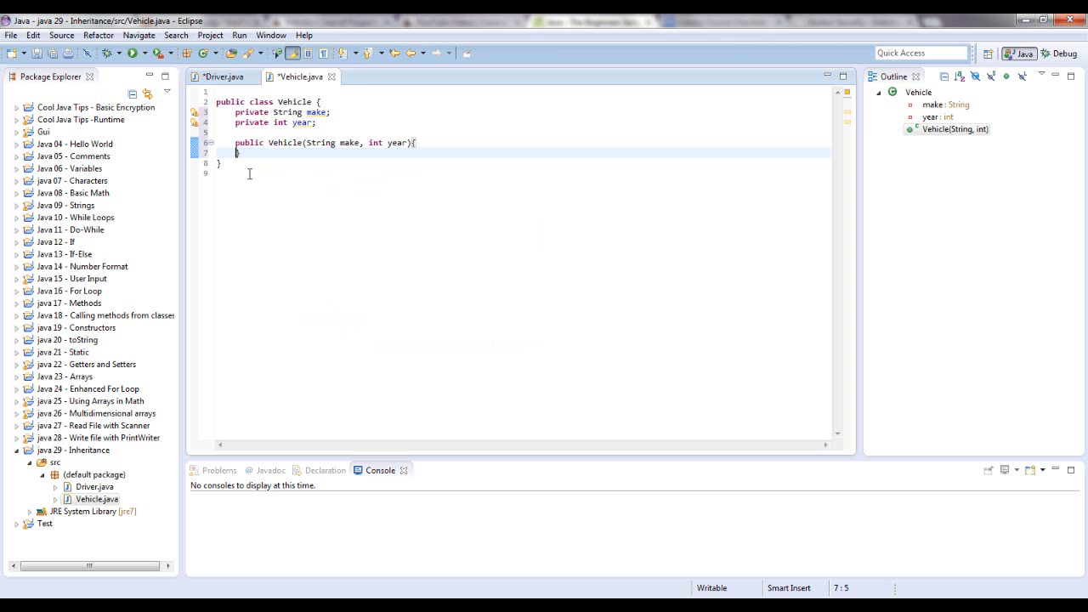
{"action": "left_click", "coordinate": [32, 34]}
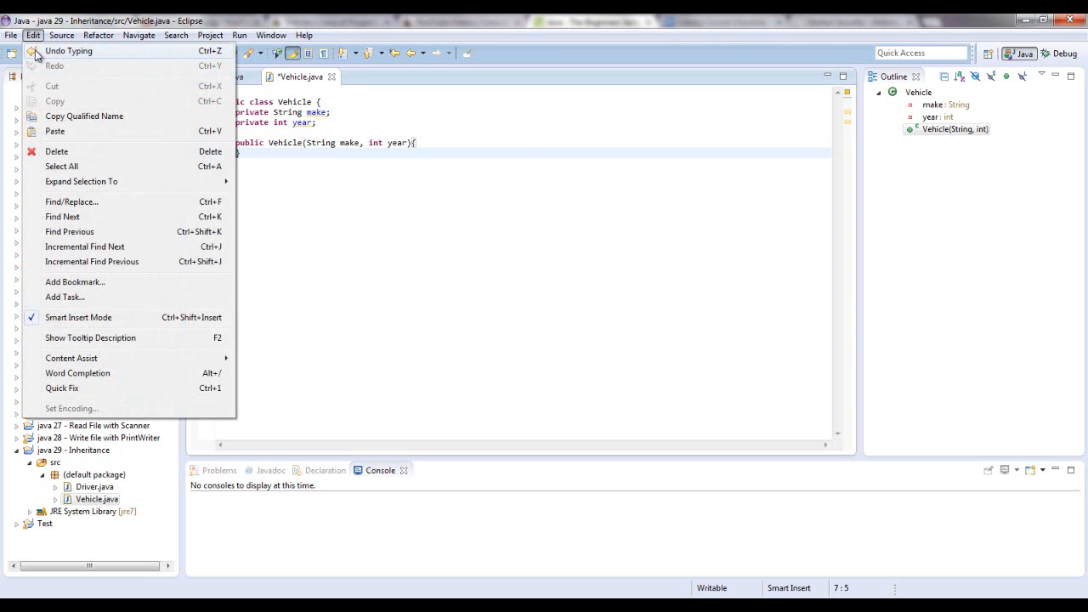
{"action": "left_click", "coordinate": [68, 51]}
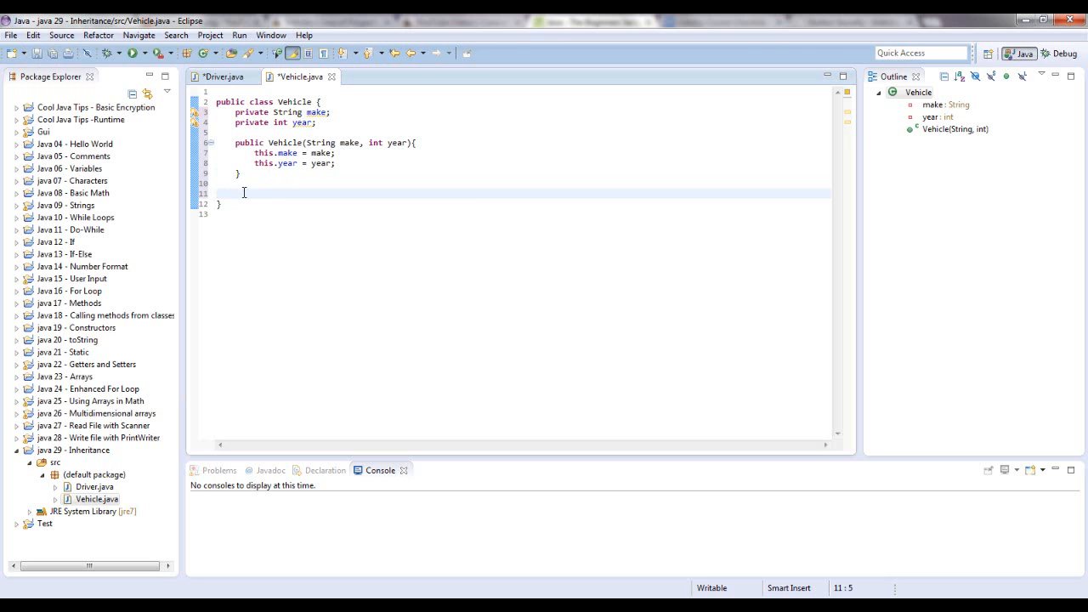
Generate getMake() and getYear() getters via Source > Generate Getters and Setters.
{"action": "right_click", "coordinate": [245, 193]}
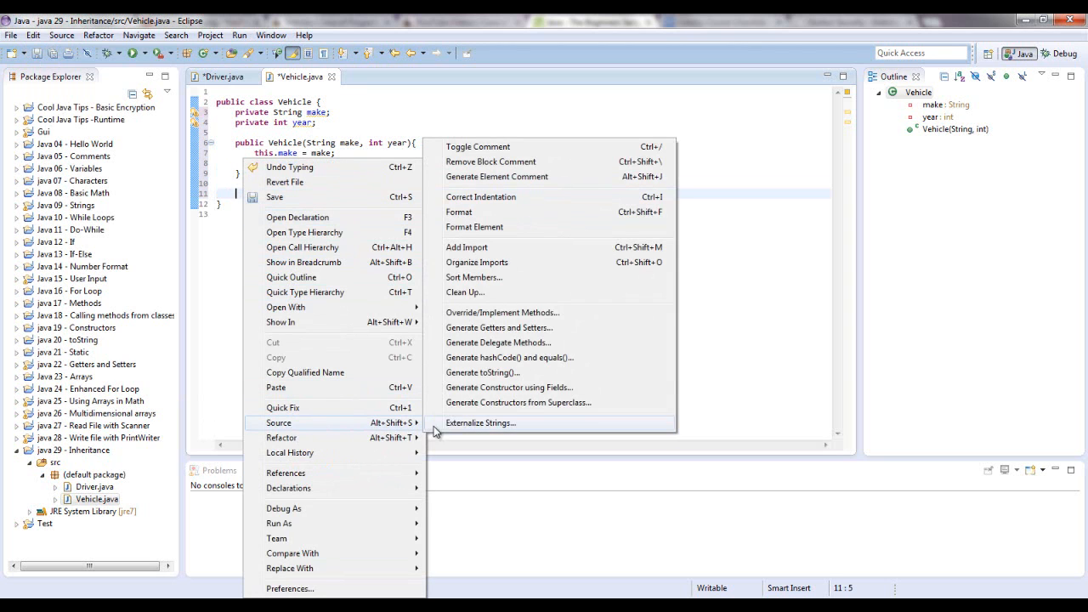
{"action": "mouse_move", "coordinate": [500, 327]}
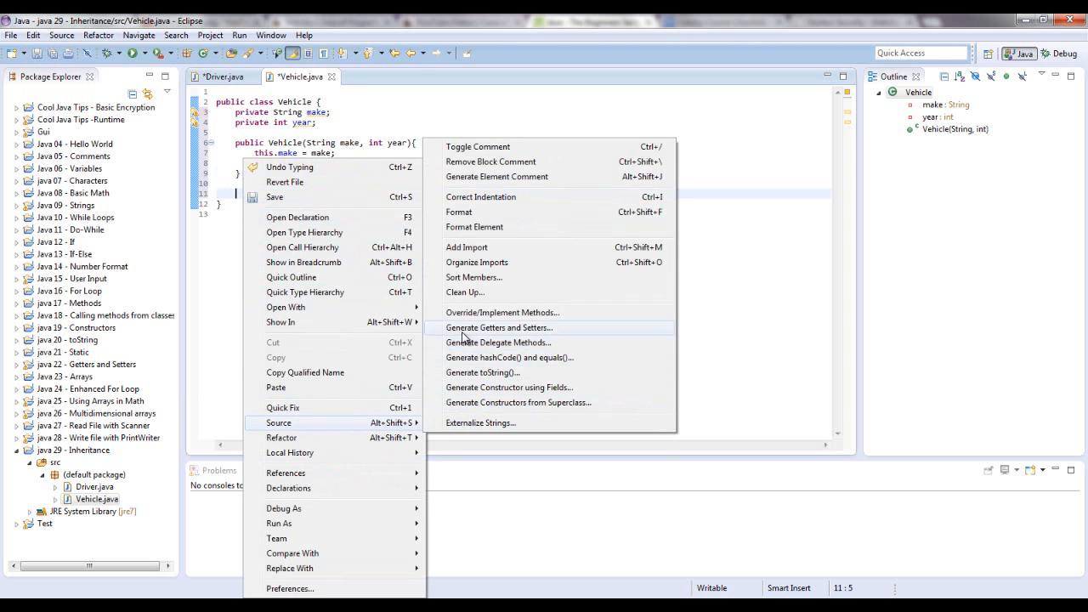
{"action": "left_click", "coordinate": [500, 327]}
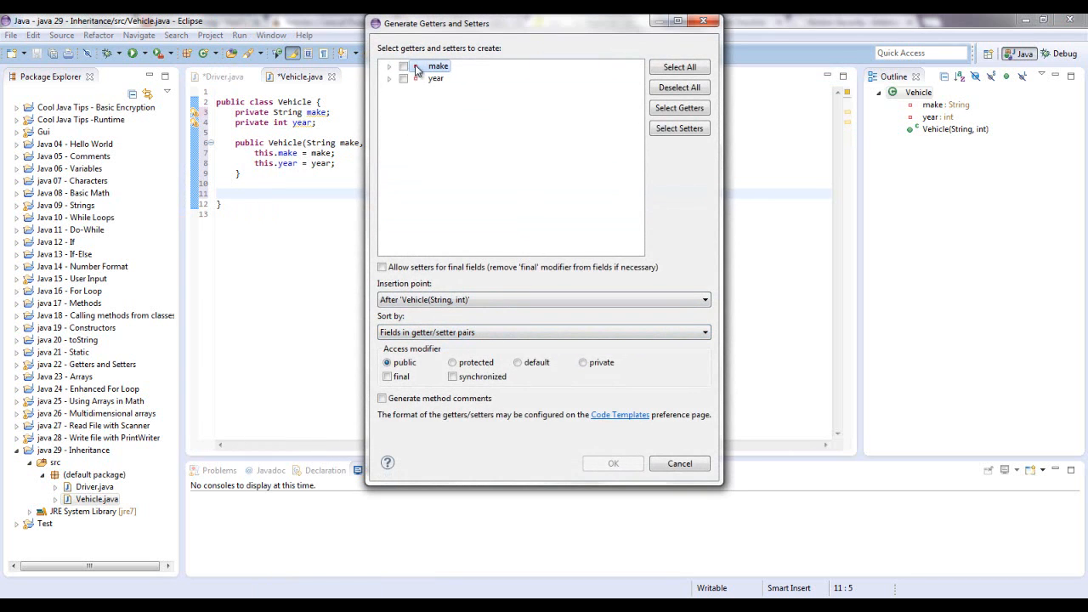
{"action": "left_click", "coordinate": [387, 67]}
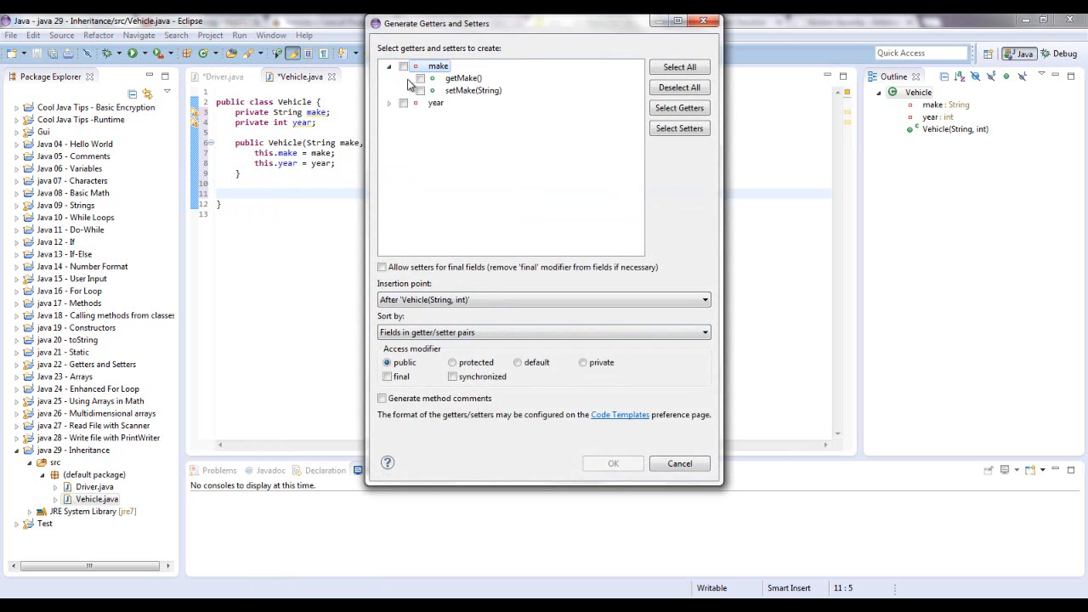
{"action": "left_click", "coordinate": [420, 78]}
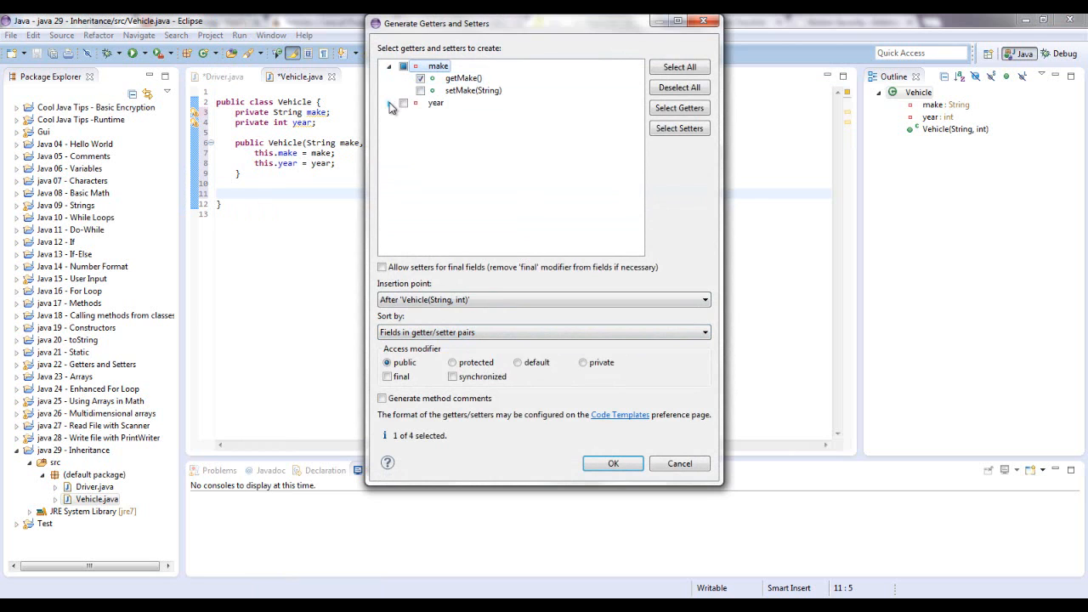
{"action": "left_click", "coordinate": [388, 102]}
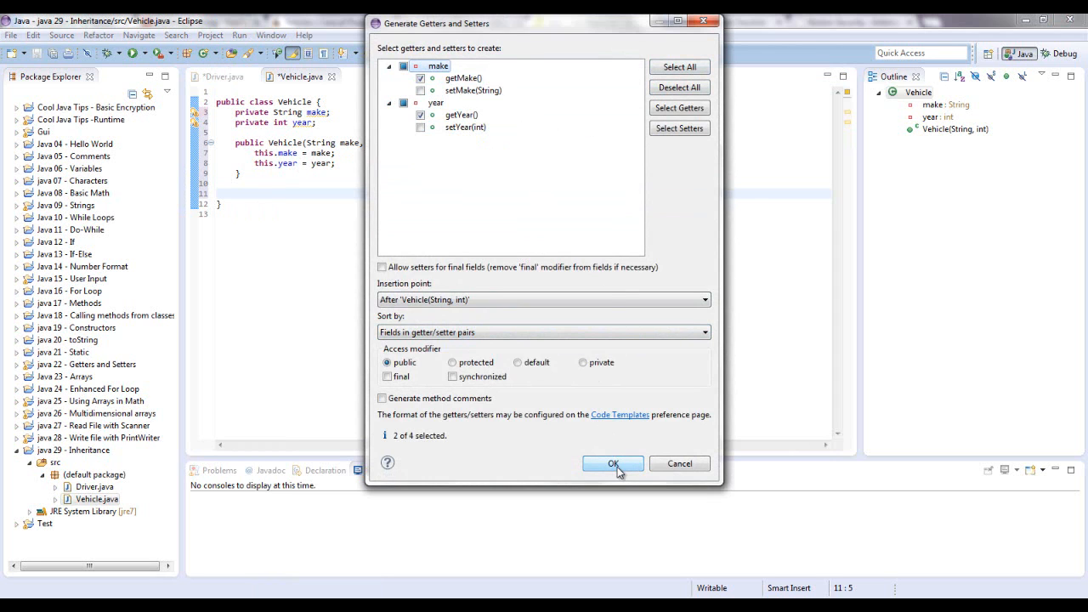
{"action": "left_click", "coordinate": [612, 463]}
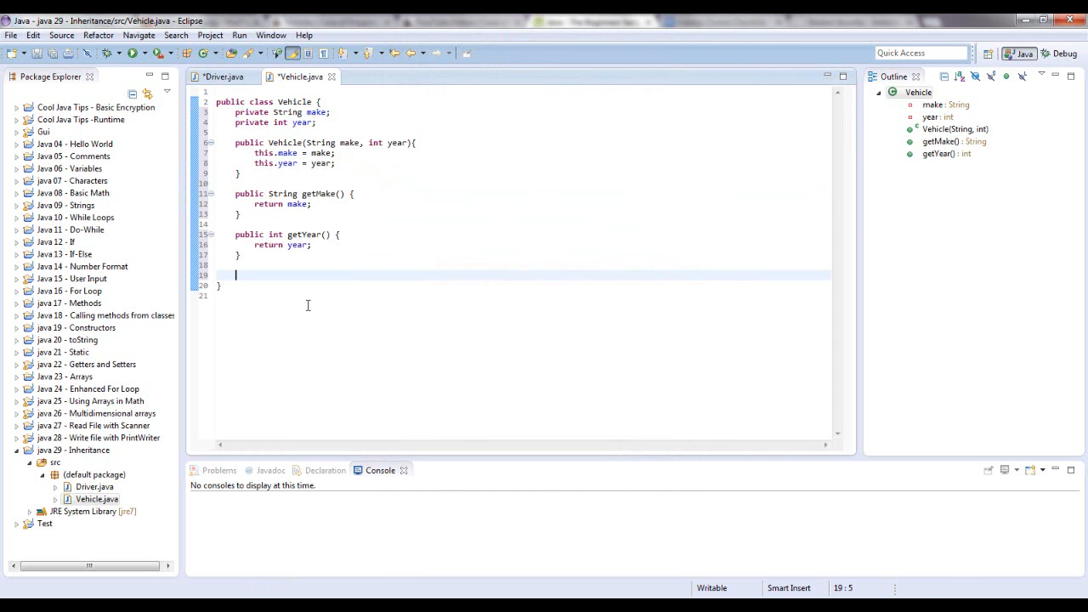
Write the method signature public String toString() with its opening brace.
{"action": "type", "text": "p"}
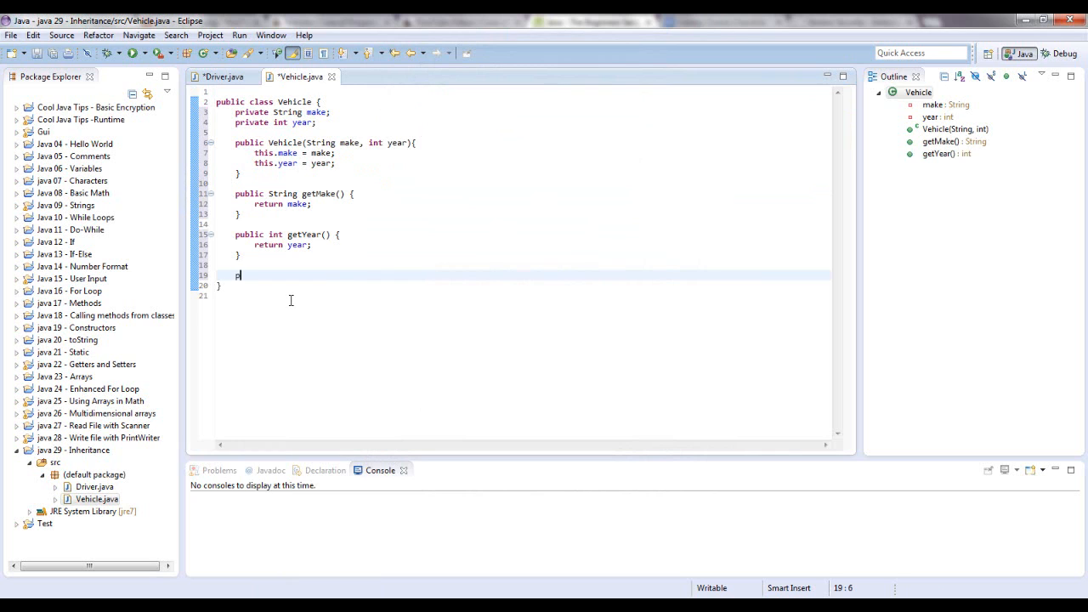
{"action": "type", "text": "ublic"}
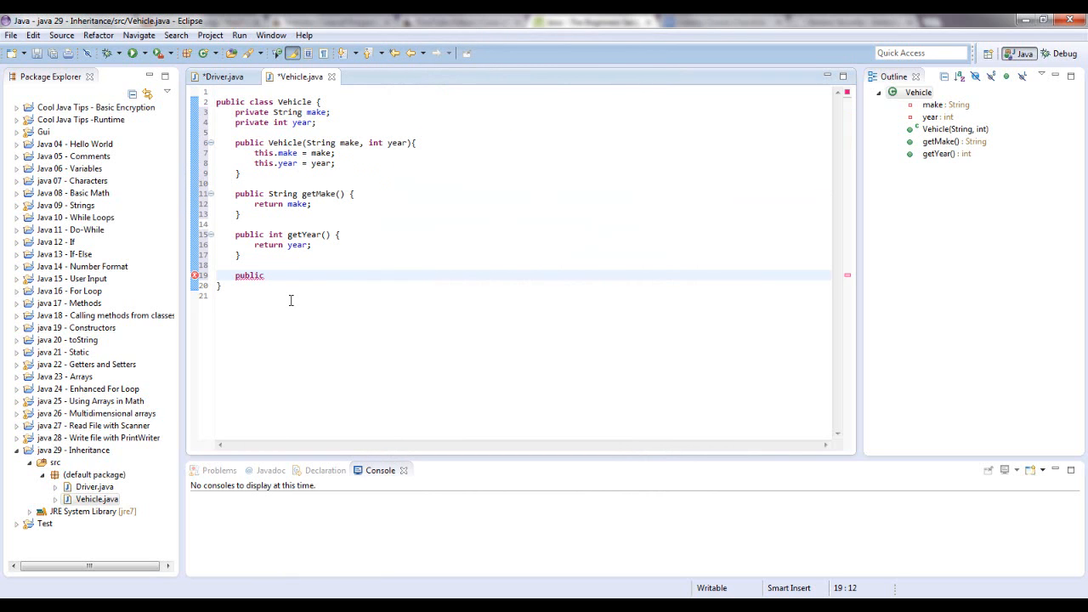
{"action": "key", "text": "BackSpace"}
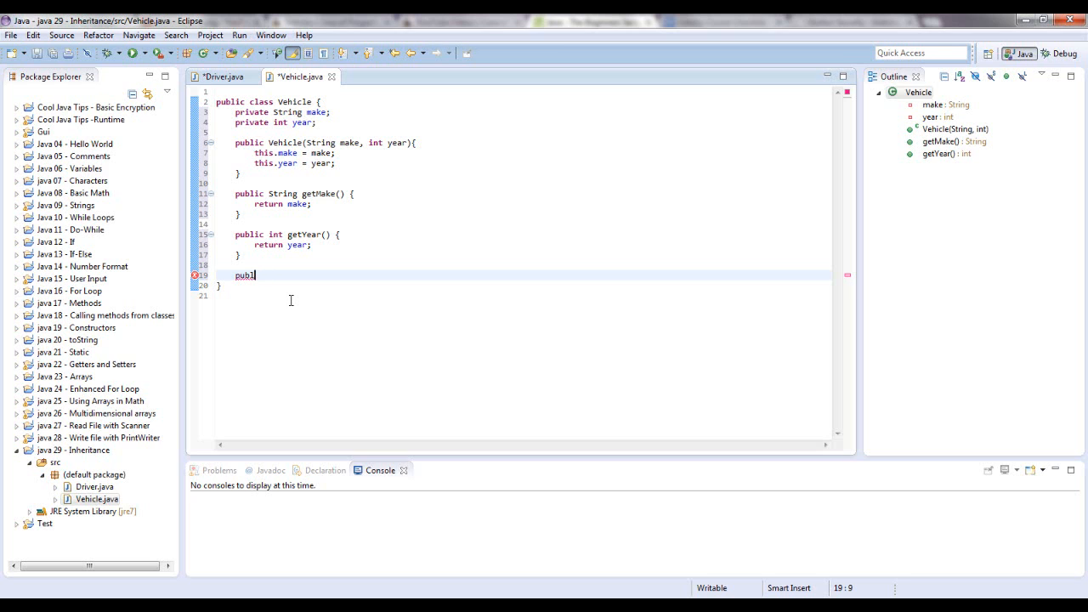
{"action": "type", "text": "ic"}
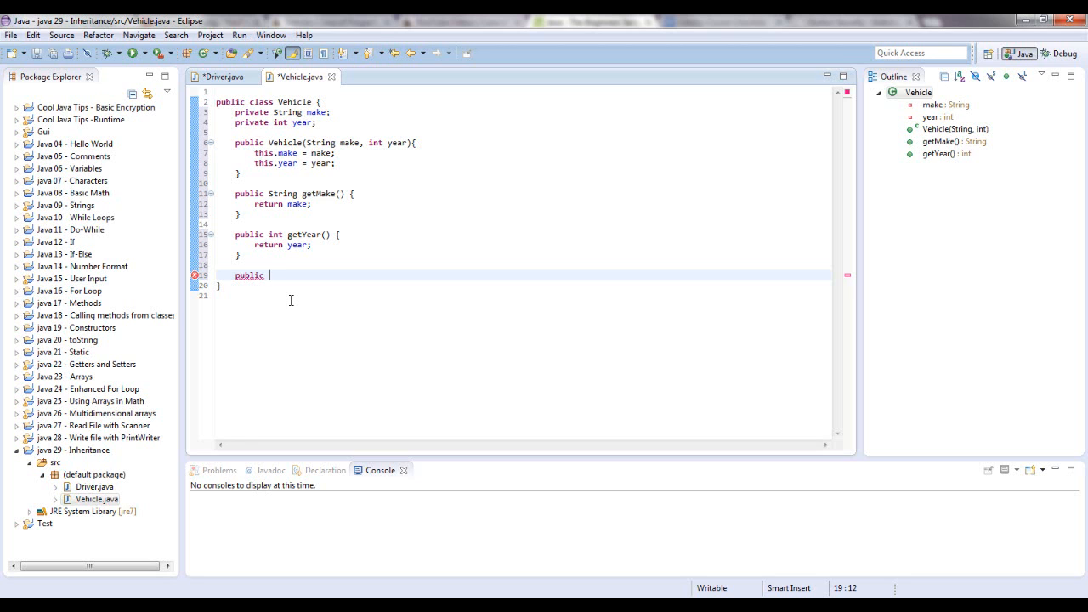
{"action": "type", "text": "Sti"}
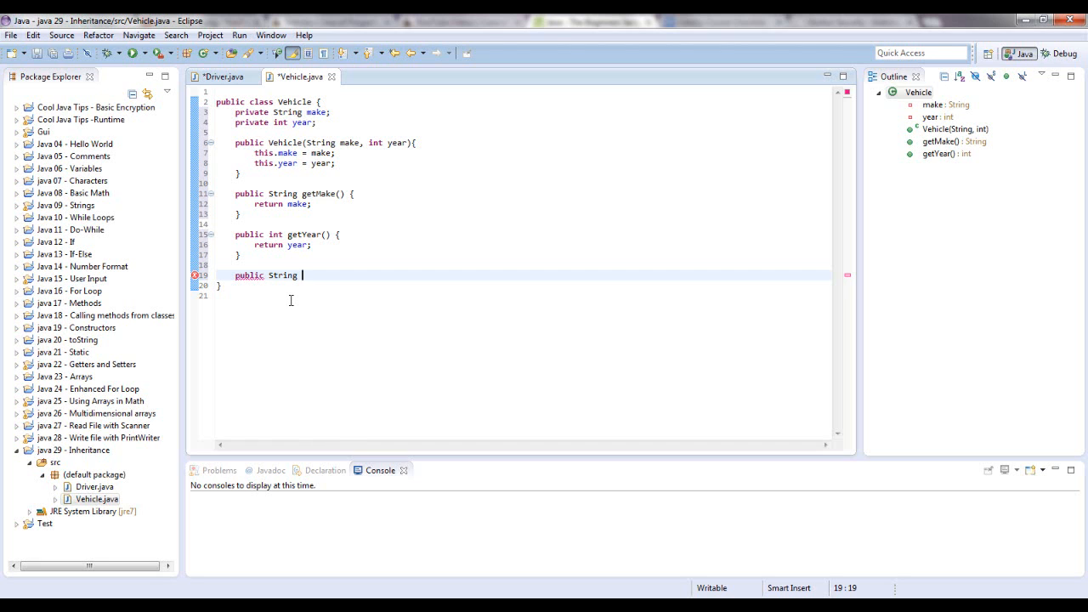
{"action": "type", "text": "toSt"}
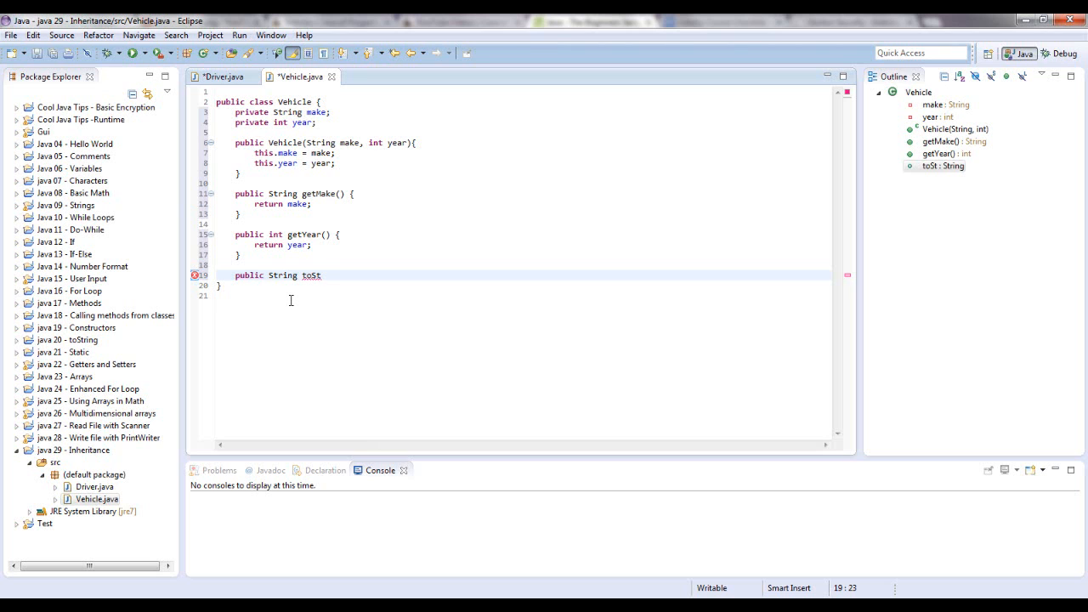
{"action": "type", "text": "ring"}
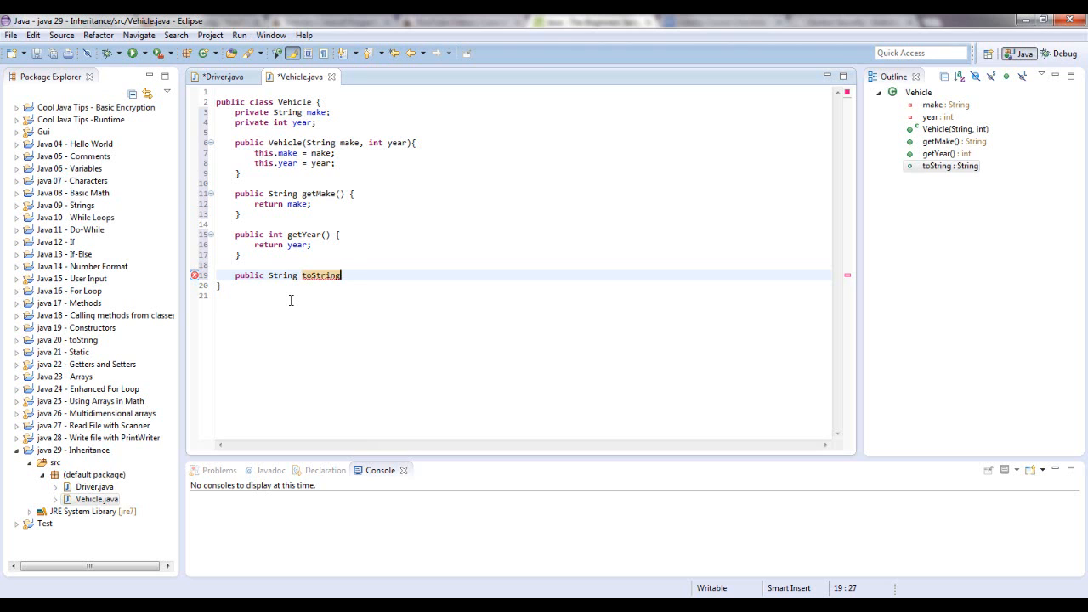
{"action": "type", "text": "(){"}
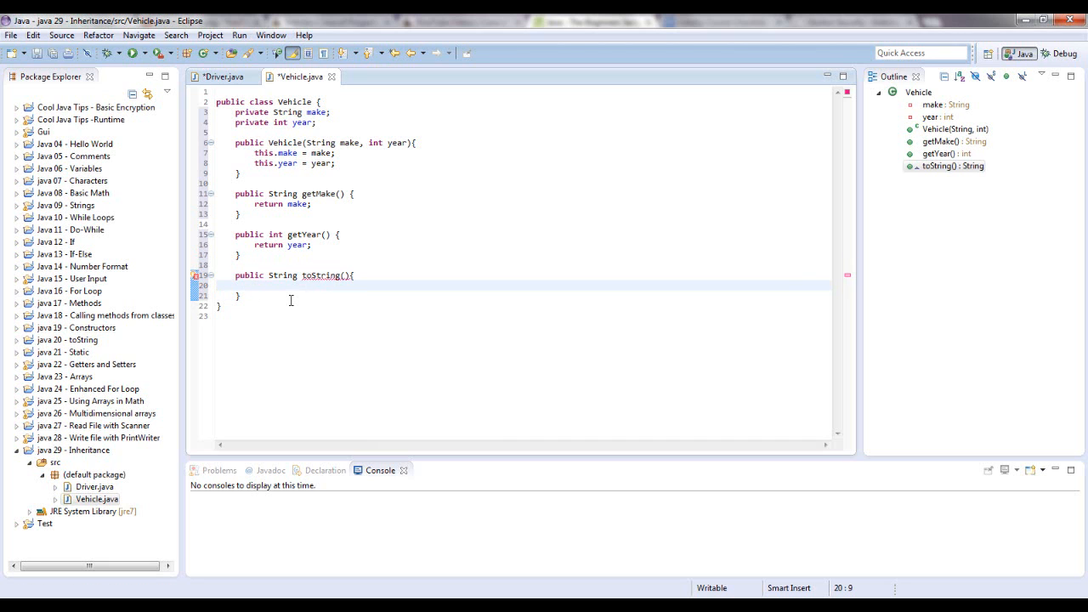
Return "Year: " + year + "\nMake: " + make from toString.
{"action": "type", "text": "return"}
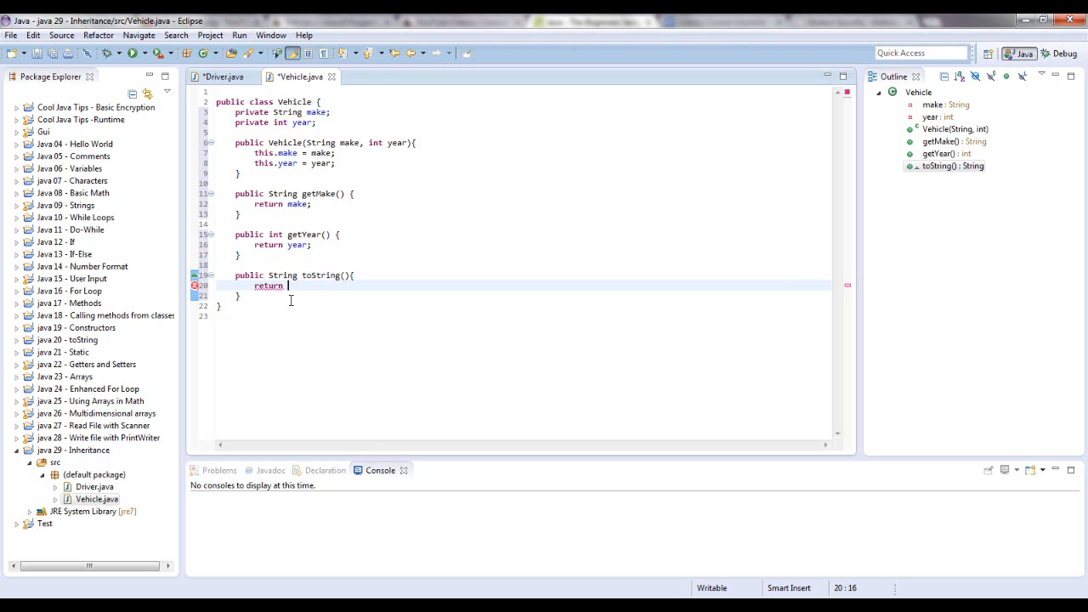
{"action": "type", "text": "\"year\""}
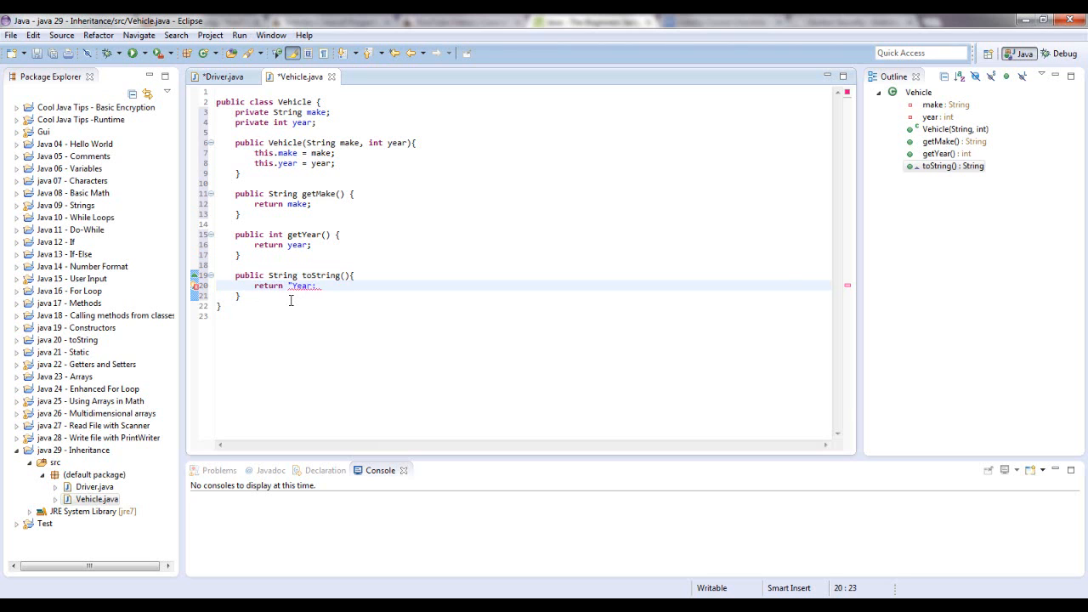
{"action": "type", "text": "+"}
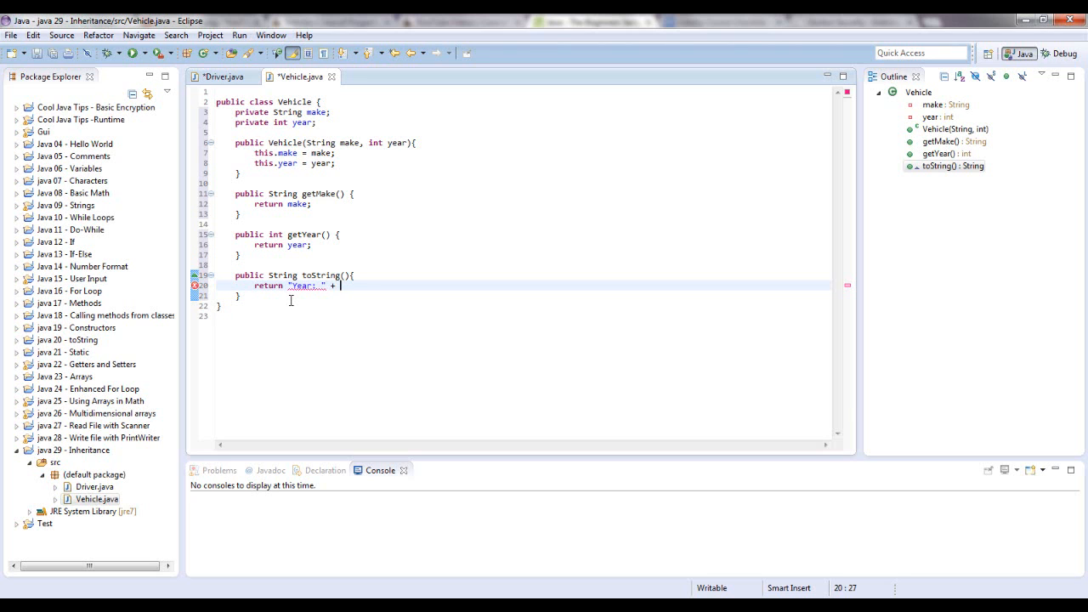
{"action": "type", "text": "year"}
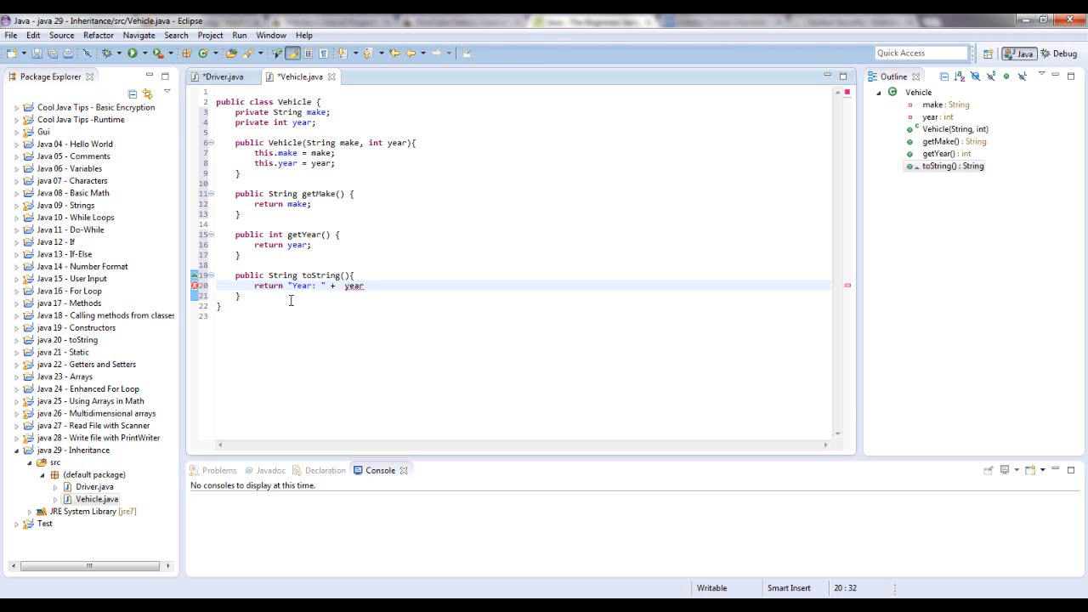
{"action": "type", "text": "+ \""}
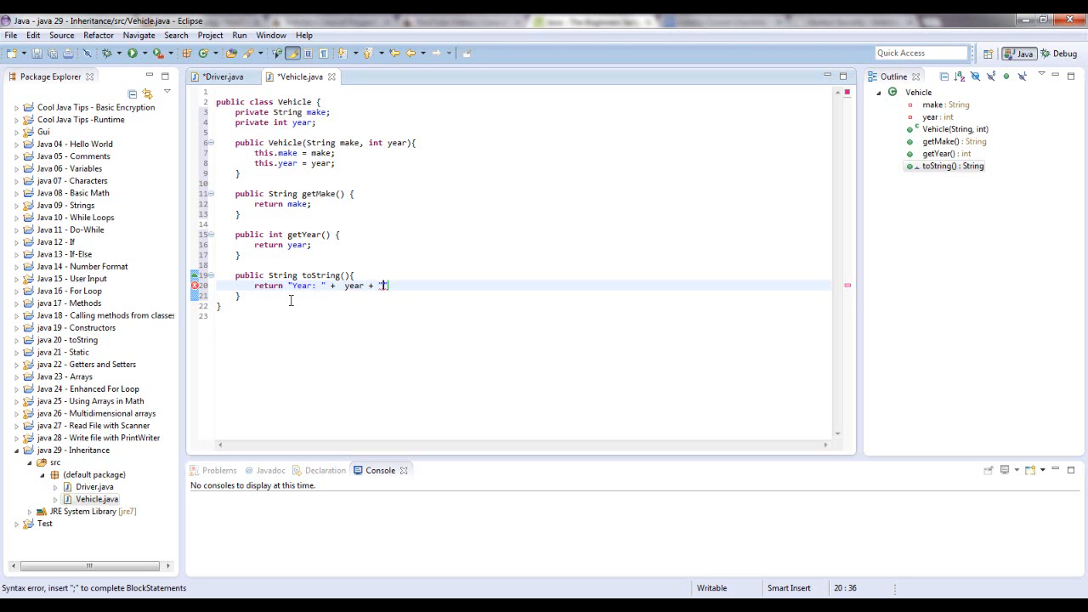
{"action": "type", "text": "\\n"}
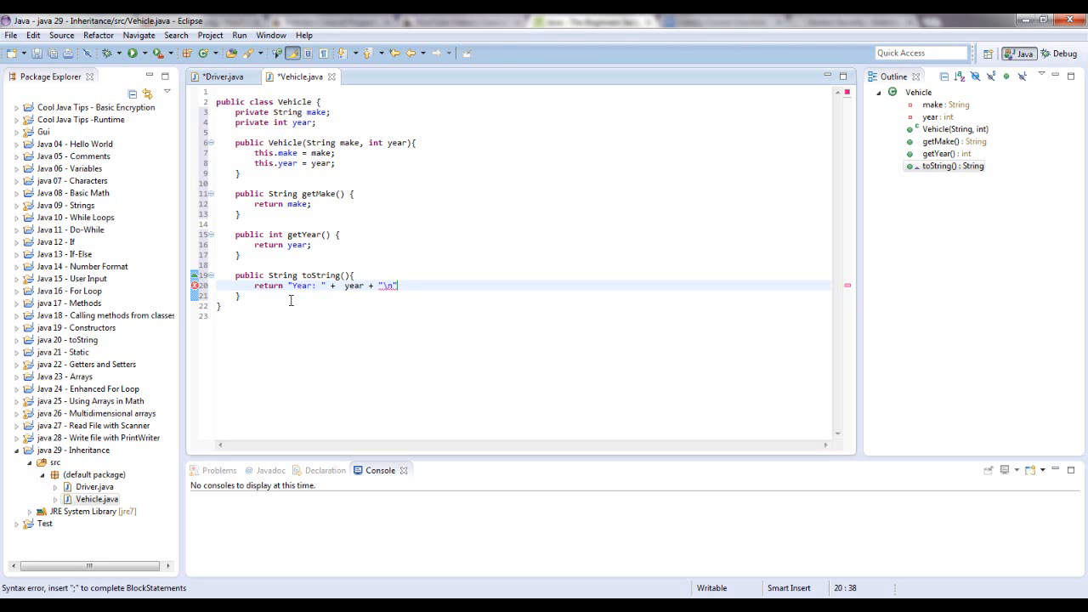
{"action": "type", "text": "Make"}
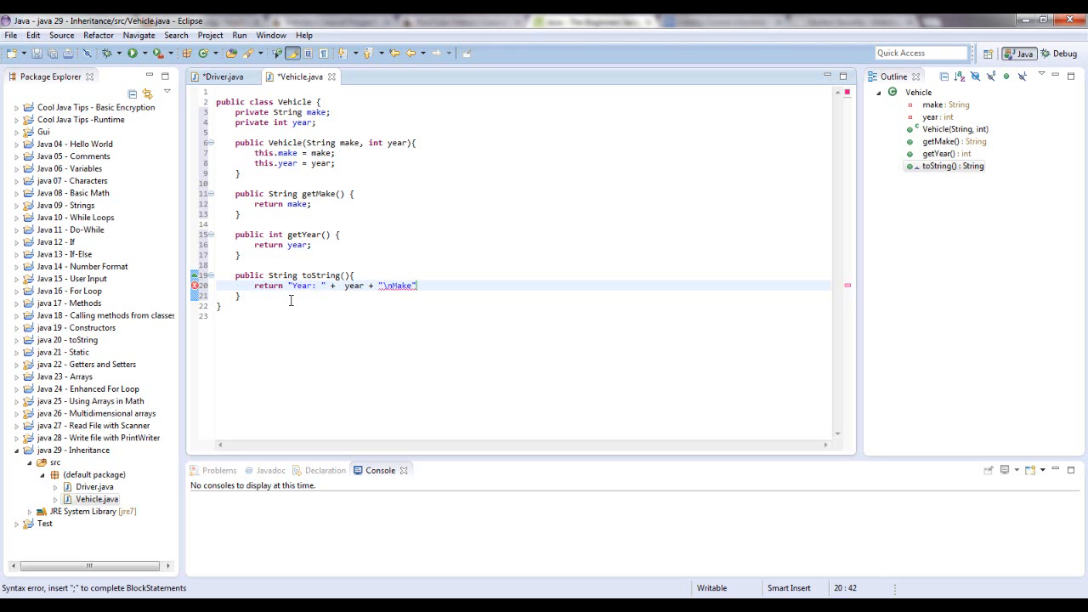
{"action": "type", "text": ":"}
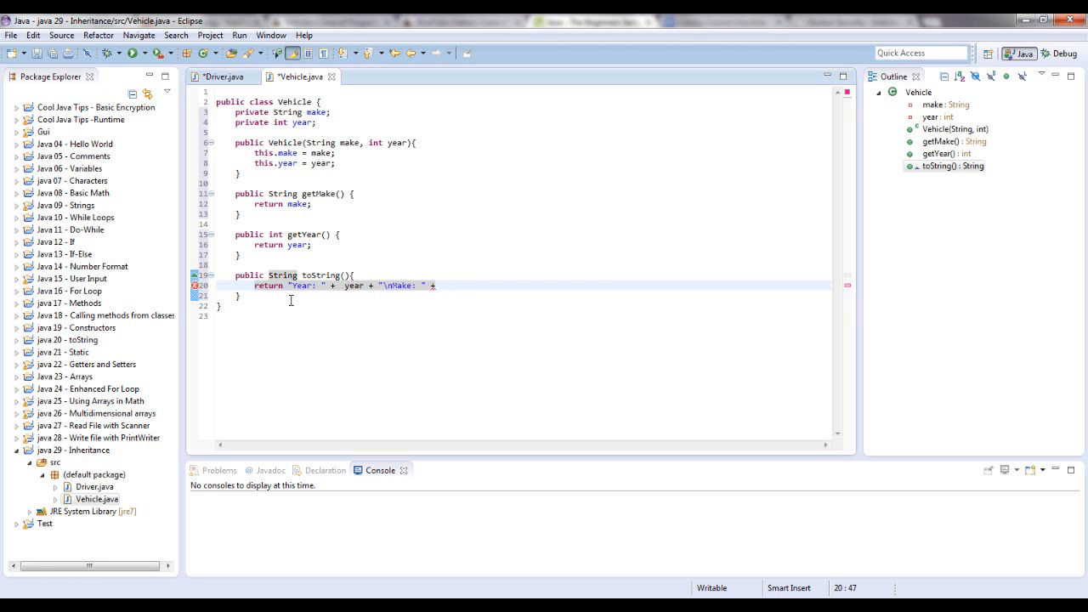
{"action": "type", "text": "make;"}
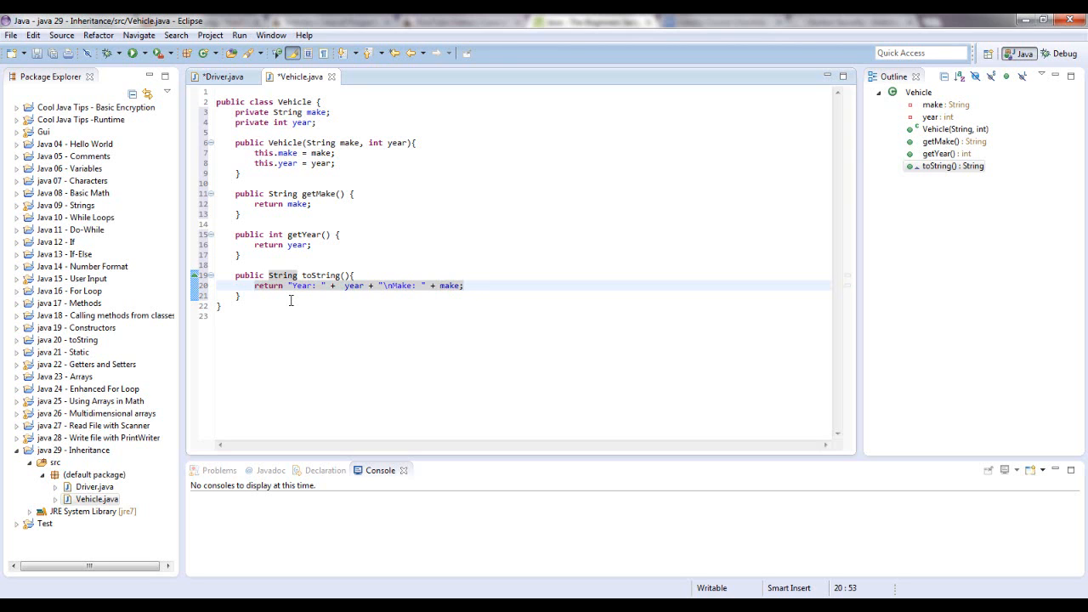
{"action": "mouse_move", "coordinate": [381, 176]}
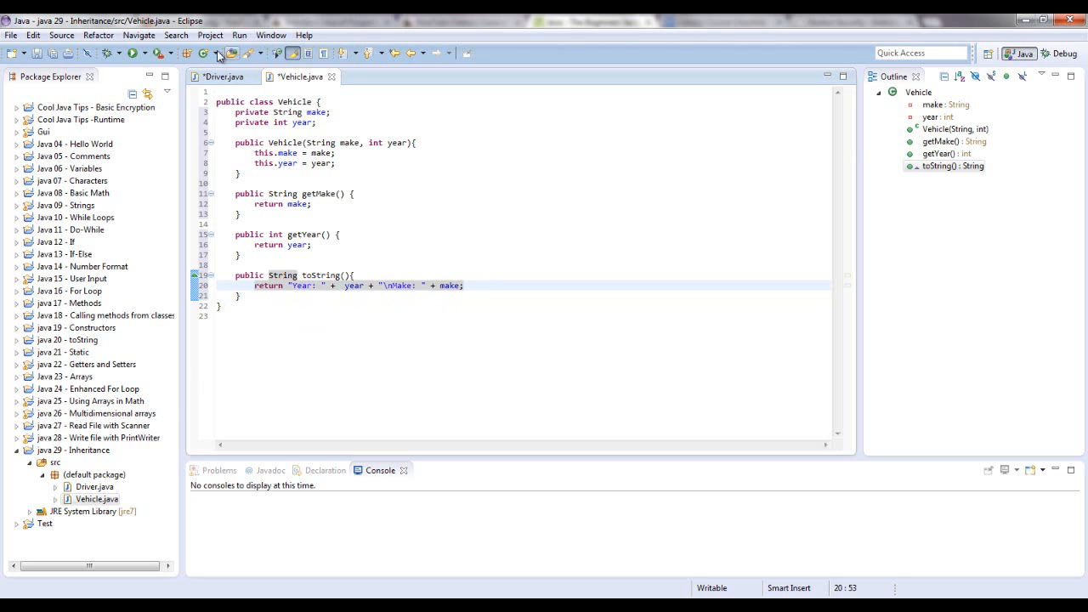
{"action": "mouse_move", "coordinate": [207, 53]}
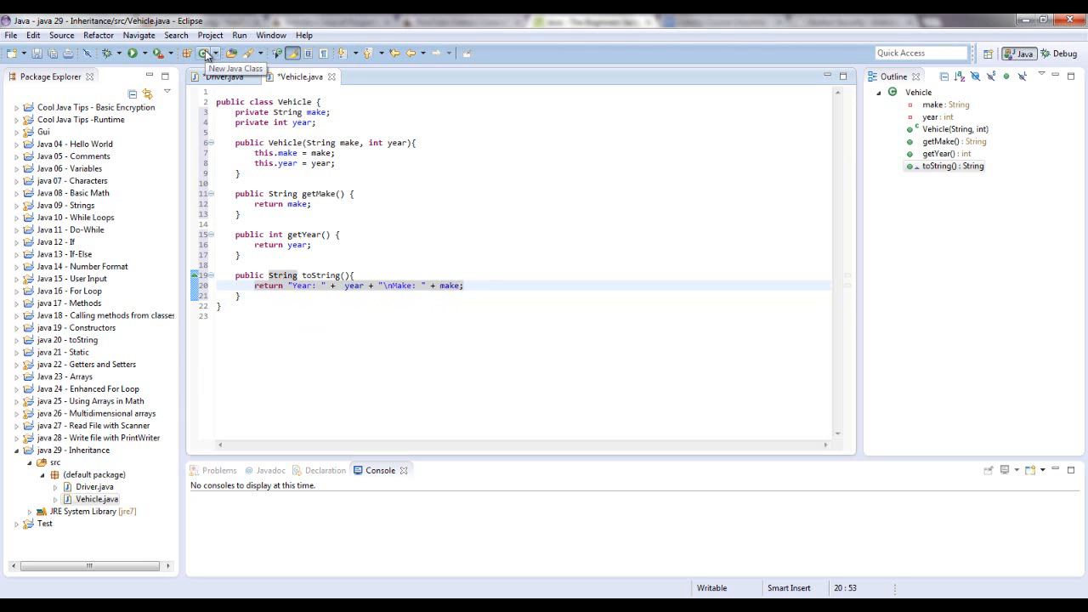
Create a new Java class named Car in the project.
{"action": "left_click", "coordinate": [204, 53]}
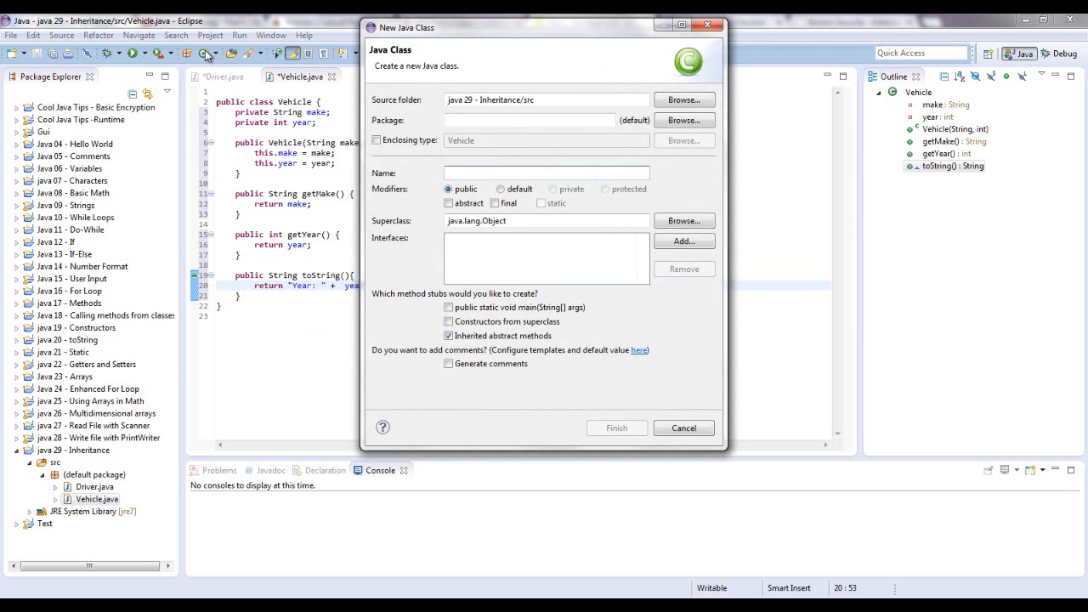
{"action": "mouse_move", "coordinate": [560, 160]}
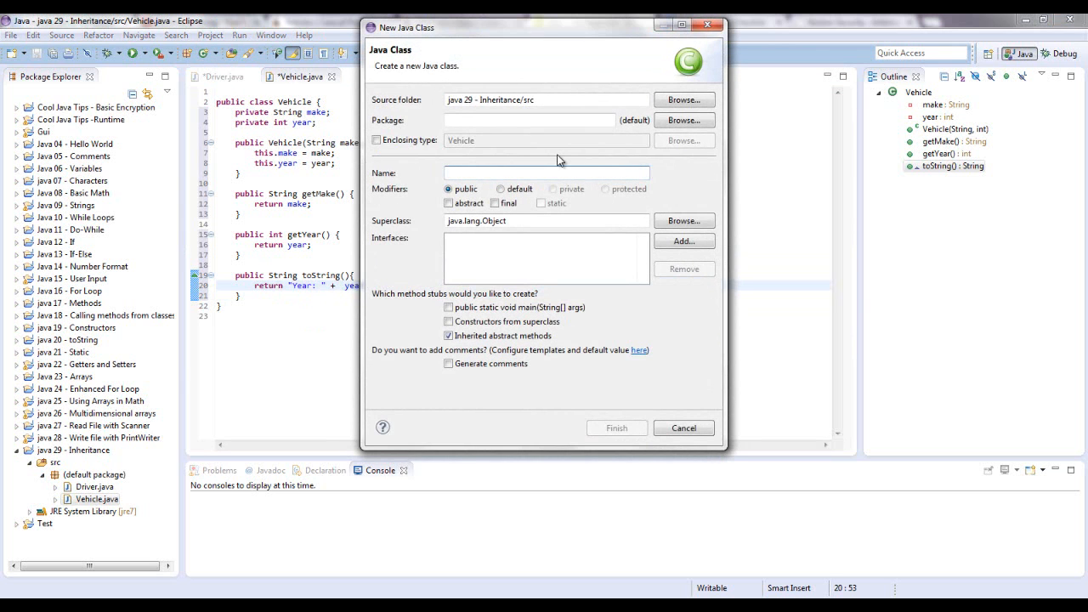
{"action": "type", "text": "Car"}
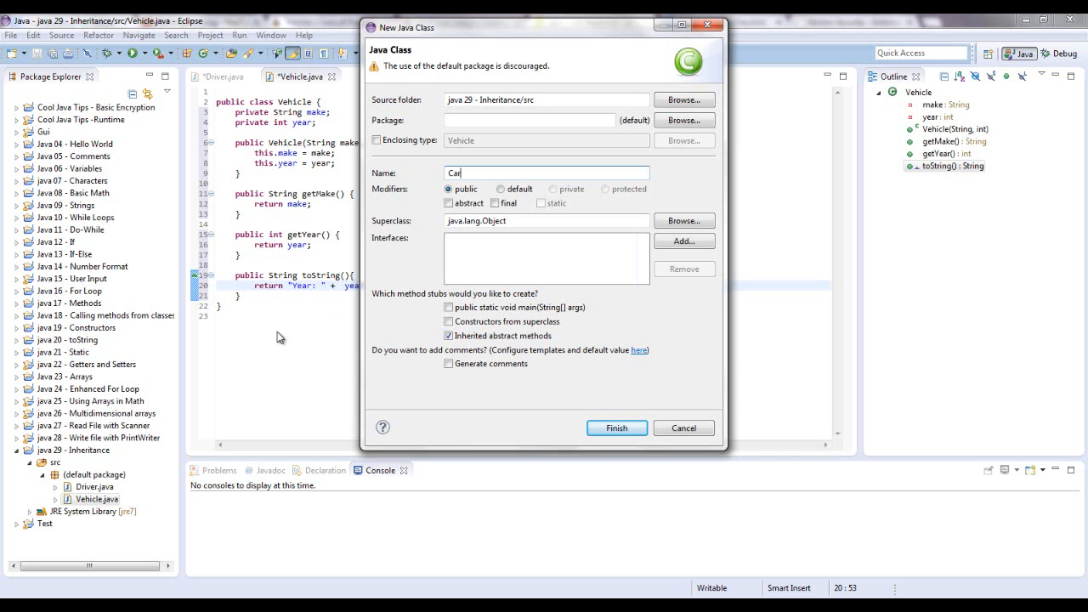
{"action": "mouse_move", "coordinate": [247, 340]}
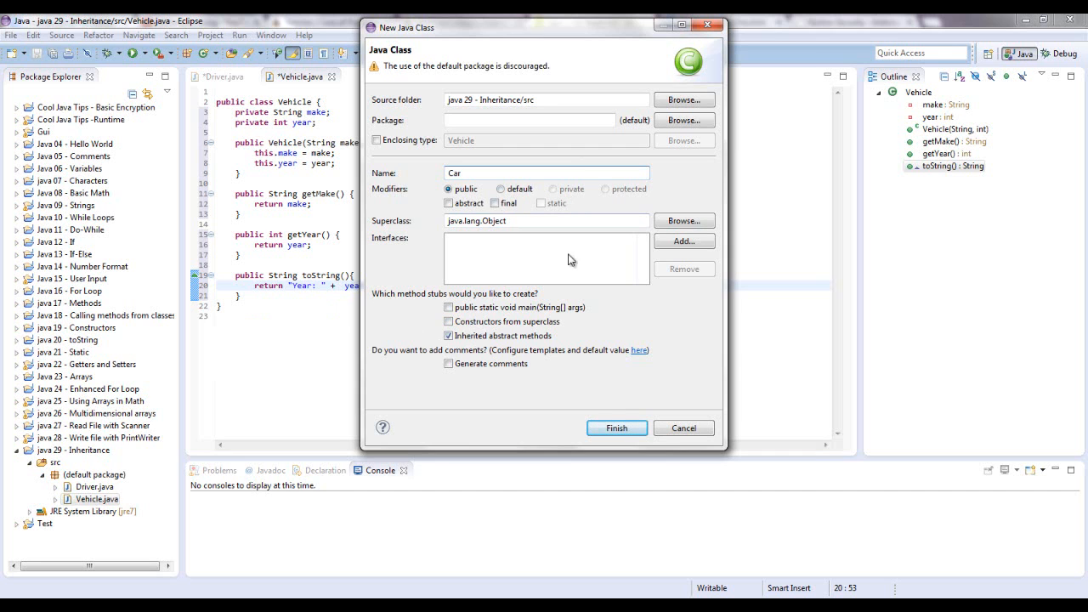
{"action": "left_click", "coordinate": [615, 428]}
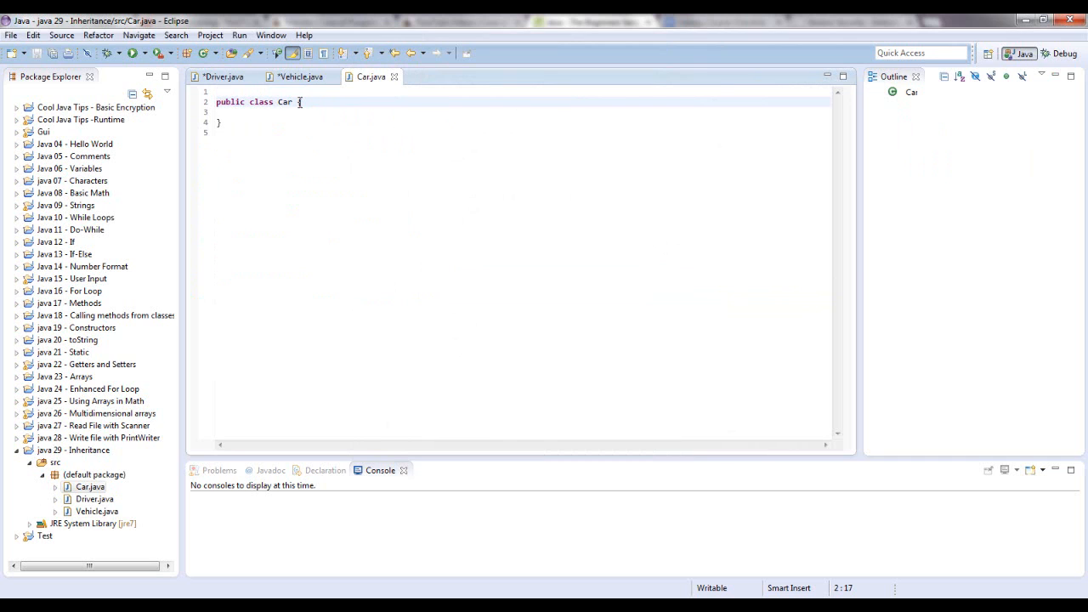
Add extends Vehicle to the Car class declaration.
{"action": "type", "text": "["}
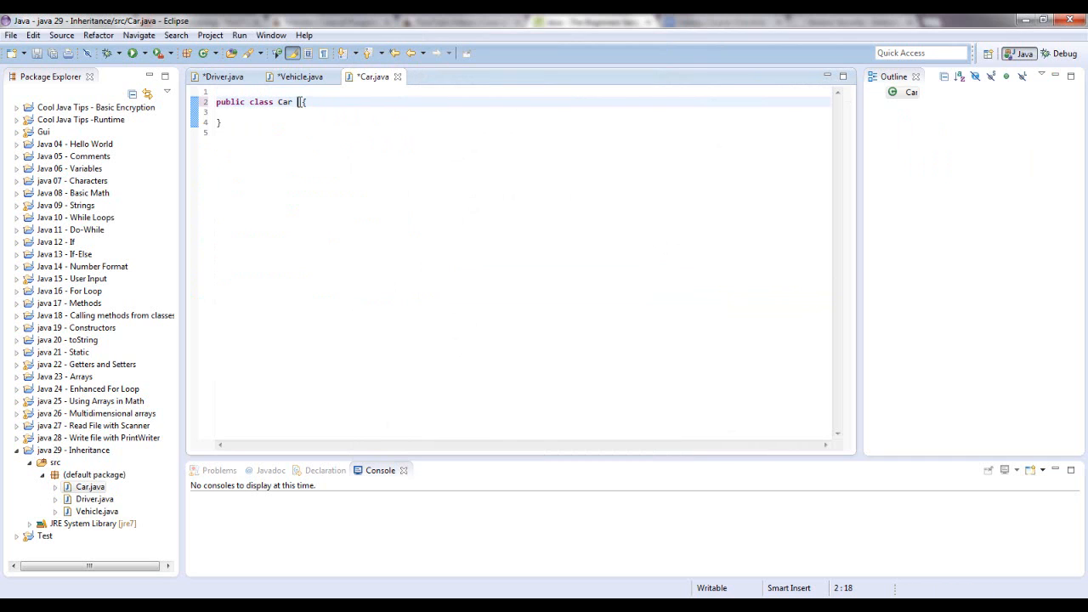
{"action": "mouse_move", "coordinate": [299, 76]}
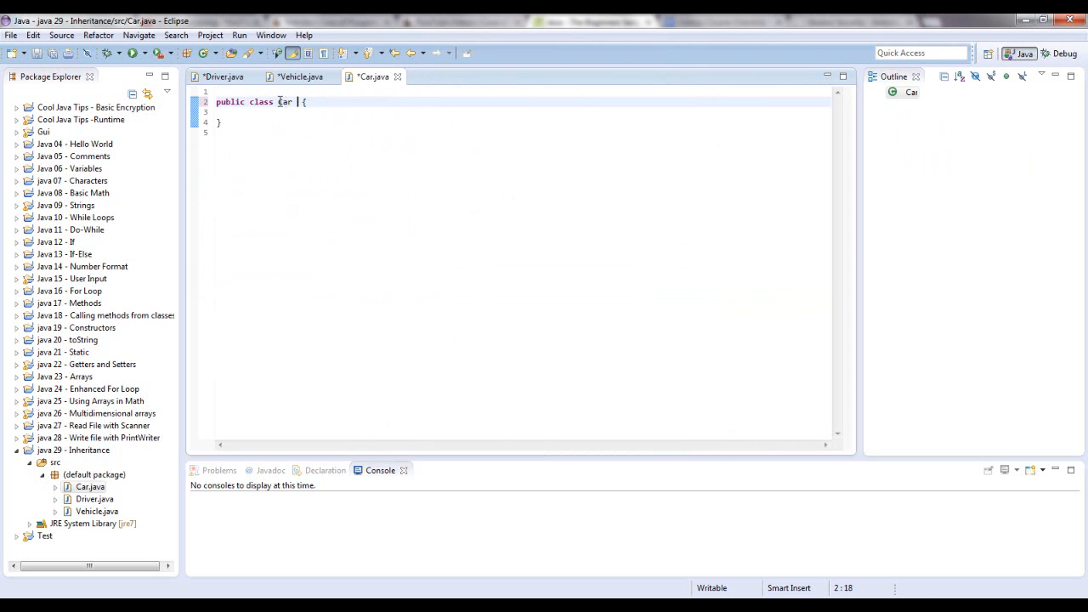
{"action": "type", "text": "ex"}
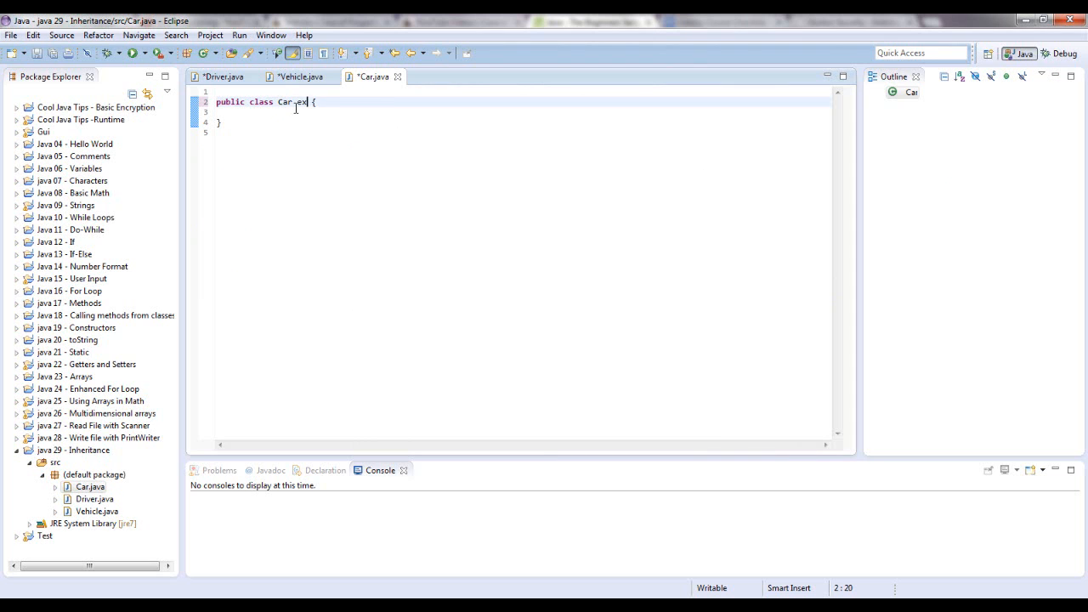
{"action": "type", "text": "xtends V"}
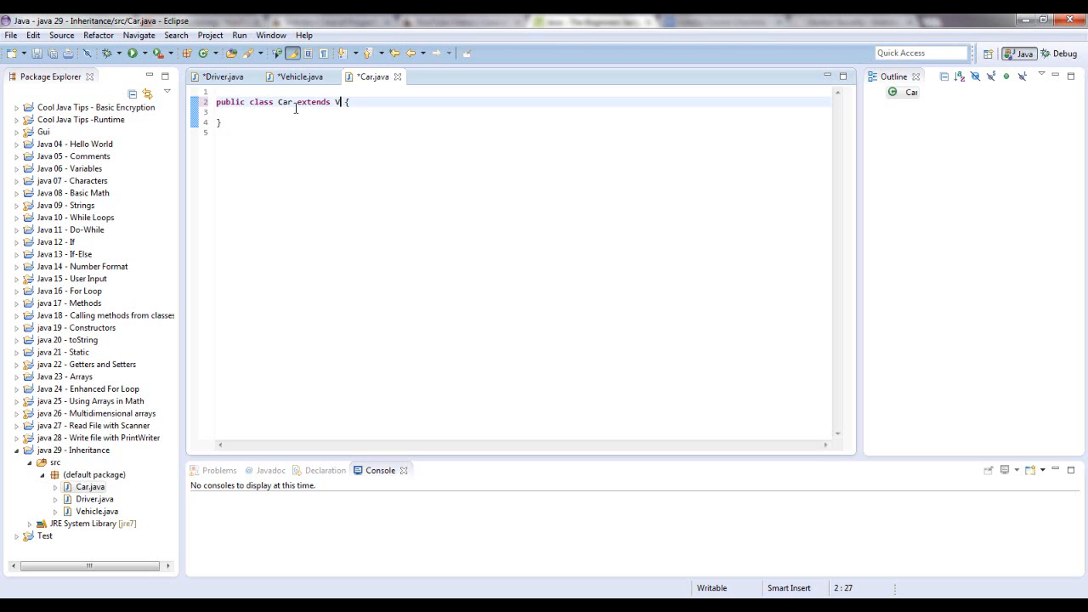
{"action": "type", "text": "ehicle"}
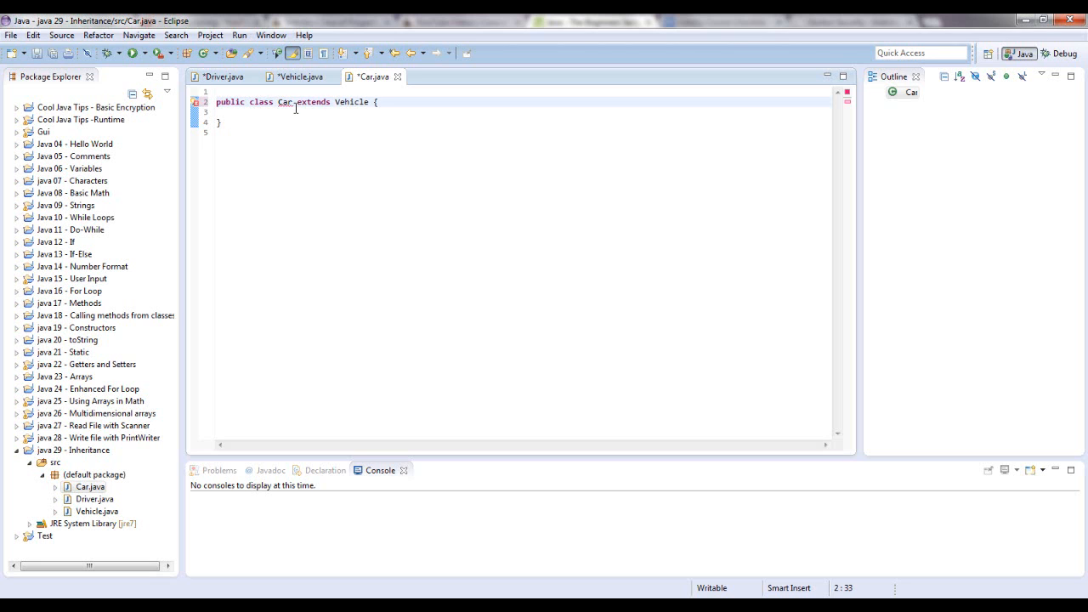
{"action": "mouse_move", "coordinate": [343, 114]}
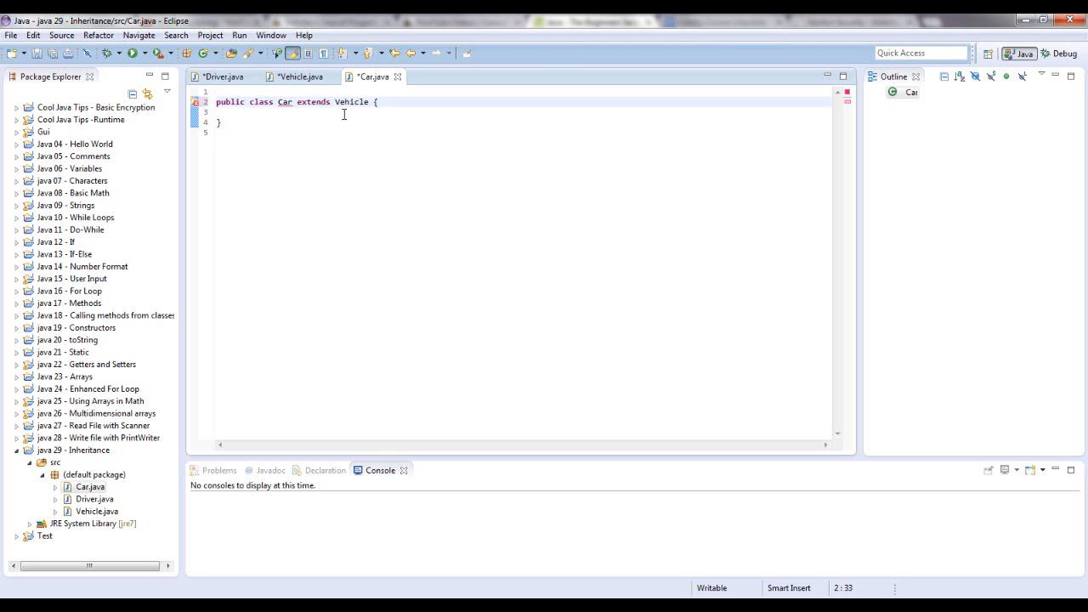
{"action": "mouse_move", "coordinate": [352, 102]}
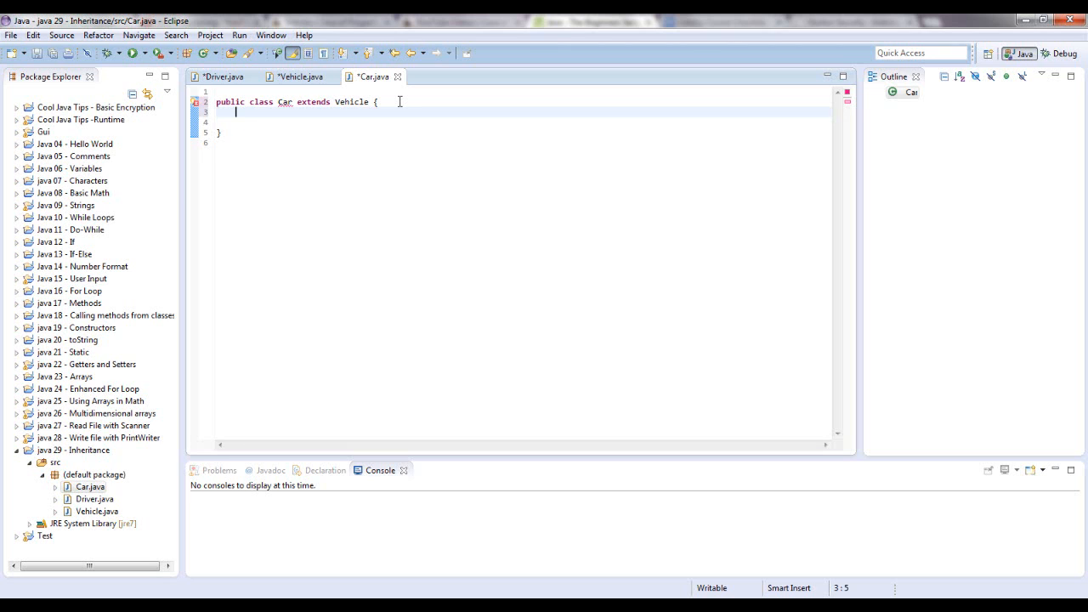
Declare a private String model field in Car.
{"action": "type", "text": "private"}
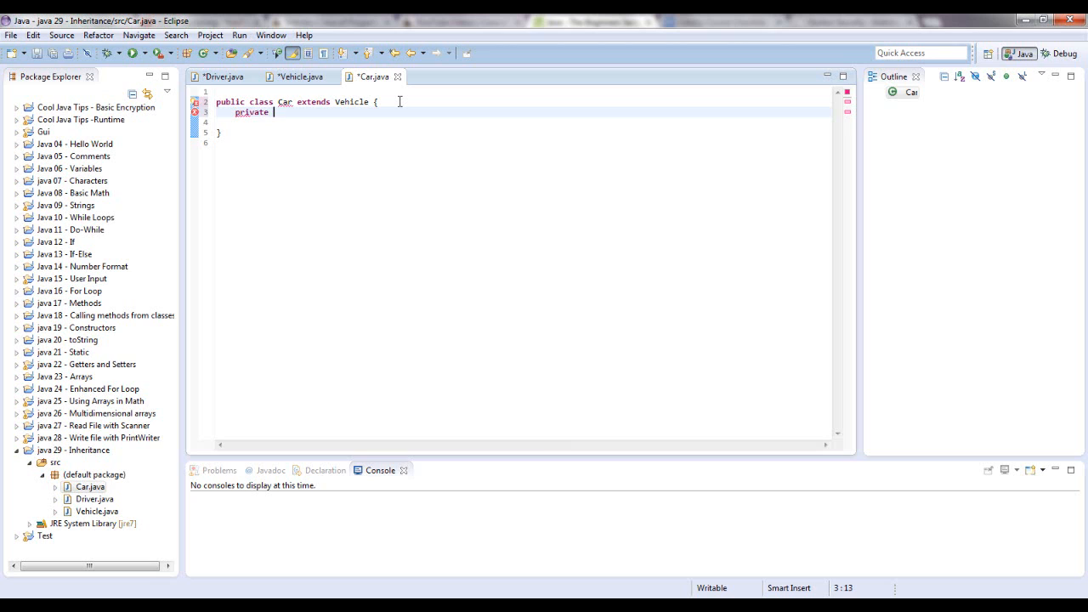
{"action": "type", "text": "St"}
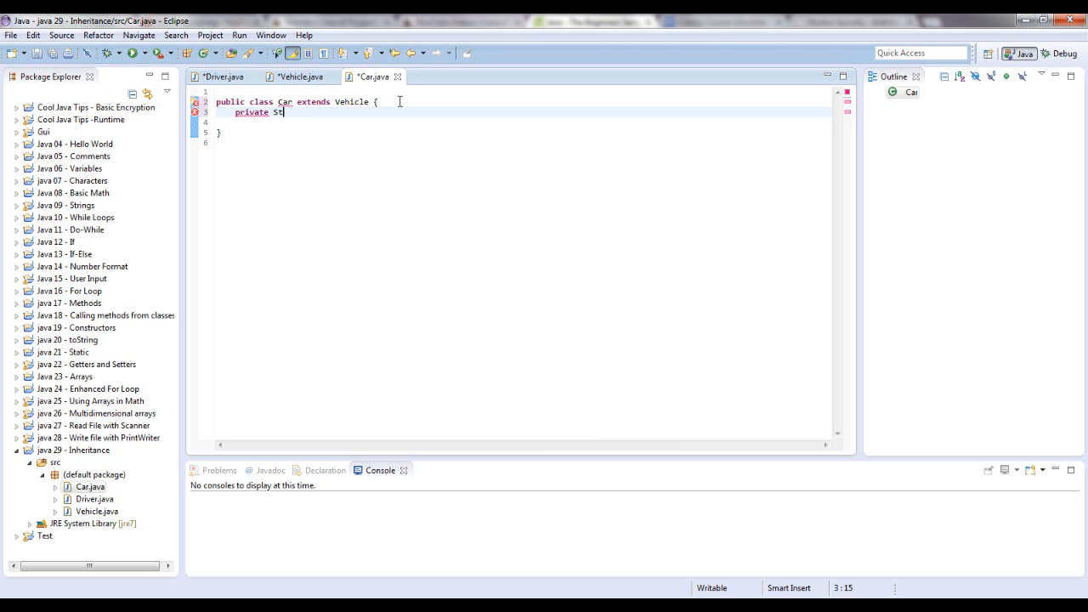
{"action": "type", "text": "ring mod"}
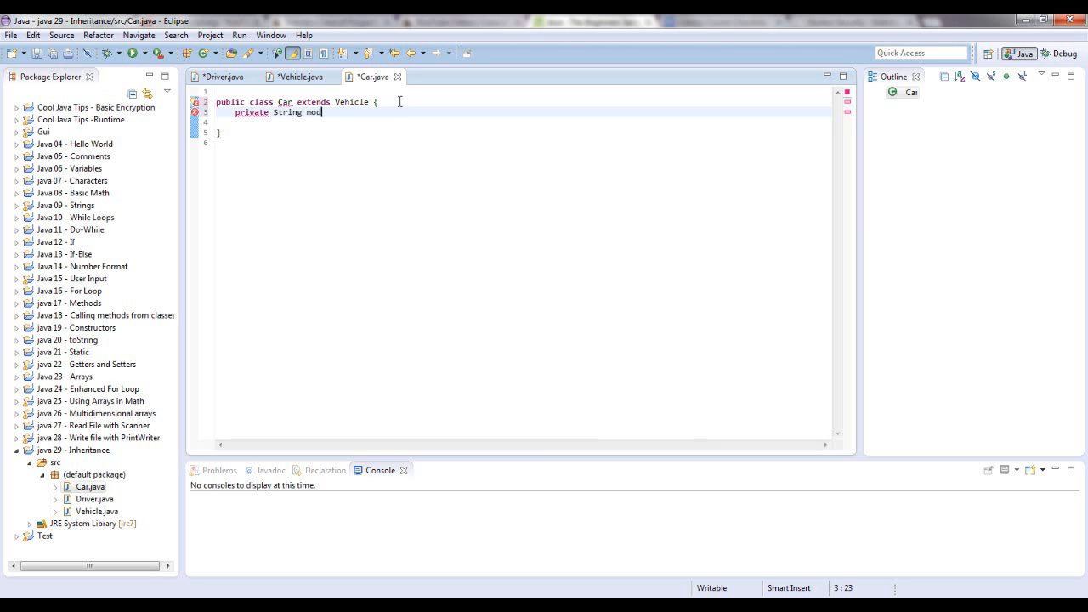
{"action": "type", "text": "el;"}
{"action": "type", "text": "public"}
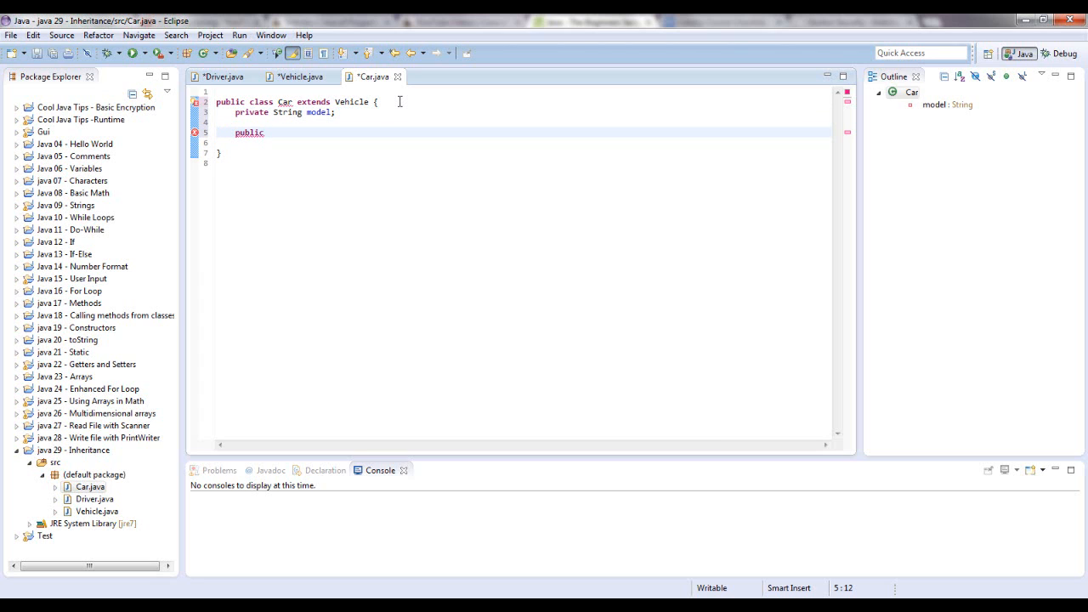
Write the Car constructor signature taking String make and int year, checking Vehicle's constructor for reference.
{"action": "left_click", "coordinate": [296, 77]}
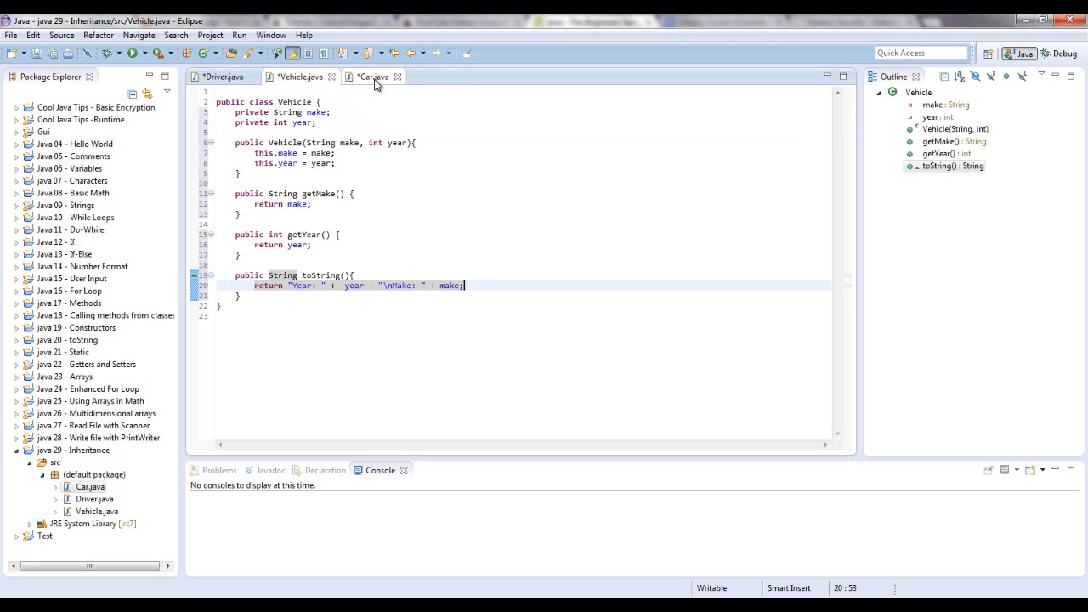
{"action": "left_click", "coordinate": [372, 77]}
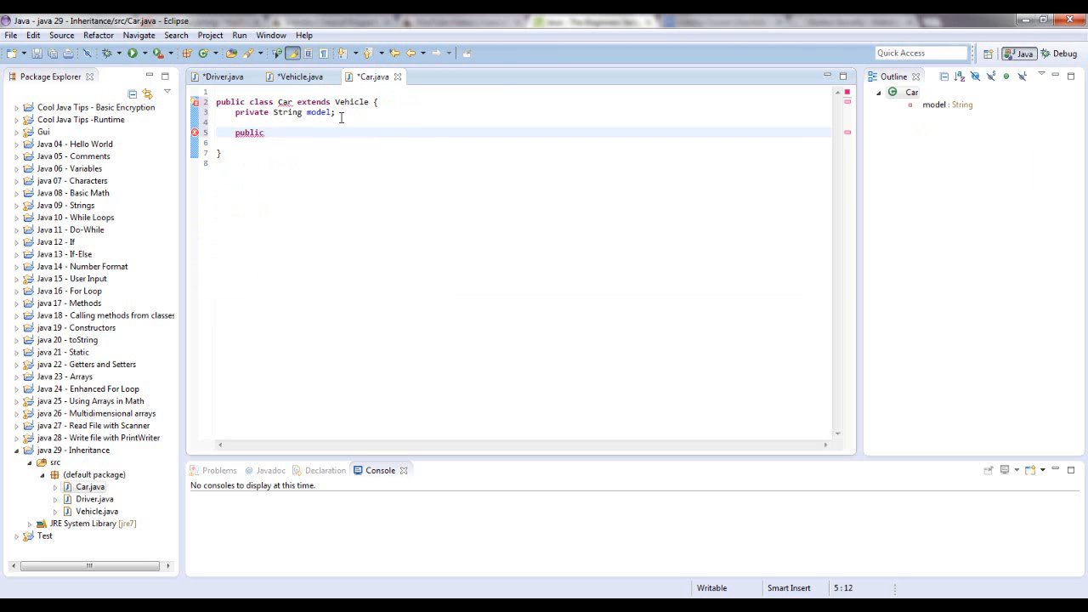
{"action": "type", "text": "C"}
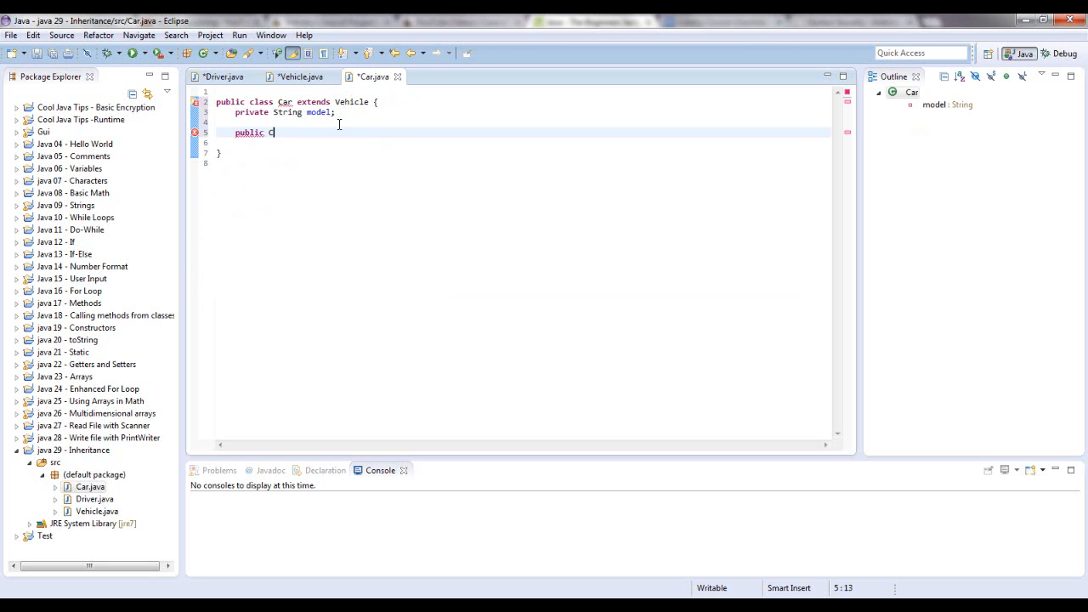
{"action": "type", "text": "ar("}
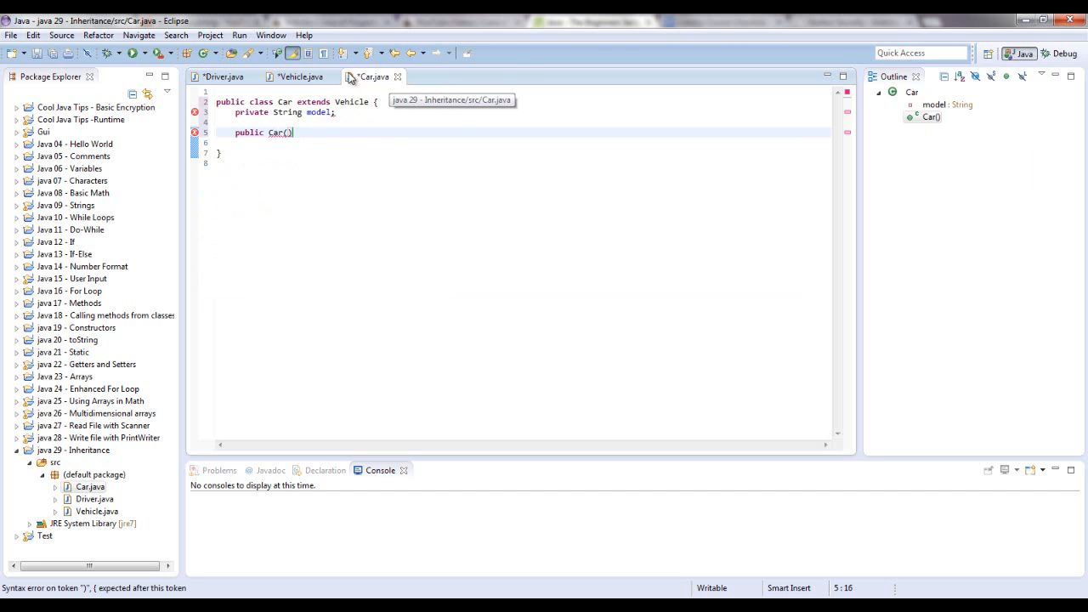
{"action": "left_click", "coordinate": [298, 76]}
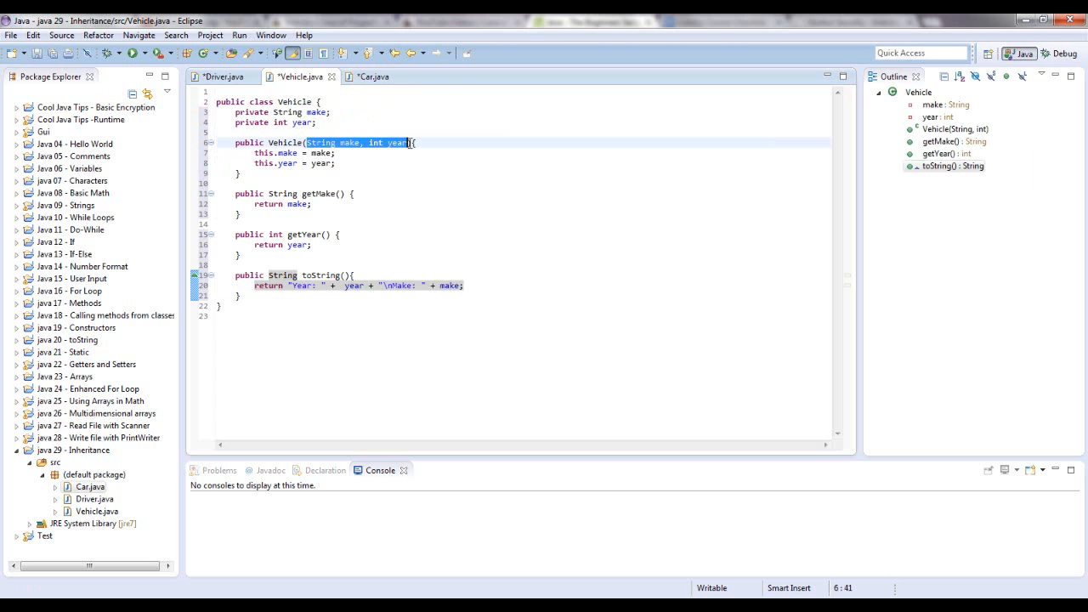
{"action": "left_click", "coordinate": [371, 76]}
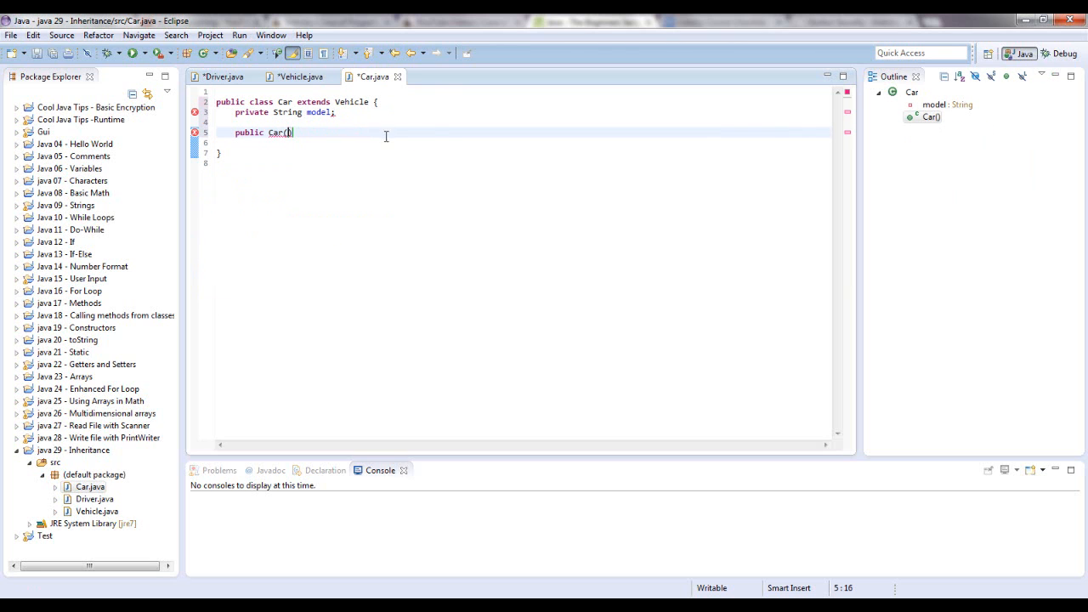
{"action": "type", "text": "String make, int year, String model"}
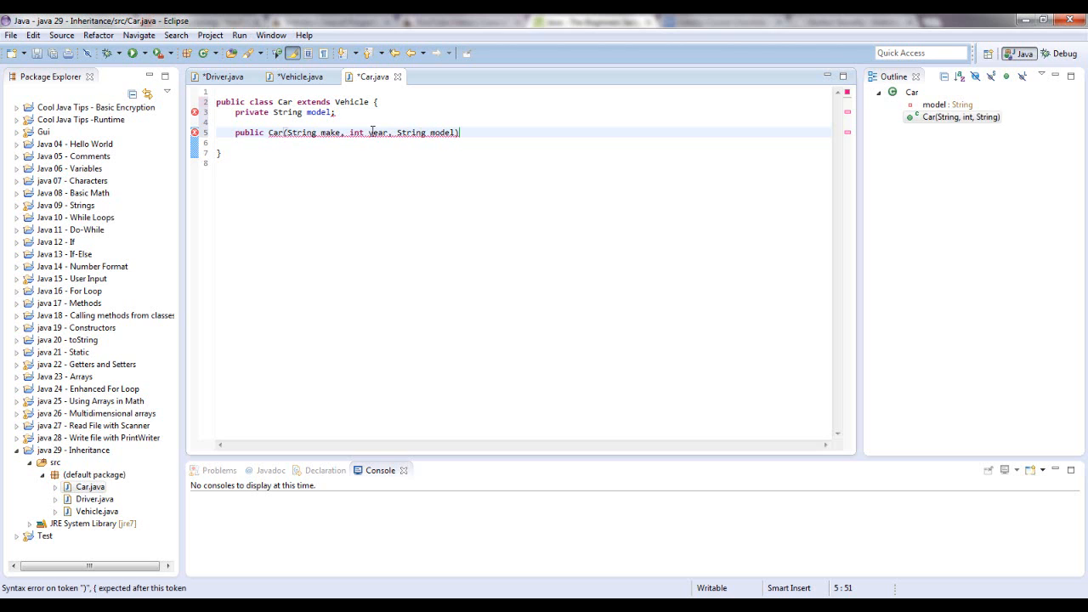
{"action": "type", "text": "{"}
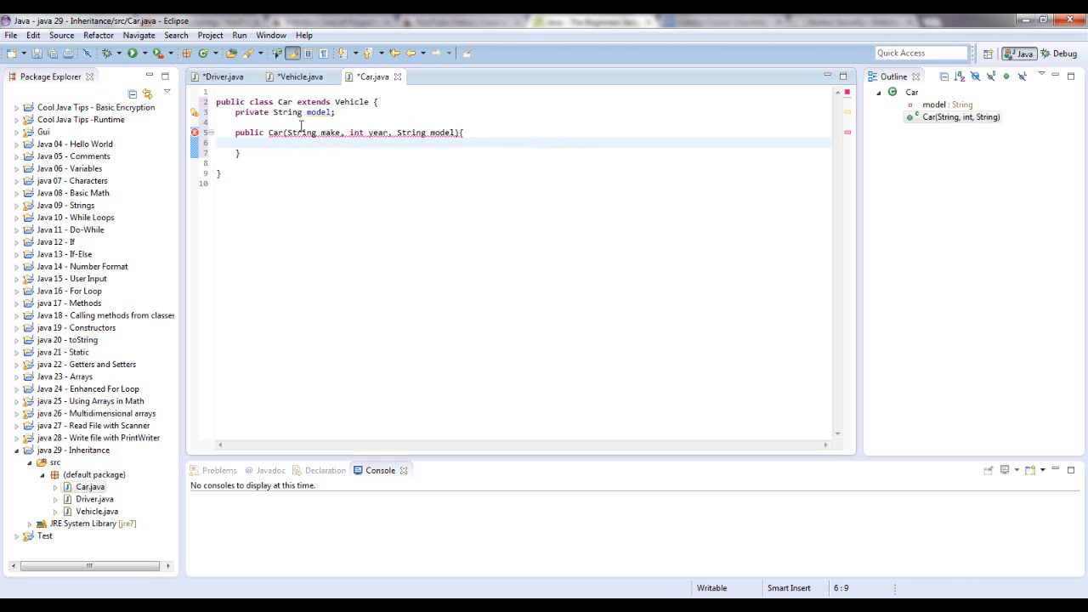
In the constructor body call super(make, year); and assign this.model = model;.
{"action": "type", "text": "super"}
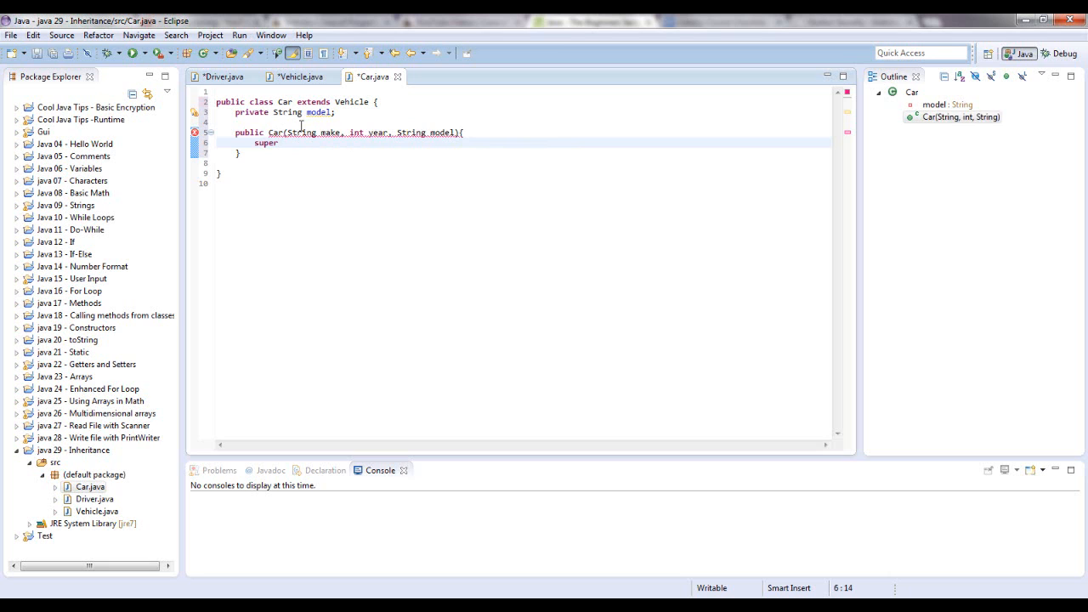
{"action": "type", "text": "()"}
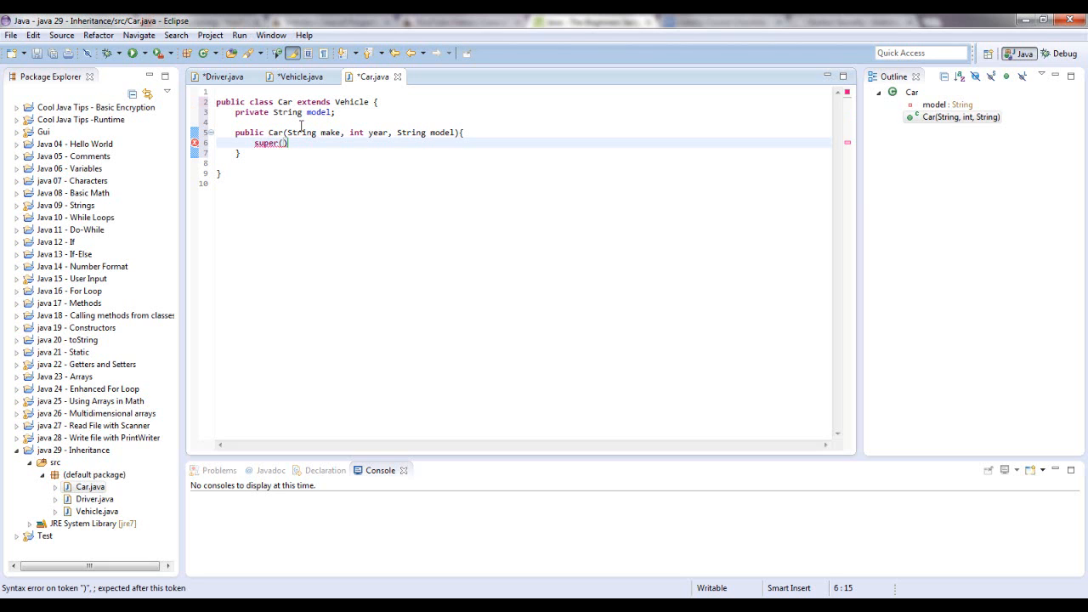
{"action": "type", "text": "make,"}
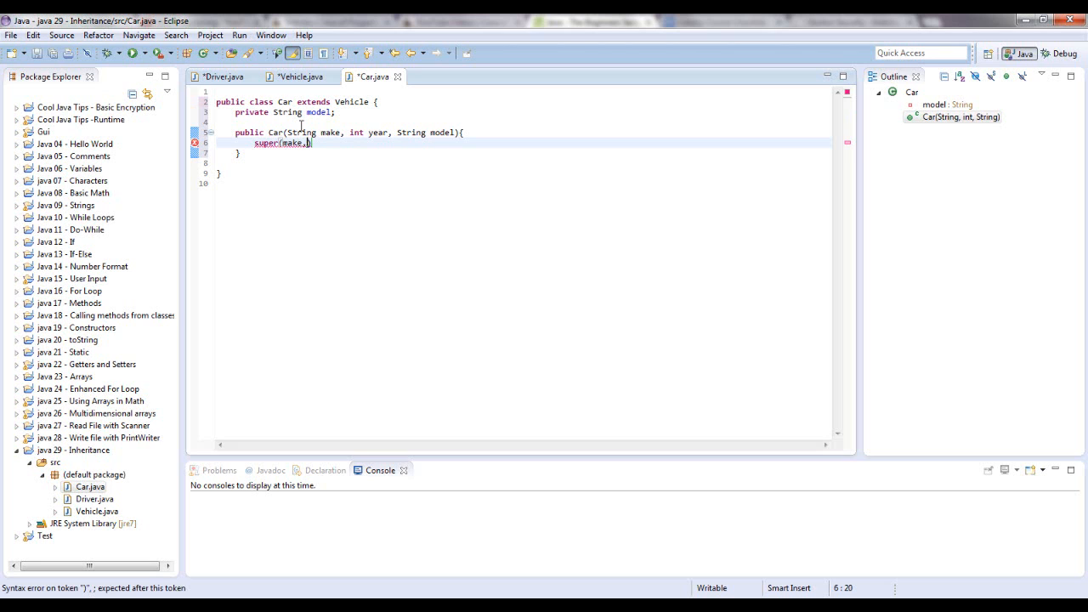
{"action": "type", "text": "year"}
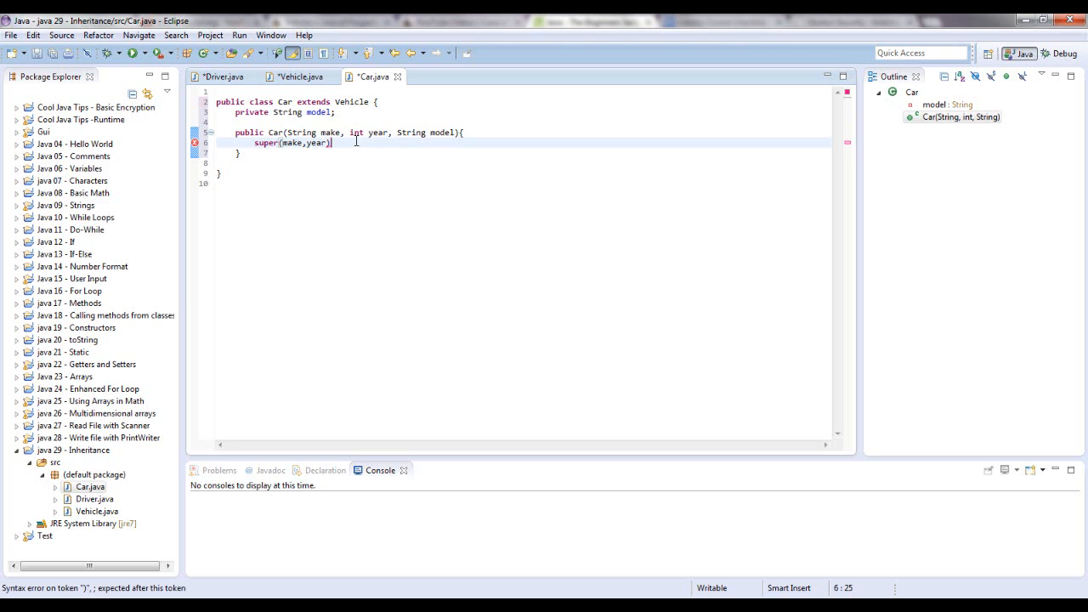
{"action": "type", "text": ";"}
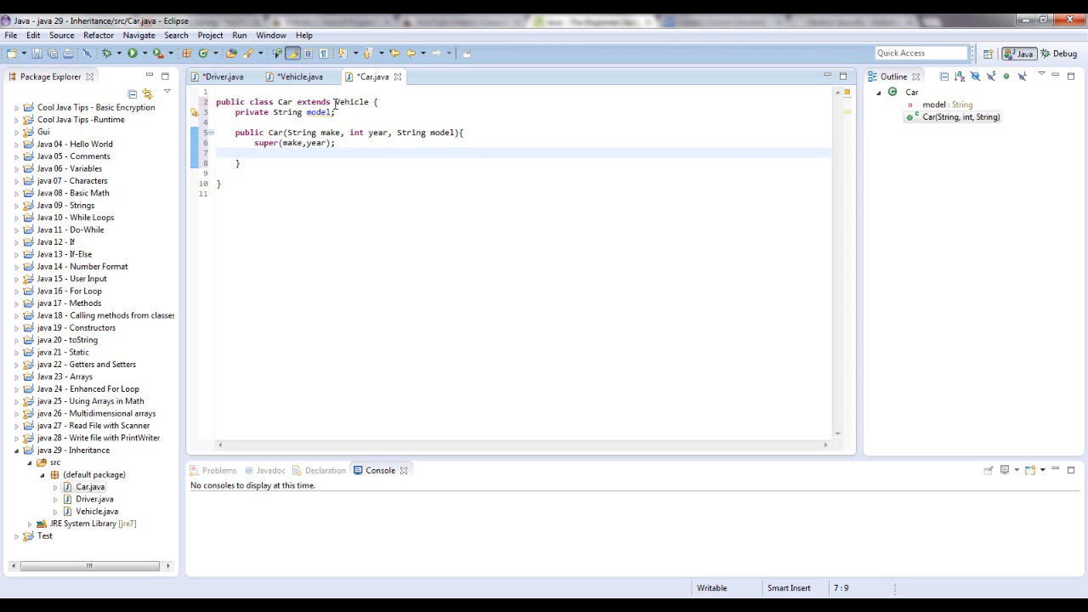
{"action": "type", "text": "this."}
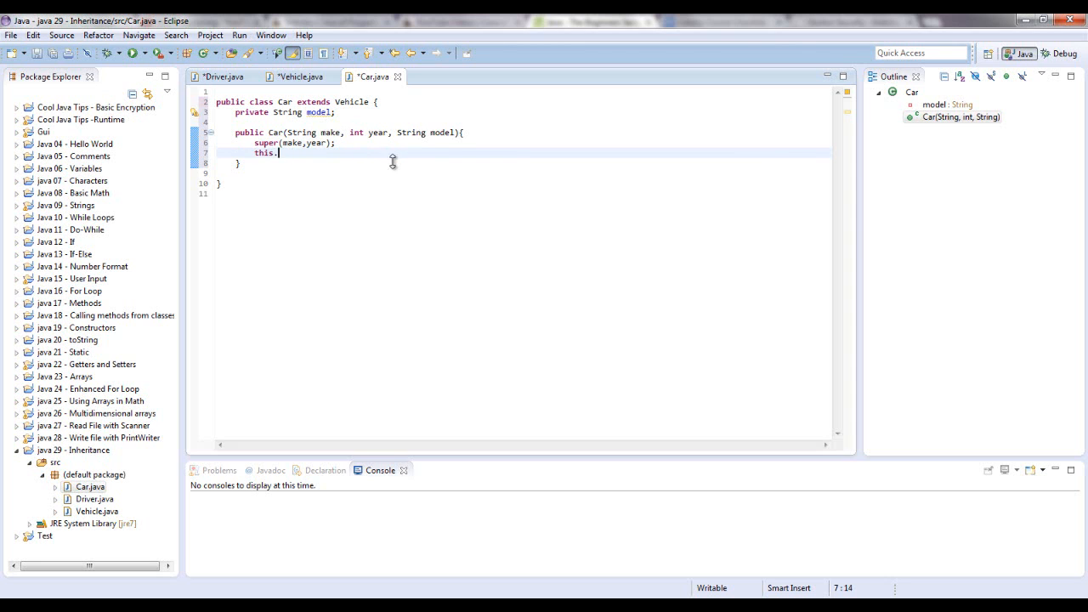
{"action": "type", "text": "model"}
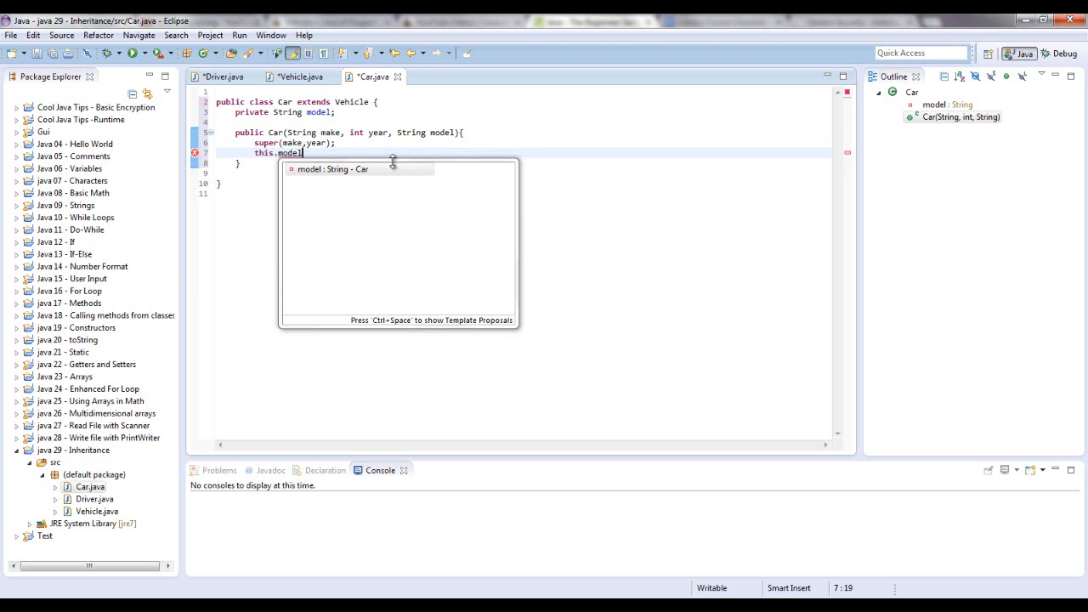
{"action": "type", "text": "= mode"}
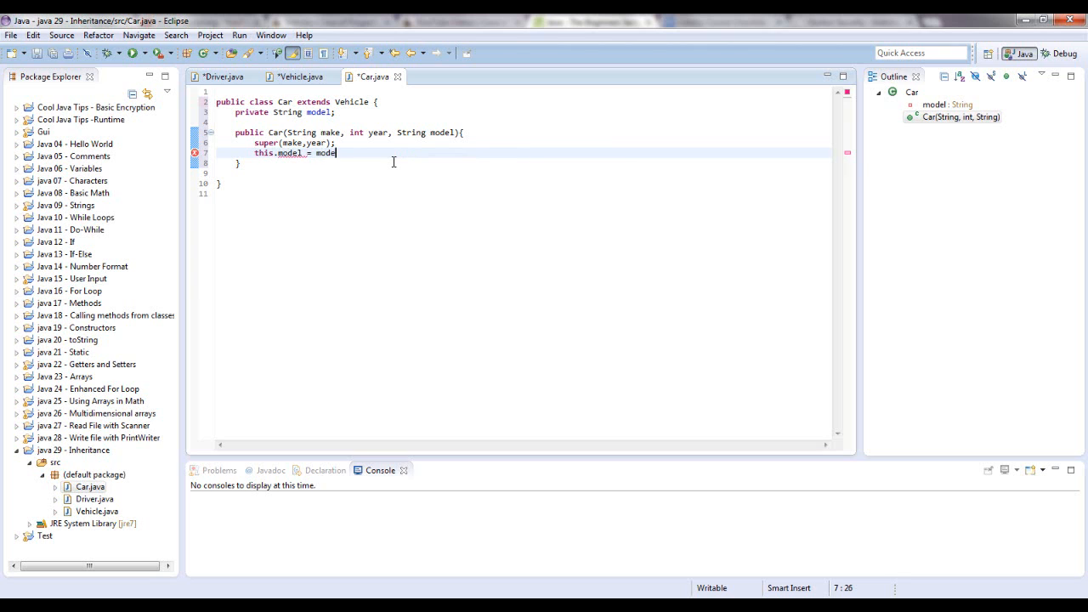
{"action": "type", "text": "l;"}
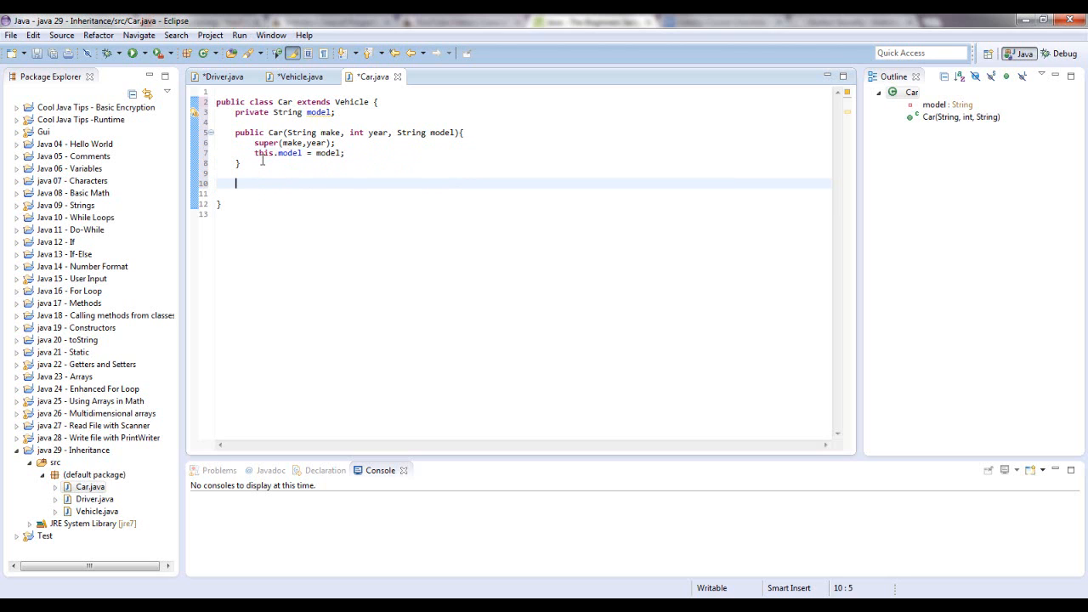
Add public String getModel(){ return model; } to Car.
{"action": "type", "text": "public St"}
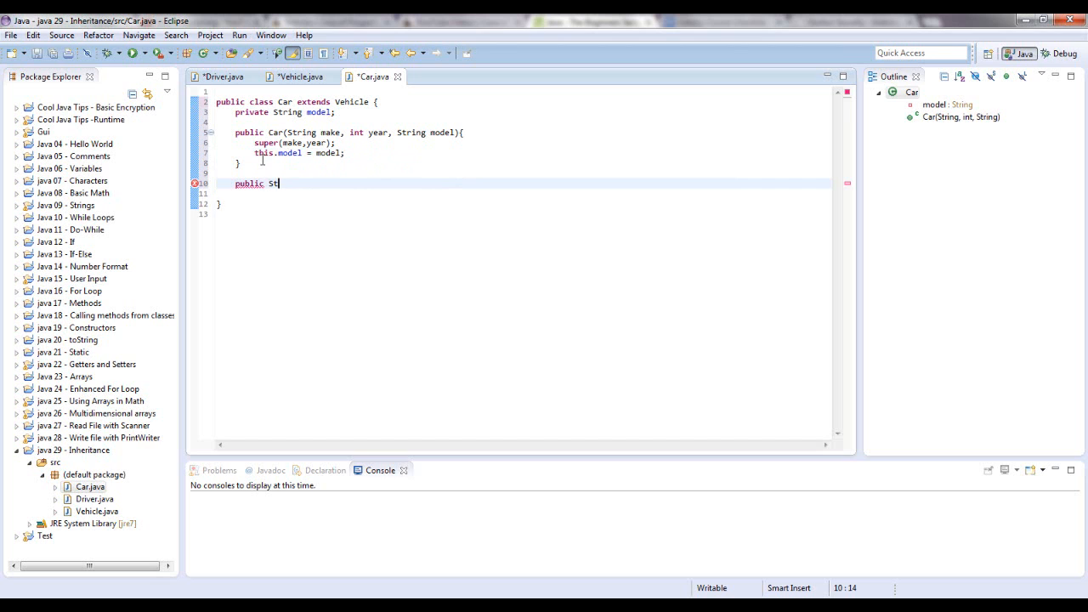
{"action": "type", "text": "ring getMode"}
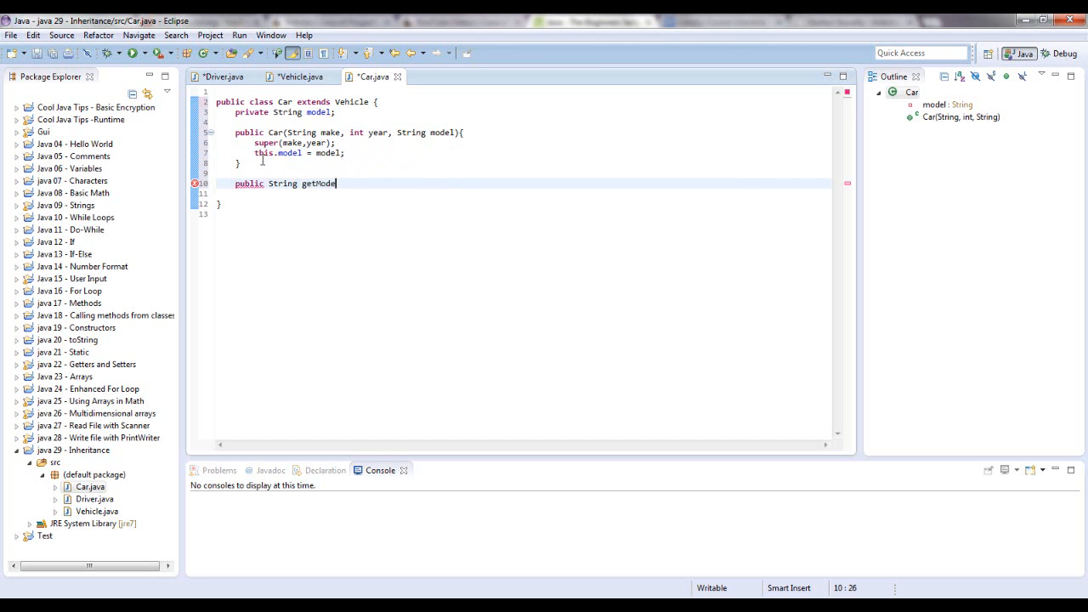
{"action": "type", "text": "l(){"}
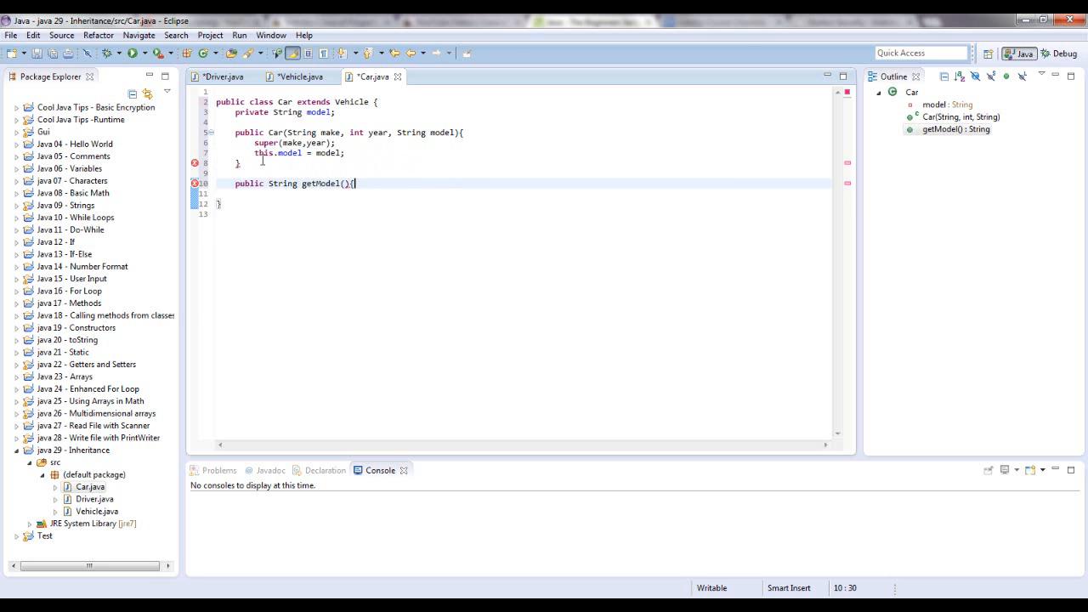
{"action": "type", "text": "return model"}
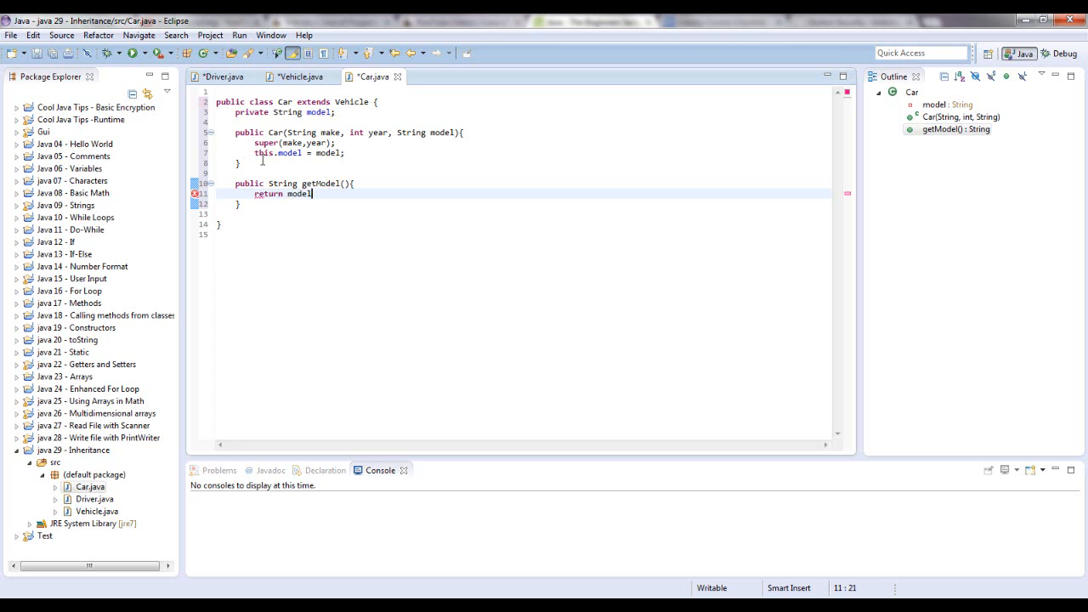
{"action": "type", "text": ";"}
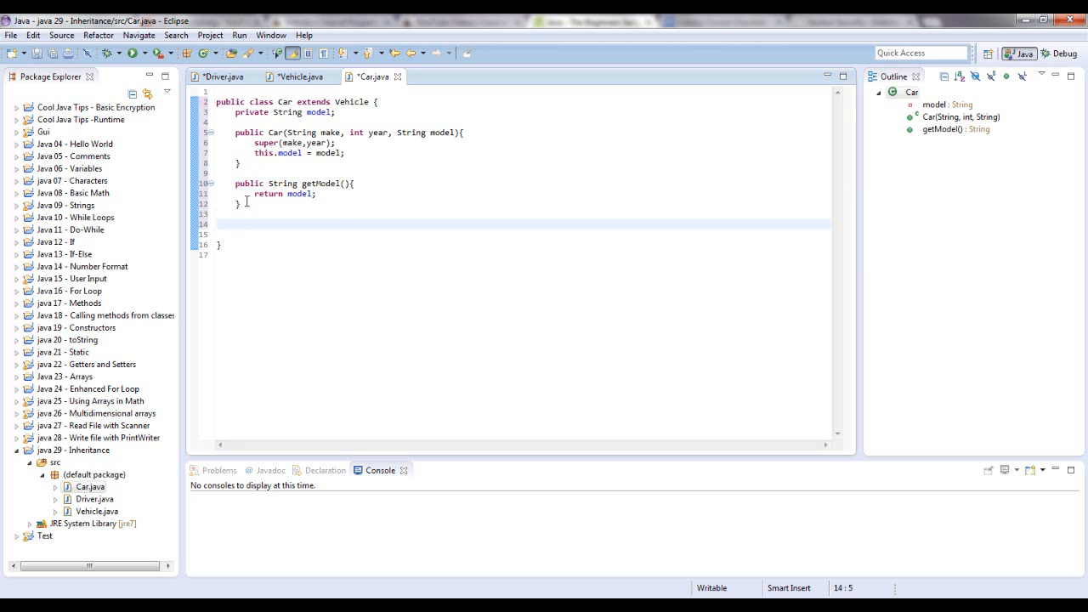
Write Car's toString signature and start its return with super.toString() from content assist.
{"action": "type", "text": "public S"}
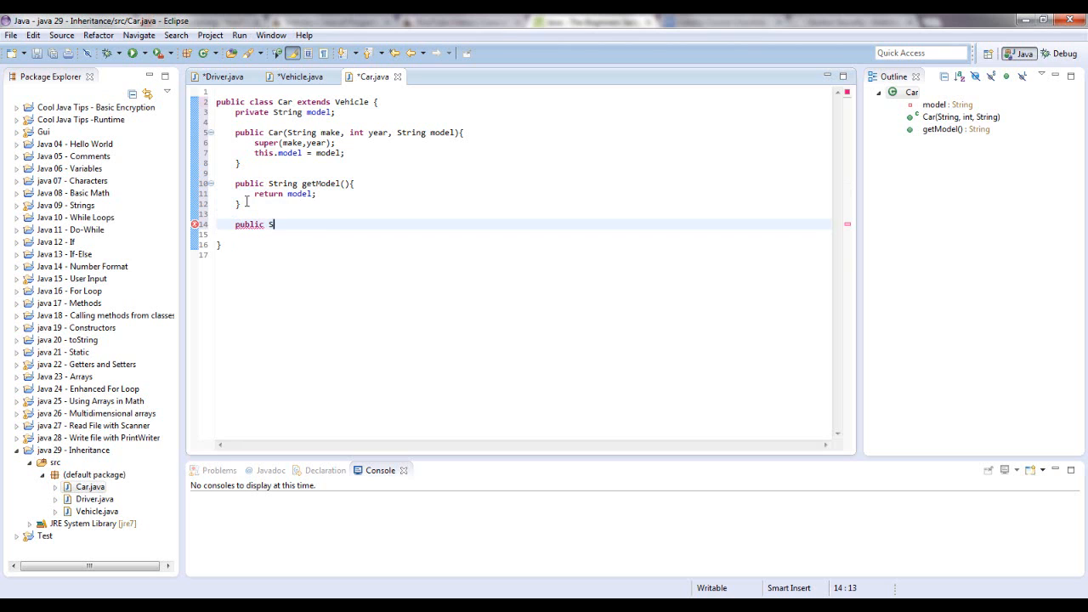
{"action": "type", "text": "tring toString"}
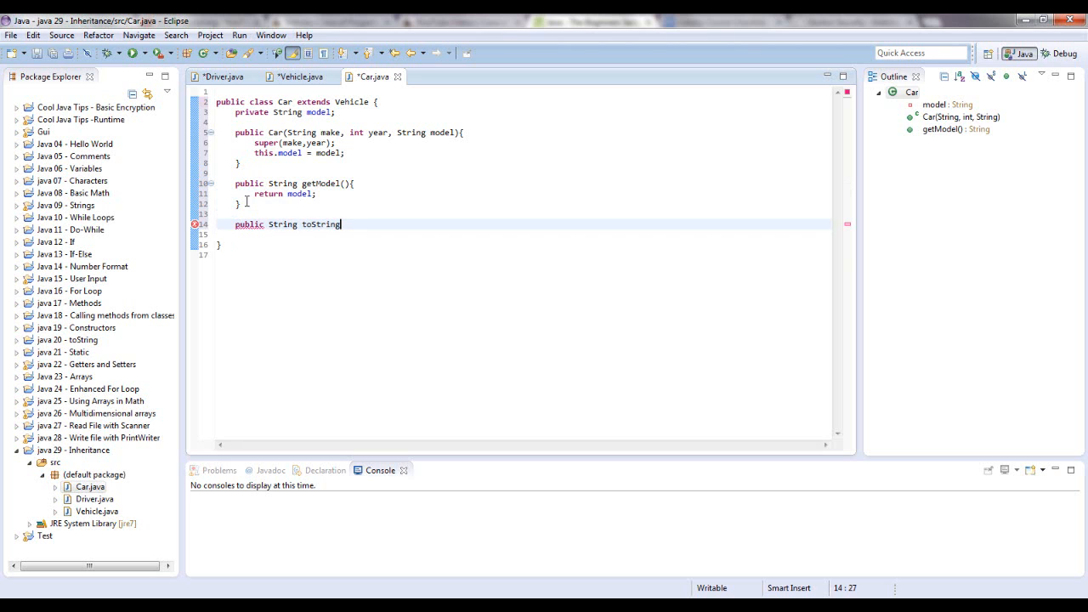
{"action": "type", "text": "()"}
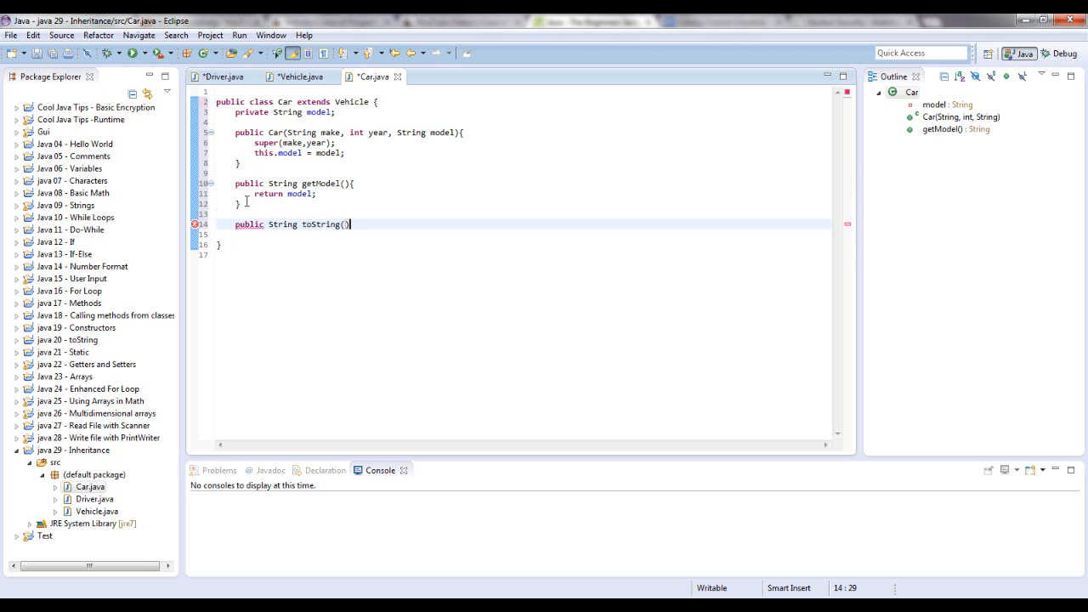
{"action": "type", "text": "{"}
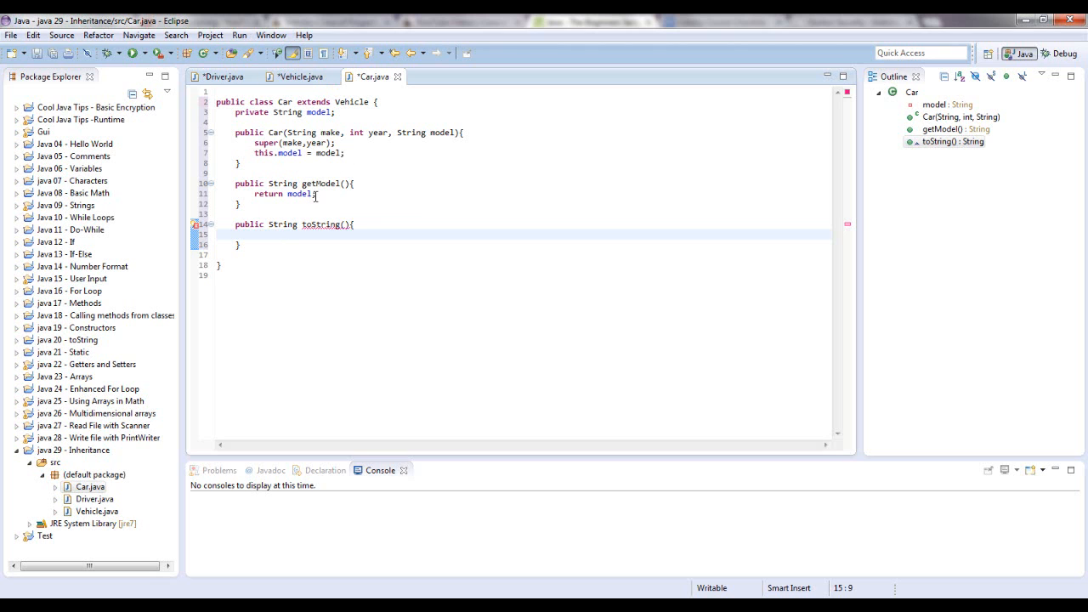
{"action": "type", "text": "return"}
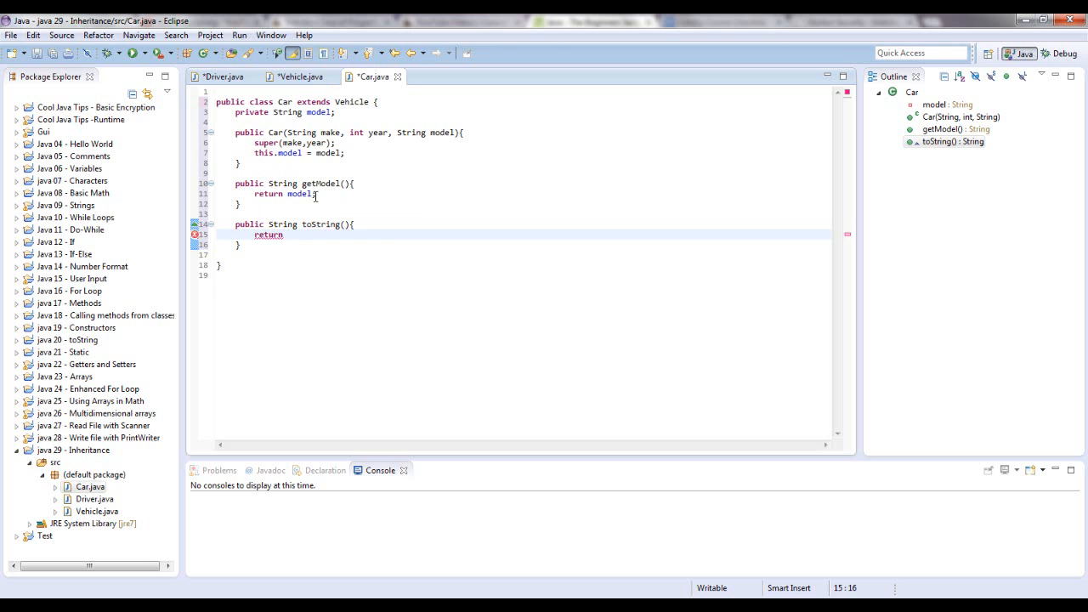
{"action": "type", "text": "super"}
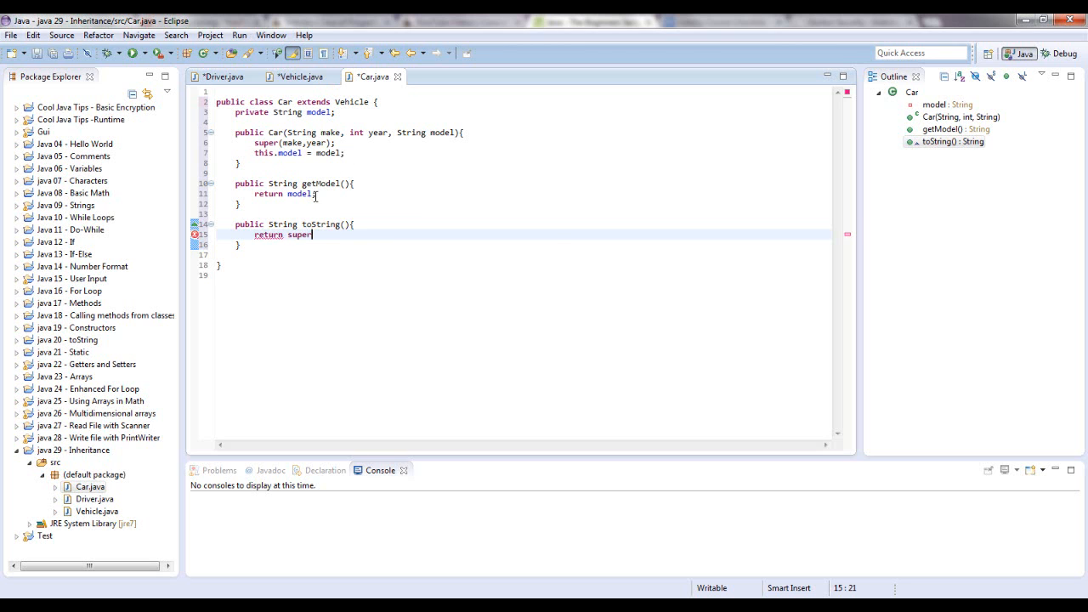
{"action": "type", "text": "."}
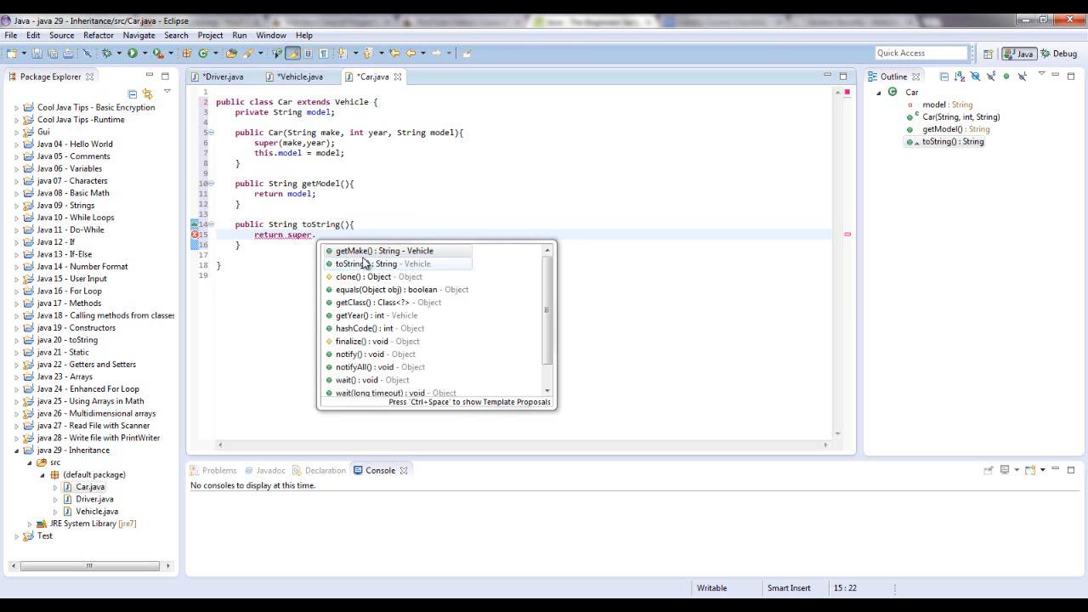
{"action": "double_click", "coordinate": [364, 263]}
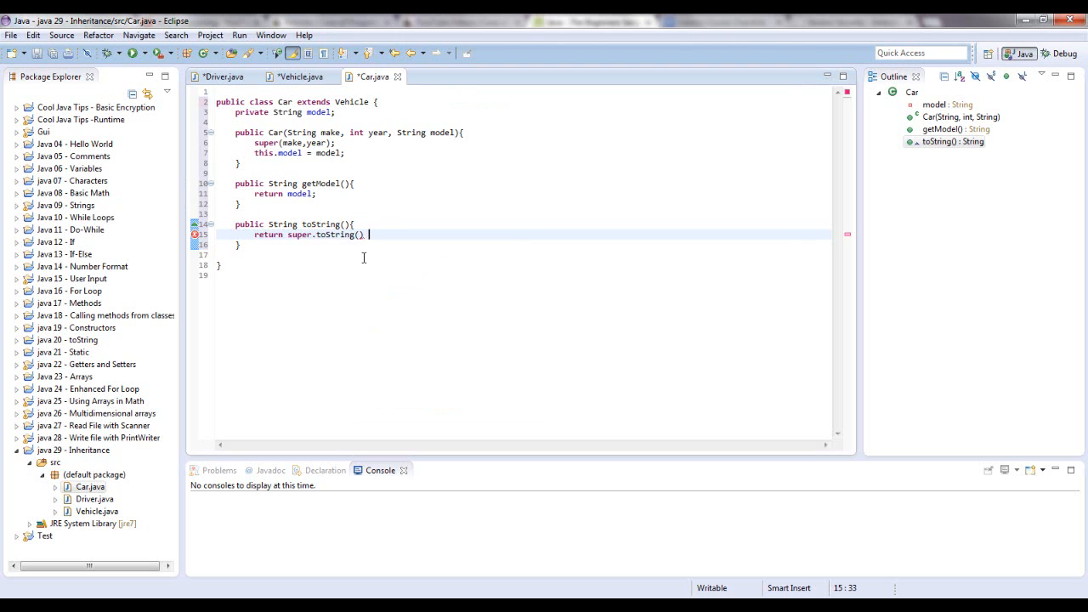
Append "\nModel: " + model so toString adds the car's model on a new line.
{"action": "type", "text": "+ \"\""}
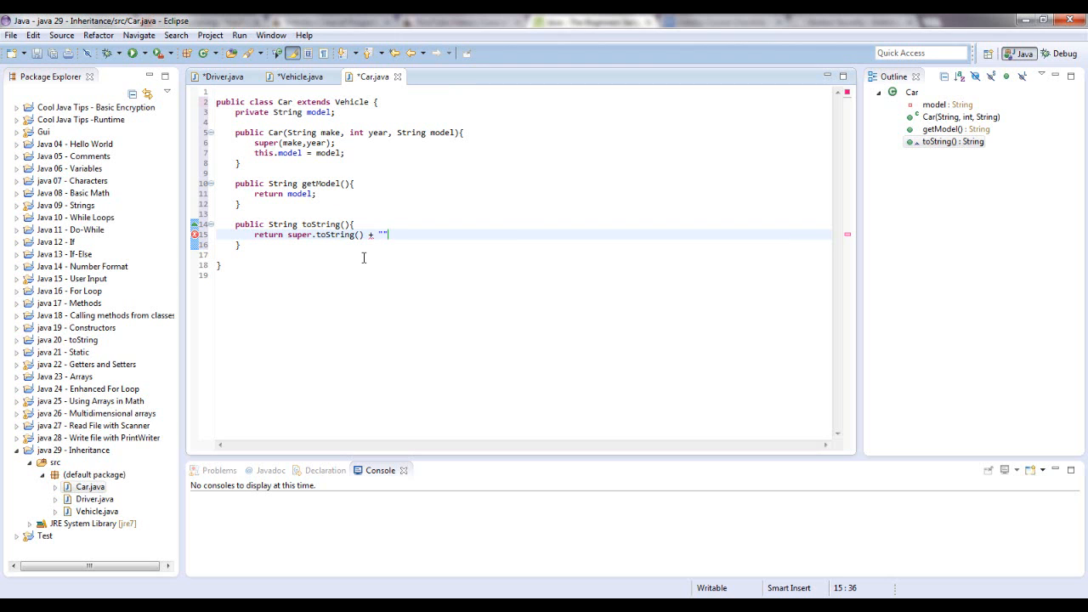
{"action": "type", "text": "\\nModel:"}
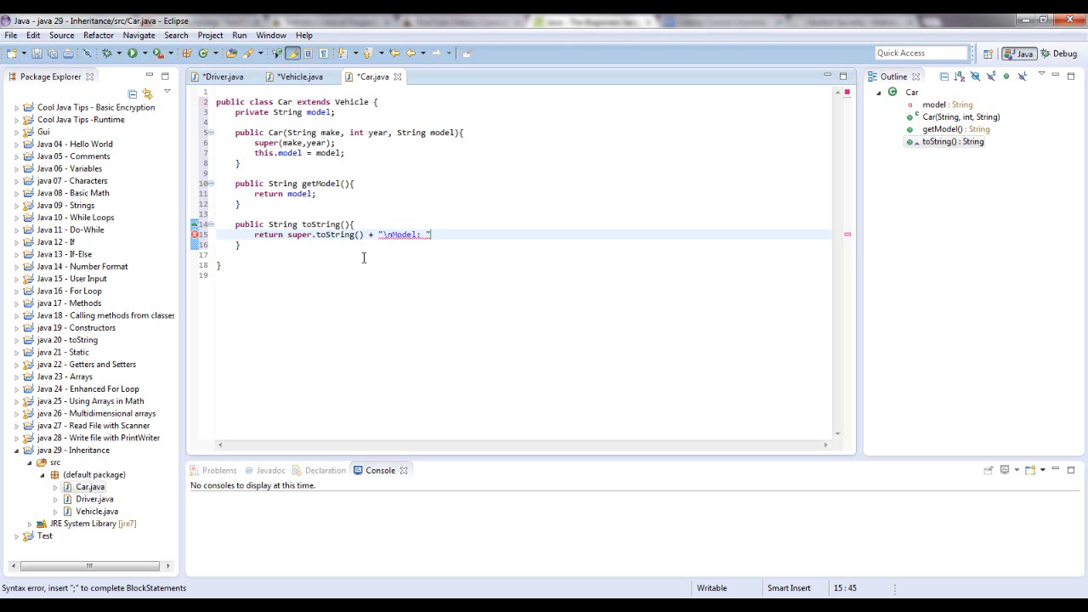
{"action": "type", "text": "+ mod"}
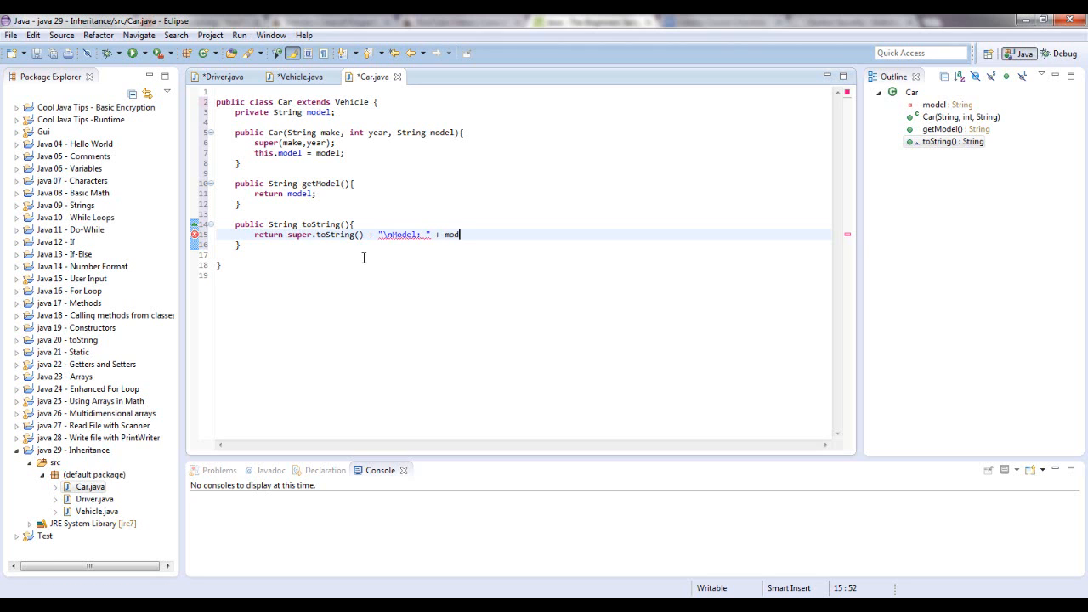
{"action": "type", "text": "el;"}
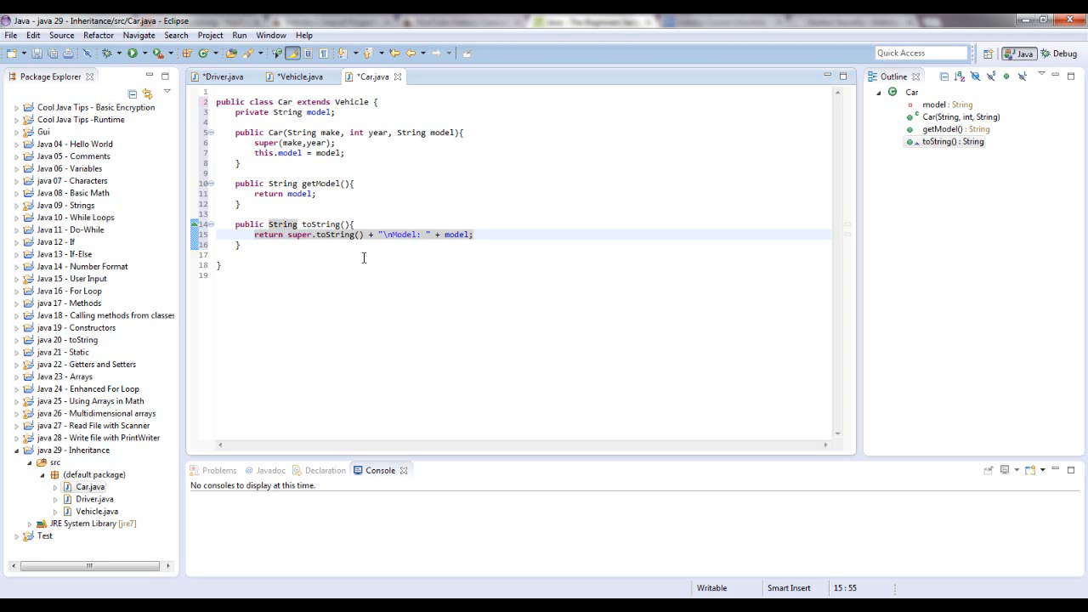
{"action": "mouse_move", "coordinate": [439, 191]}
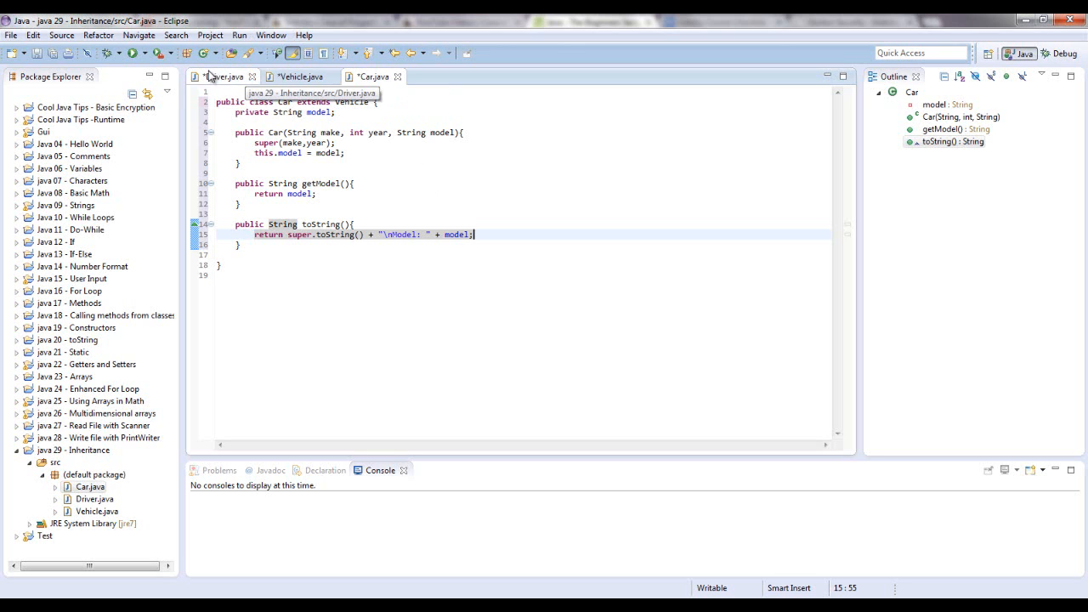
Start Car c = new Car() in Driver's main, checking Car and Vehicle constructors for the argument order.
{"action": "left_click", "coordinate": [222, 77]}
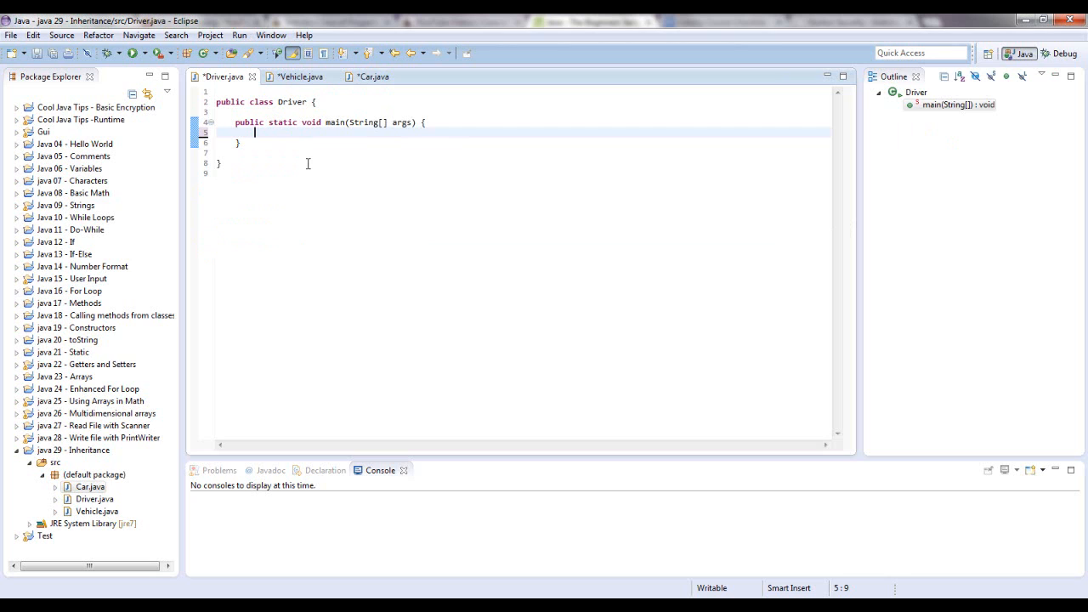
{"action": "type", "text": "Car c ="}
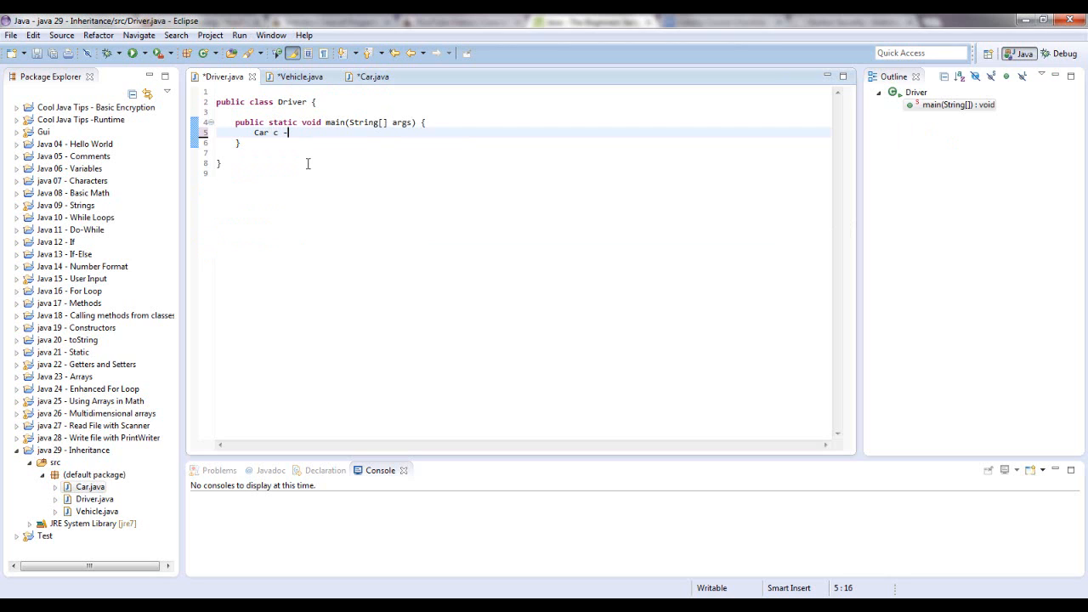
{"action": "type", "text": "= new C"}
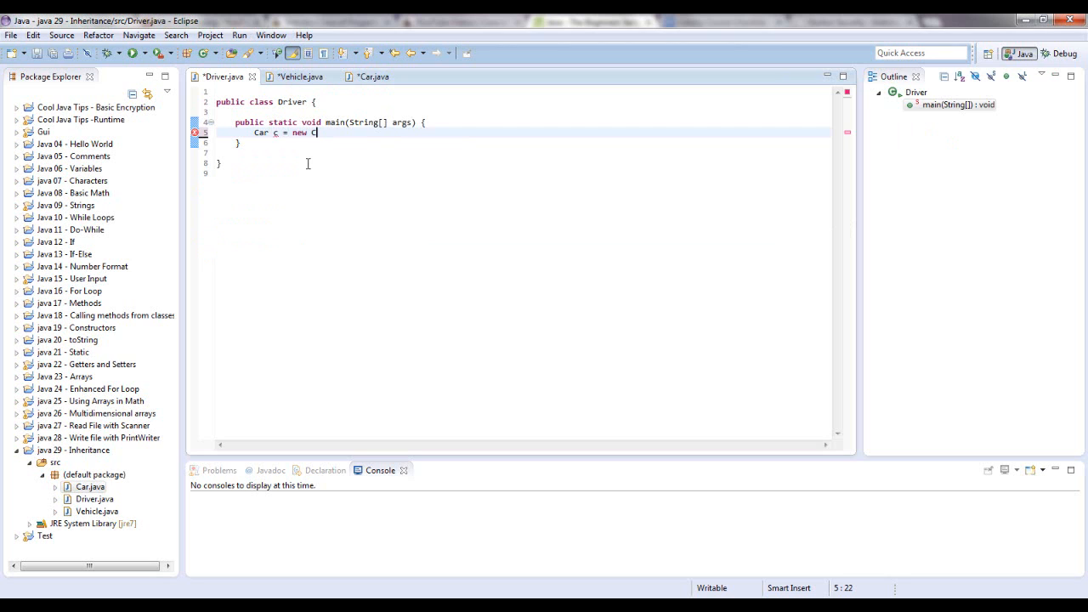
{"action": "type", "text": "ar()"}
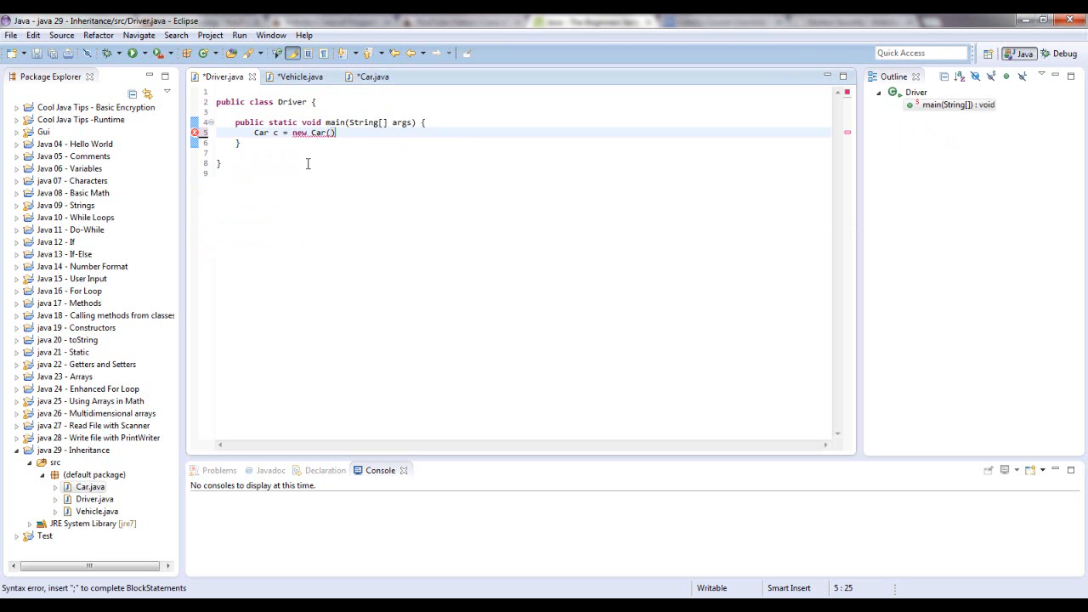
{"action": "left_click", "coordinate": [373, 76]}
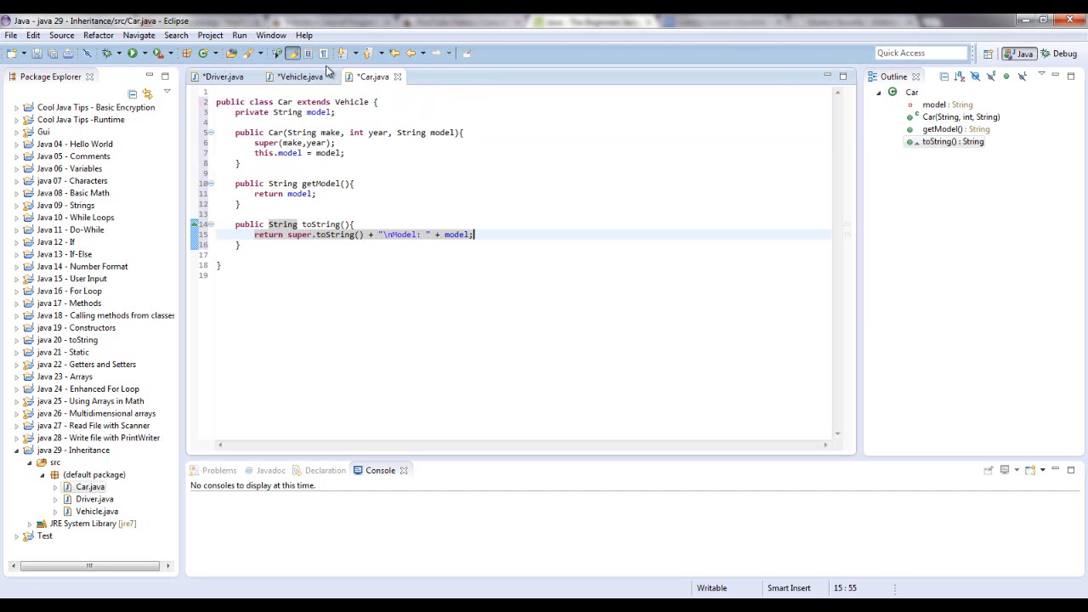
{"action": "left_click", "coordinate": [298, 76]}
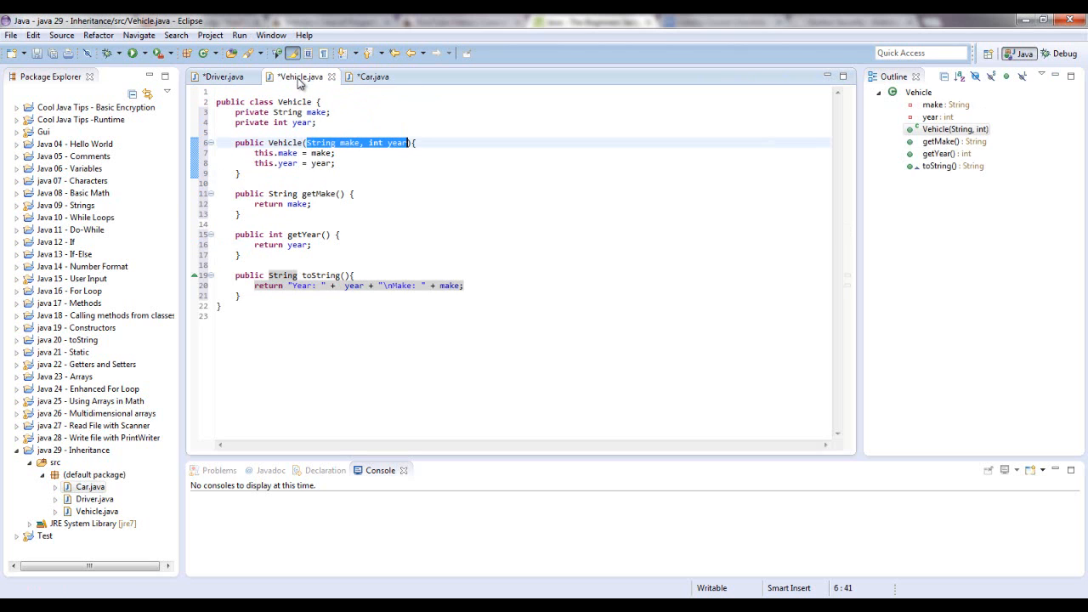
{"action": "left_click", "coordinate": [222, 77]}
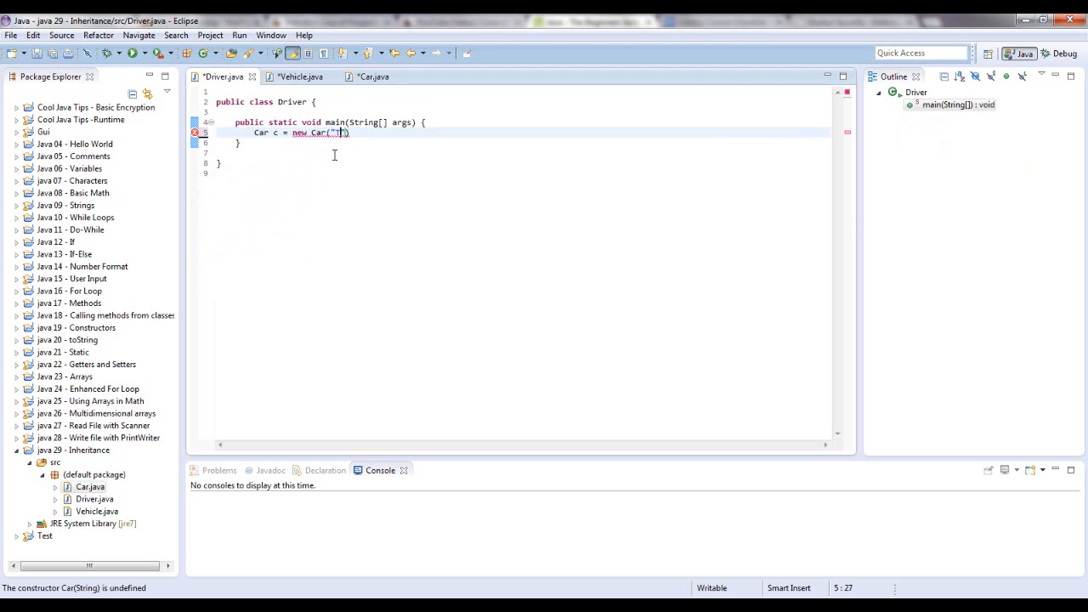
Fill the constructor call with "Toyota", 2010 and "Avalon".
{"action": "type", "text": "Toyota"}
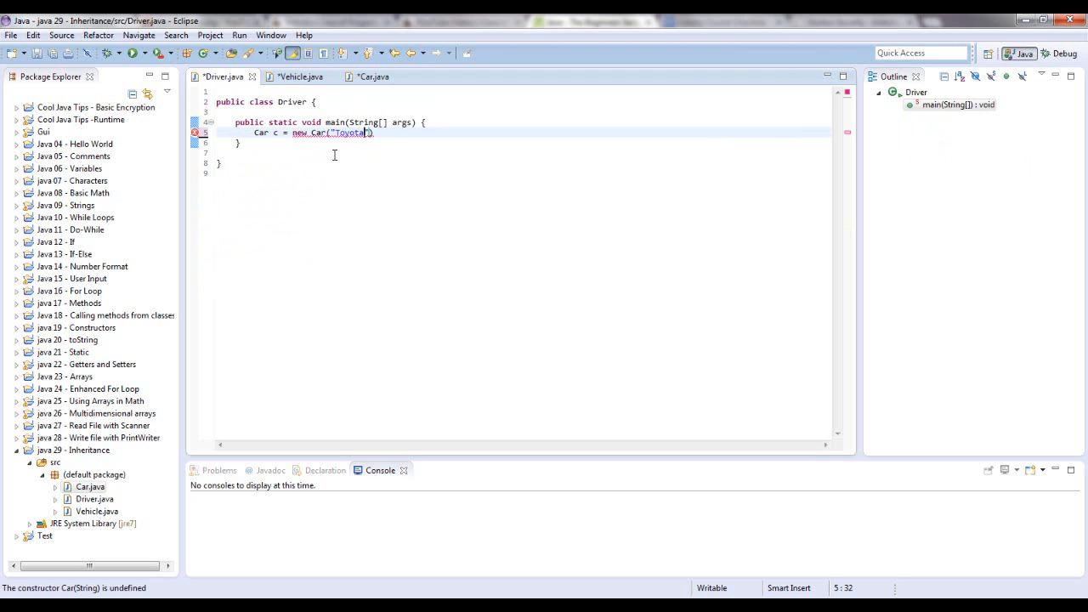
{"action": "type", "text": ","}
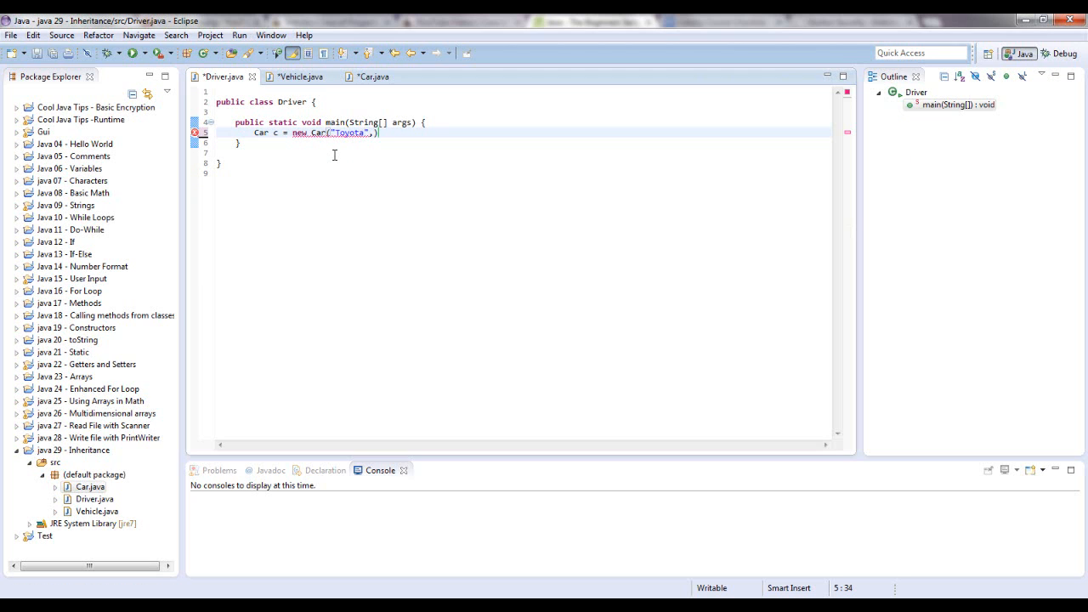
{"action": "type", "text": "2010"}
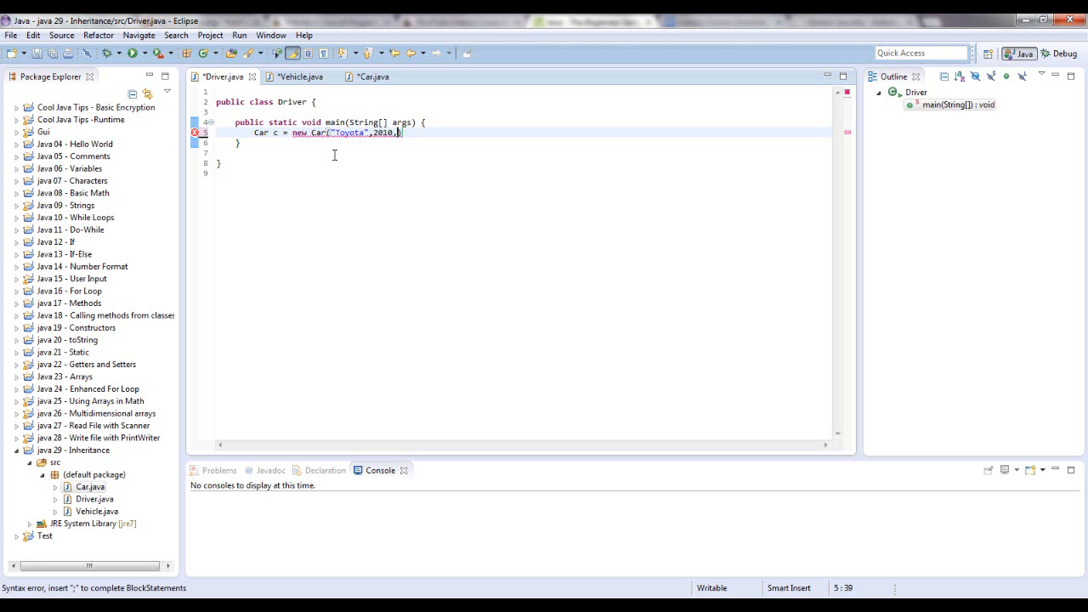
{"action": "type", "text": ",\"Av"}
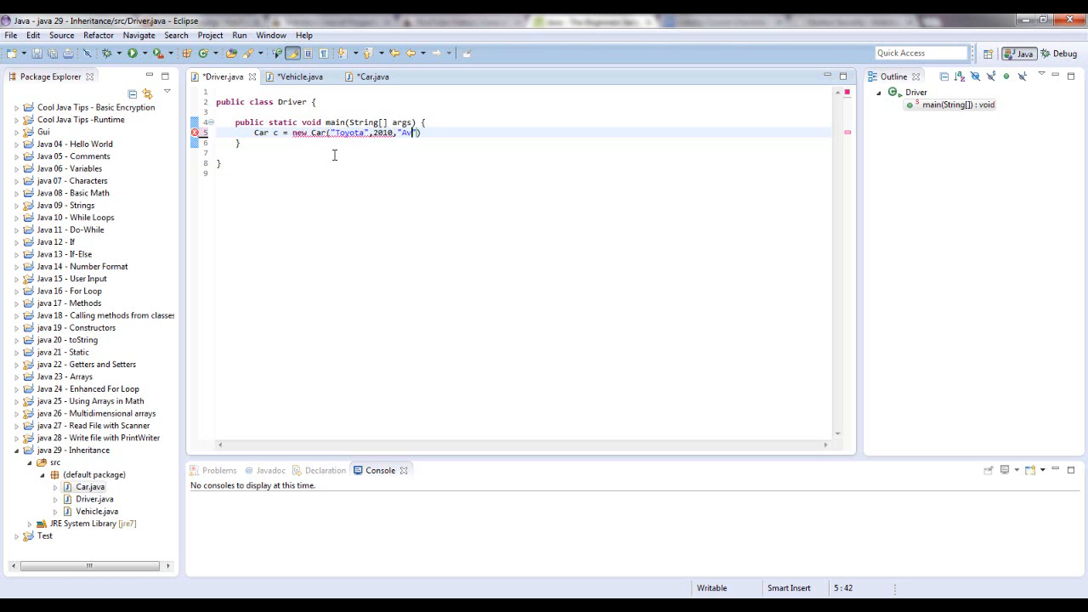
{"action": "type", "text": "alon\");"}
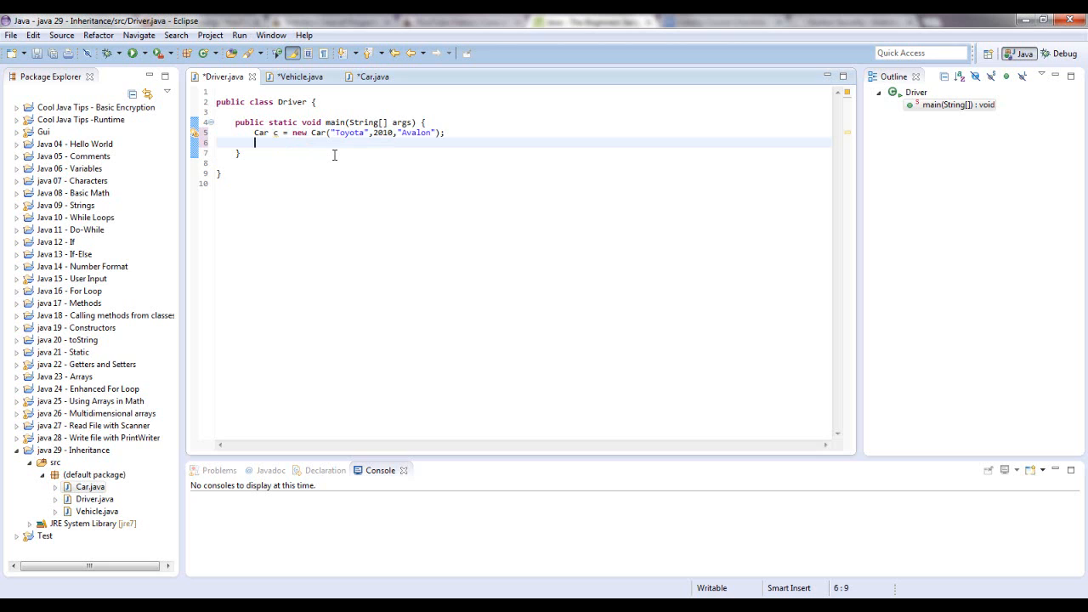
Add System.out.println(c) via sysout, then save and run Driver to print the car.
{"action": "type", "text": "sysout"}
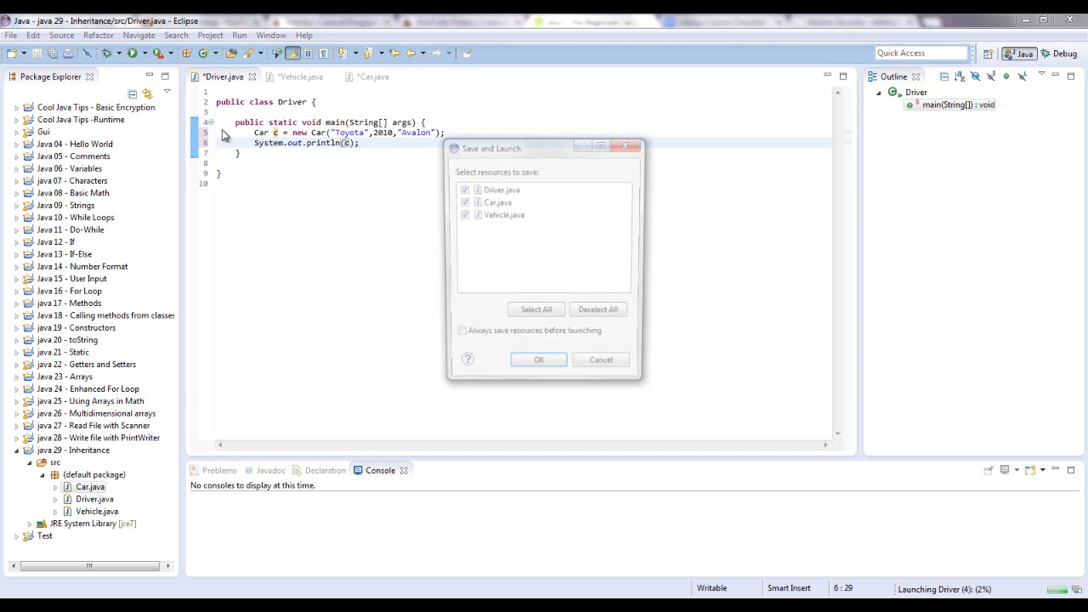
{"action": "left_click", "coordinate": [537, 361]}
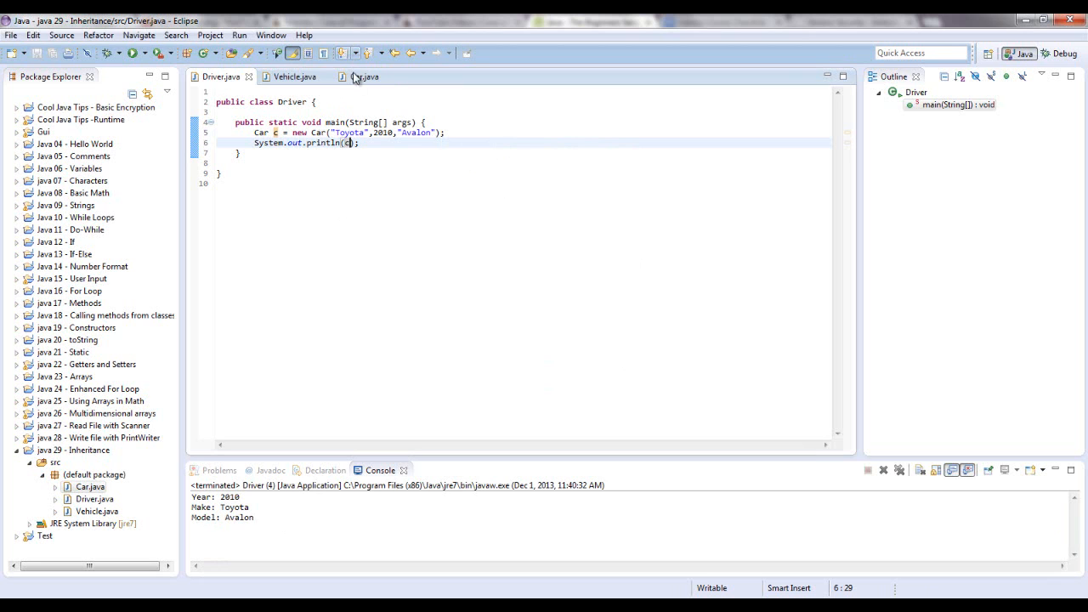
Review the Vehicle and Car sources, finishing on Car.java.
{"action": "left_click", "coordinate": [292, 77]}
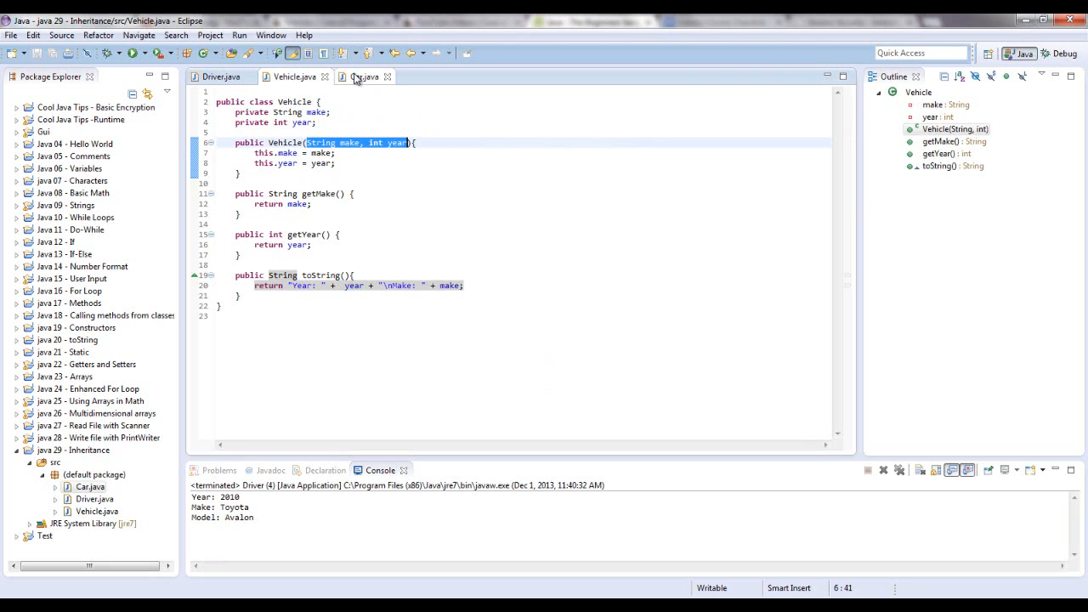
{"action": "left_click", "coordinate": [364, 76]}
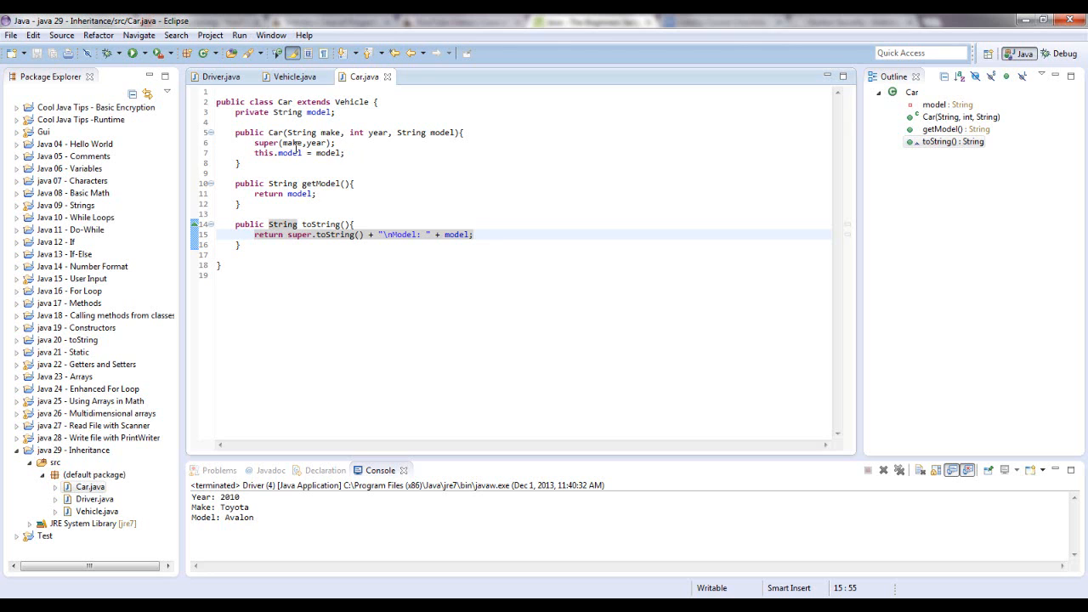
{"action": "mouse_move", "coordinate": [347, 235]}
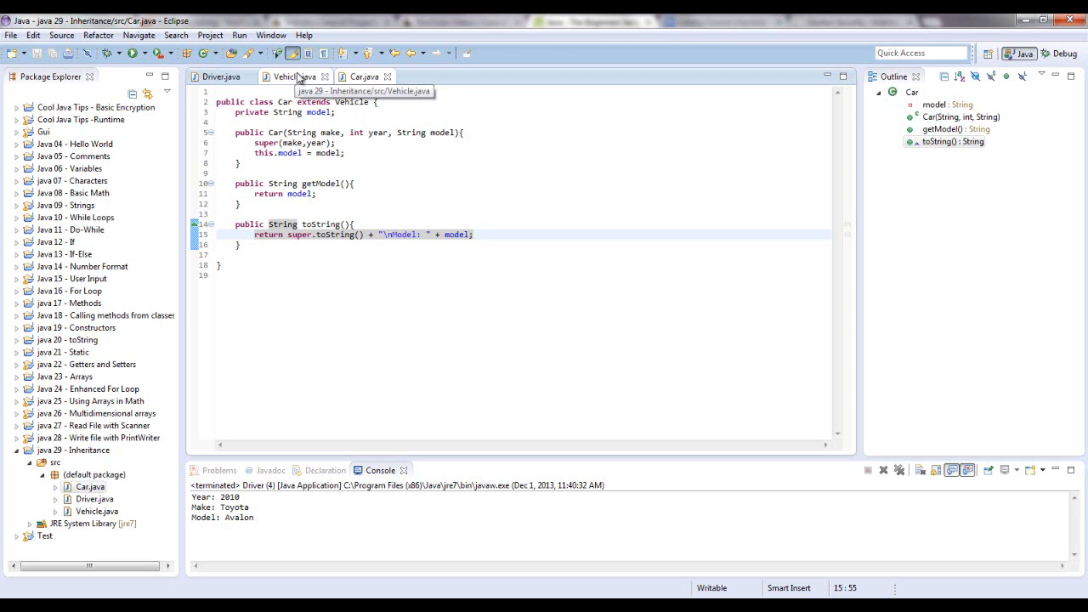
{"action": "left_click", "coordinate": [292, 77]}
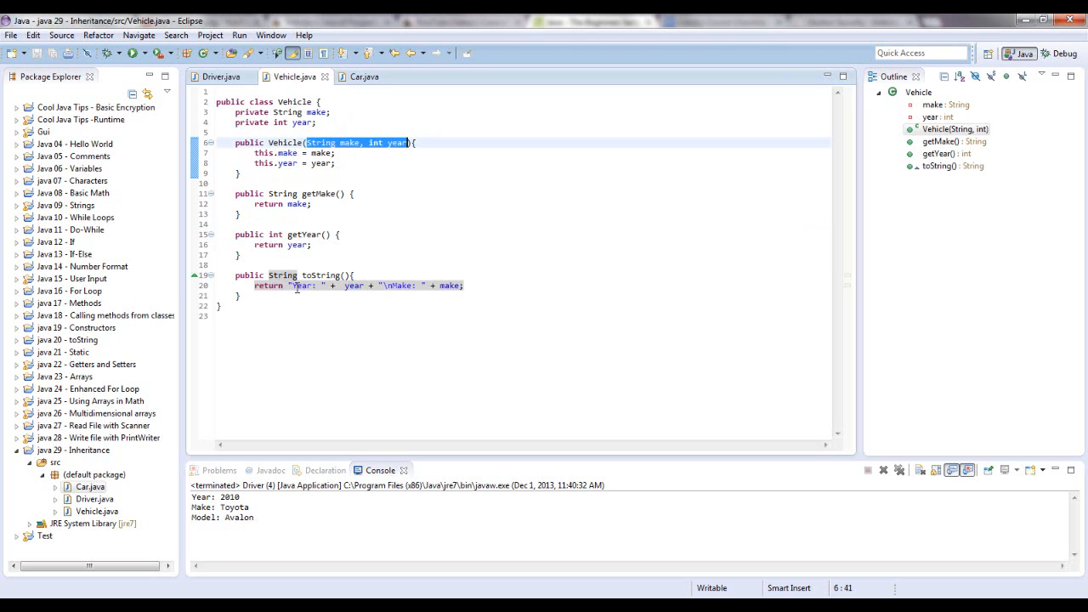
{"action": "mouse_move", "coordinate": [357, 76]}
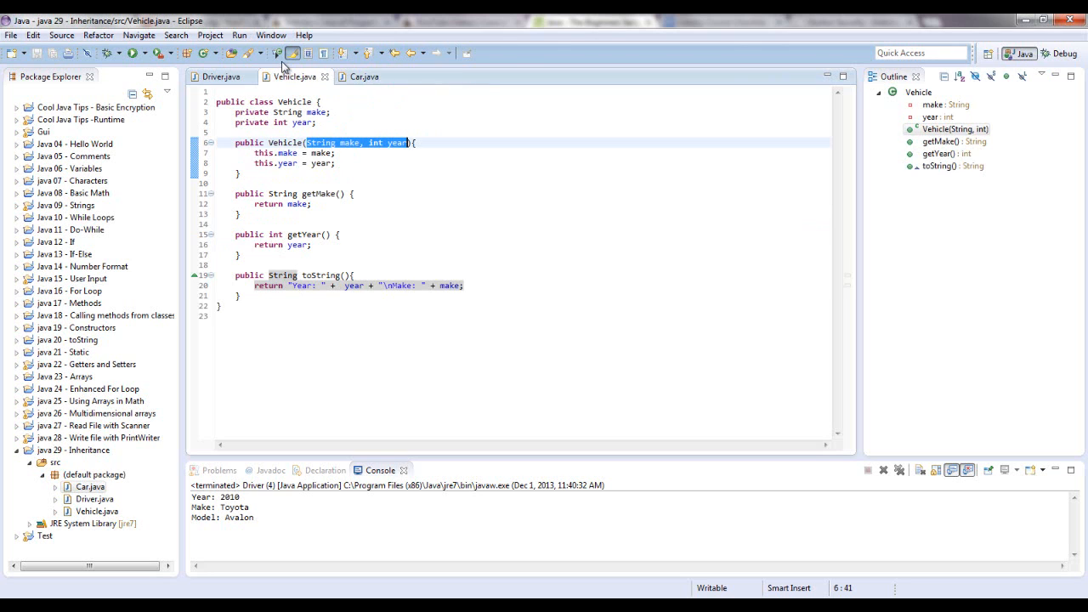
{"action": "mouse_move", "coordinate": [364, 77]}
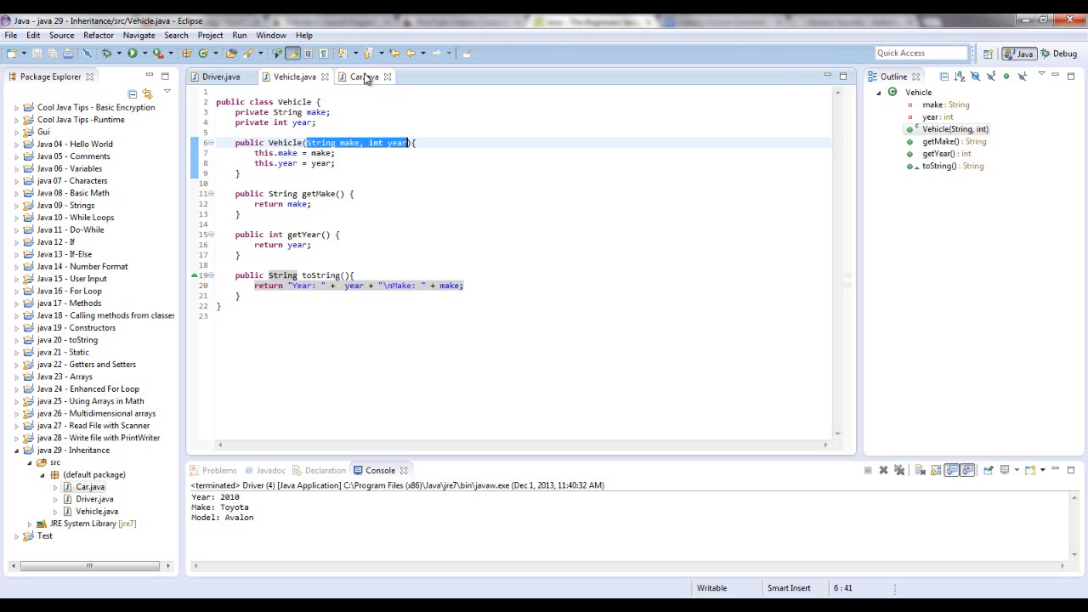
{"action": "mouse_move", "coordinate": [364, 77]}
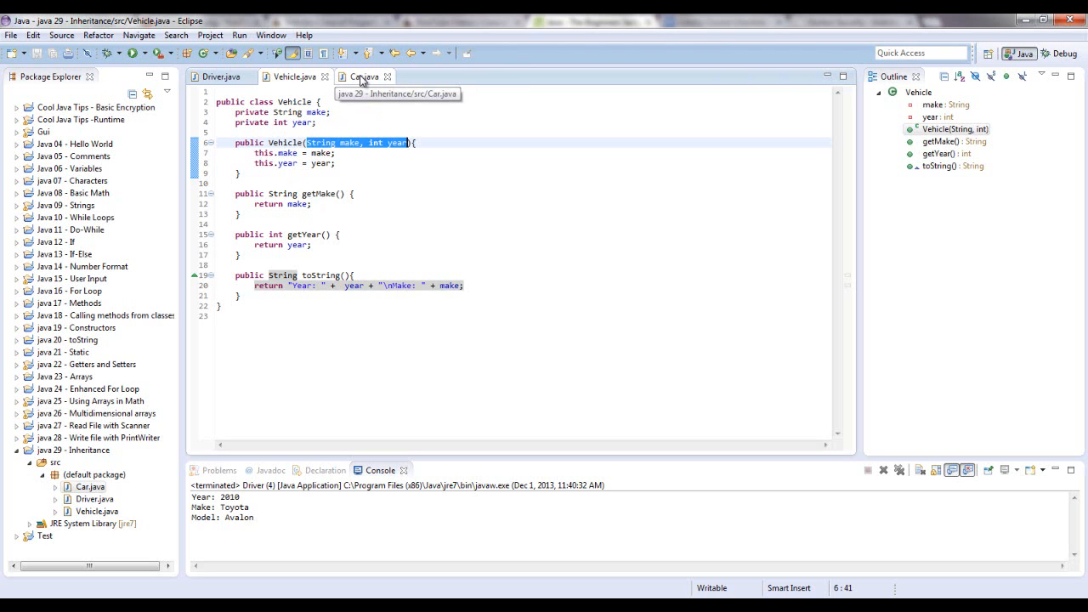
{"action": "left_click", "coordinate": [362, 76]}
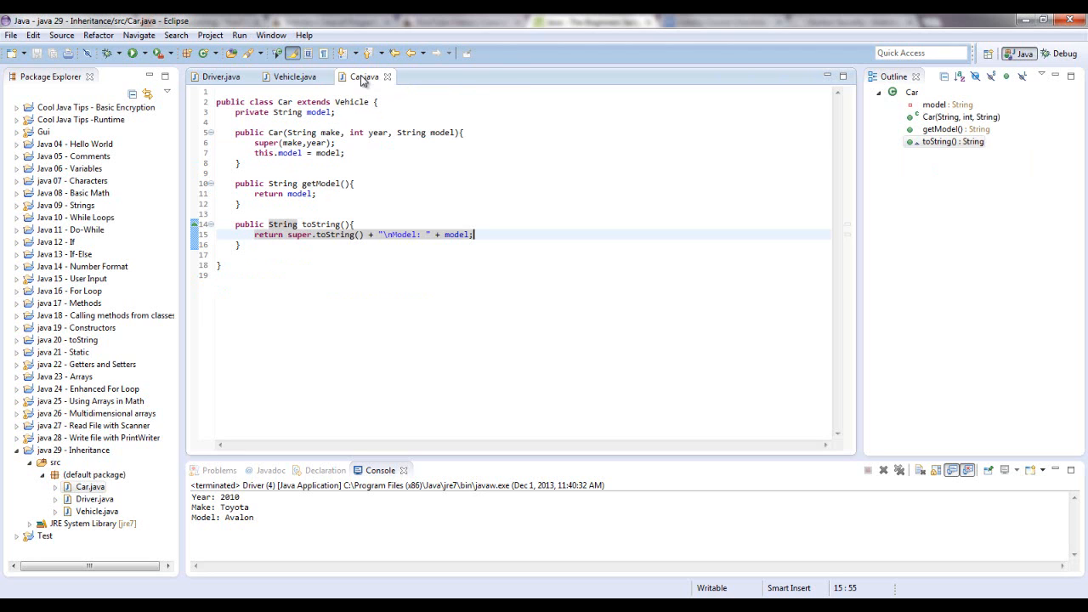
Add a println via syso in Driver's main and duplicate it into several more print statements.
{"action": "left_click", "coordinate": [221, 77]}
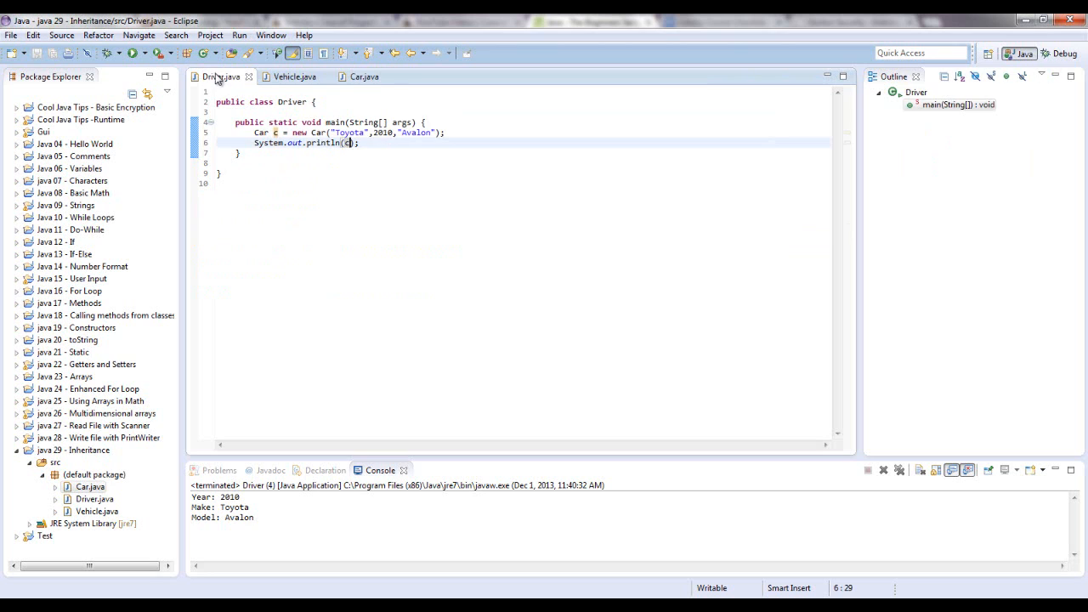
{"action": "mouse_move", "coordinate": [387, 150]}
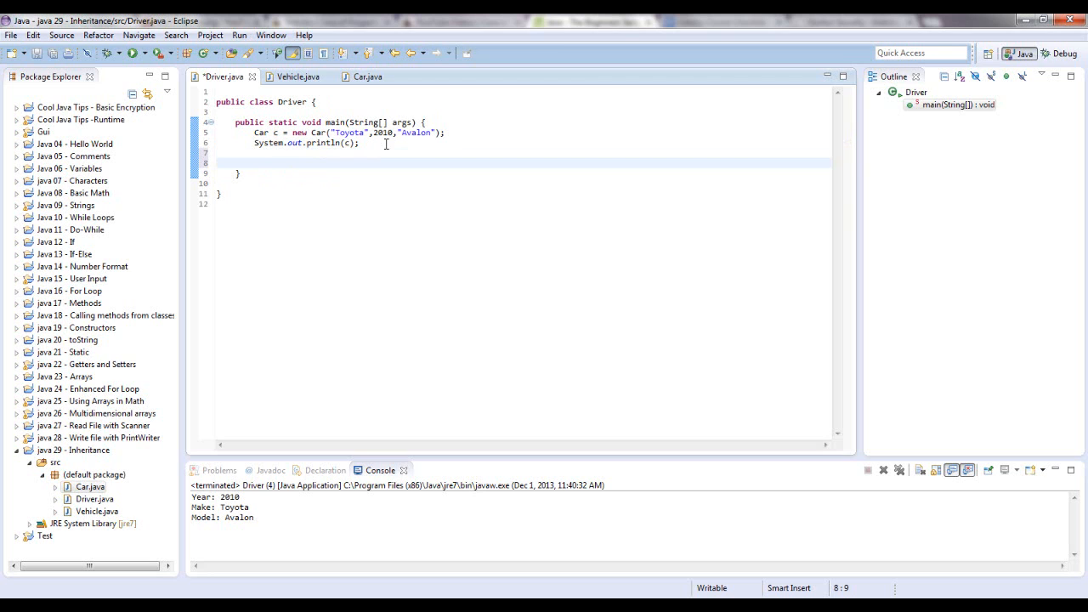
{"action": "type", "text": "syso"}
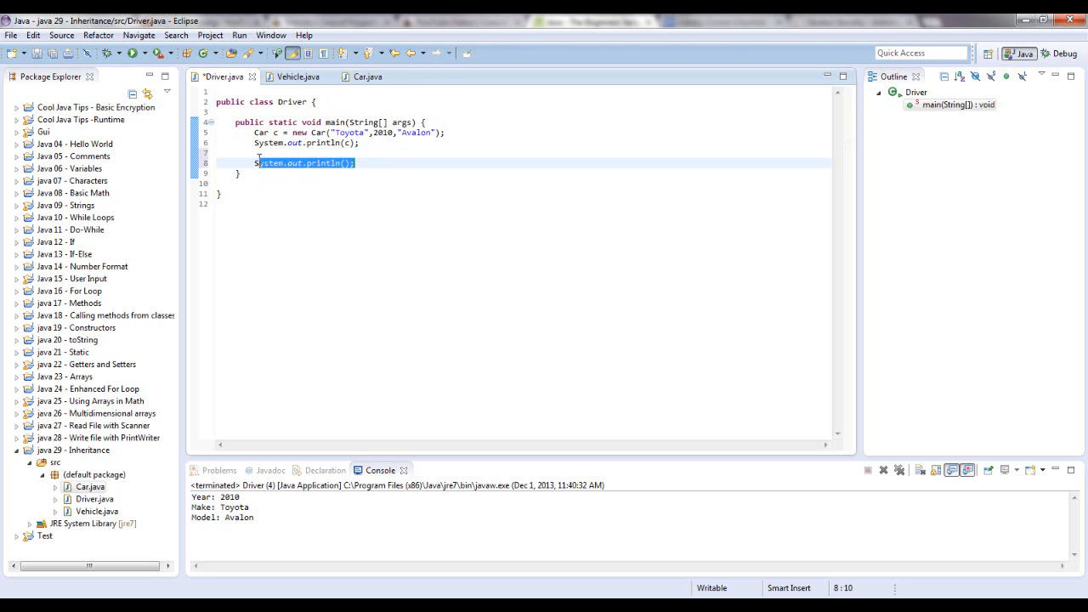
{"action": "left_click", "coordinate": [357, 163]}
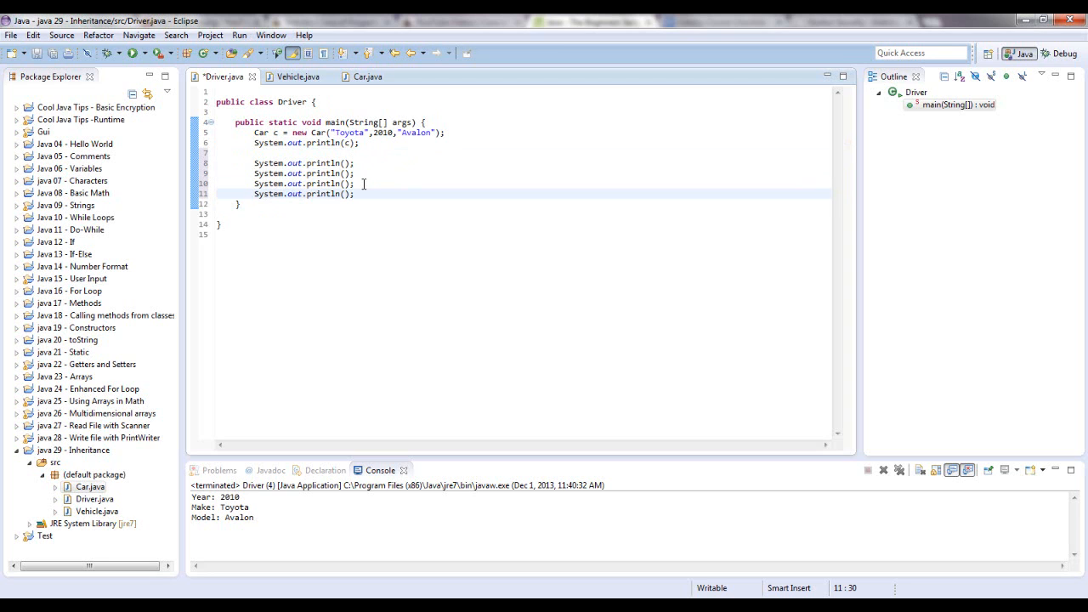
{"action": "key", "text": "Enter"}
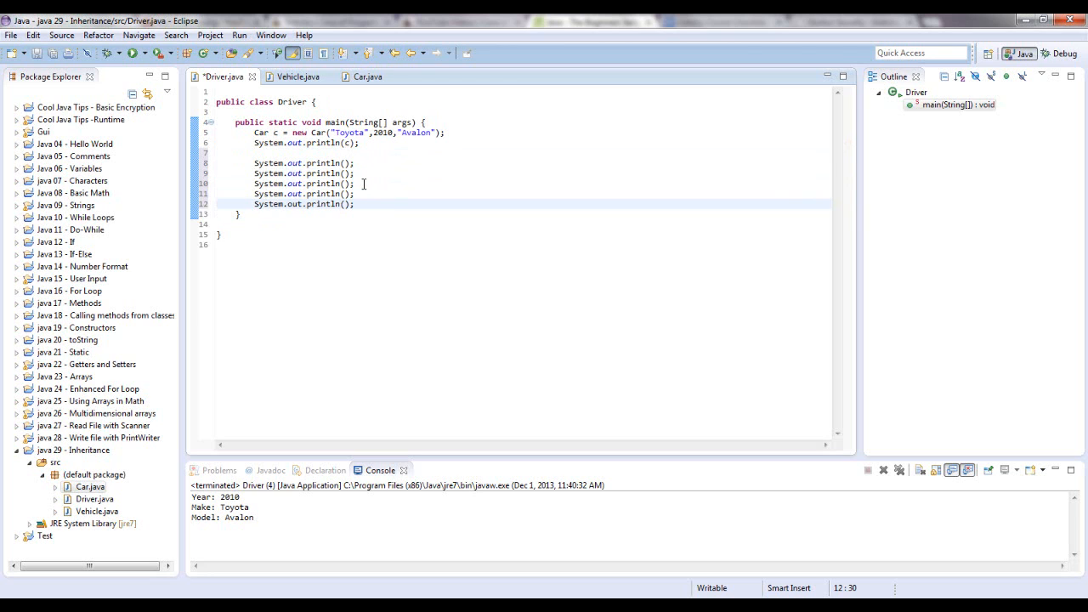
Make the second new println print c.getModel() chosen from content assist.
{"action": "left_click", "coordinate": [346, 173]}
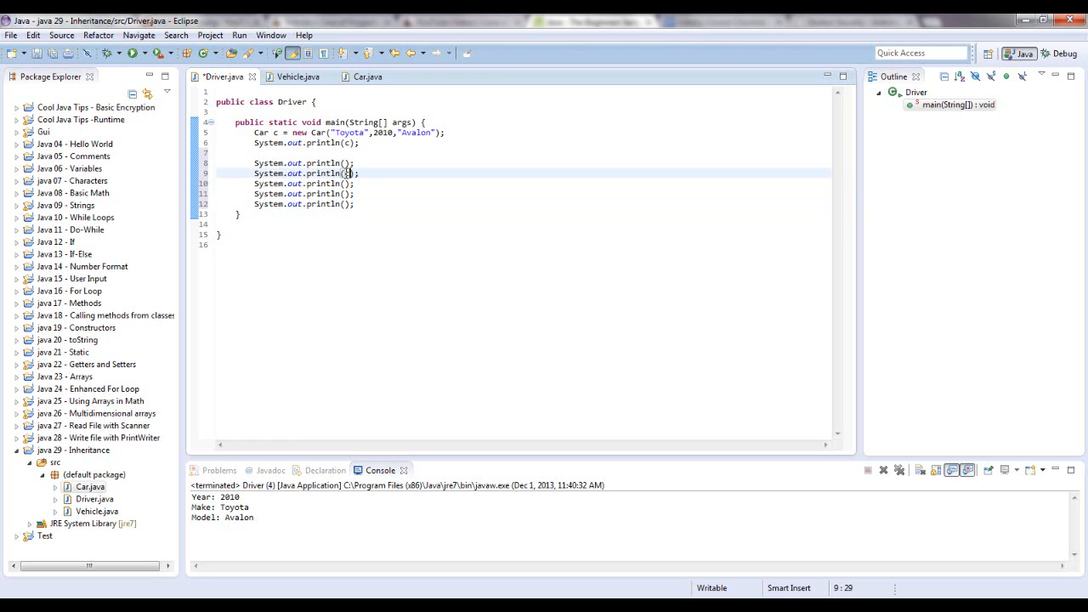
{"action": "type", "text": ".get"}
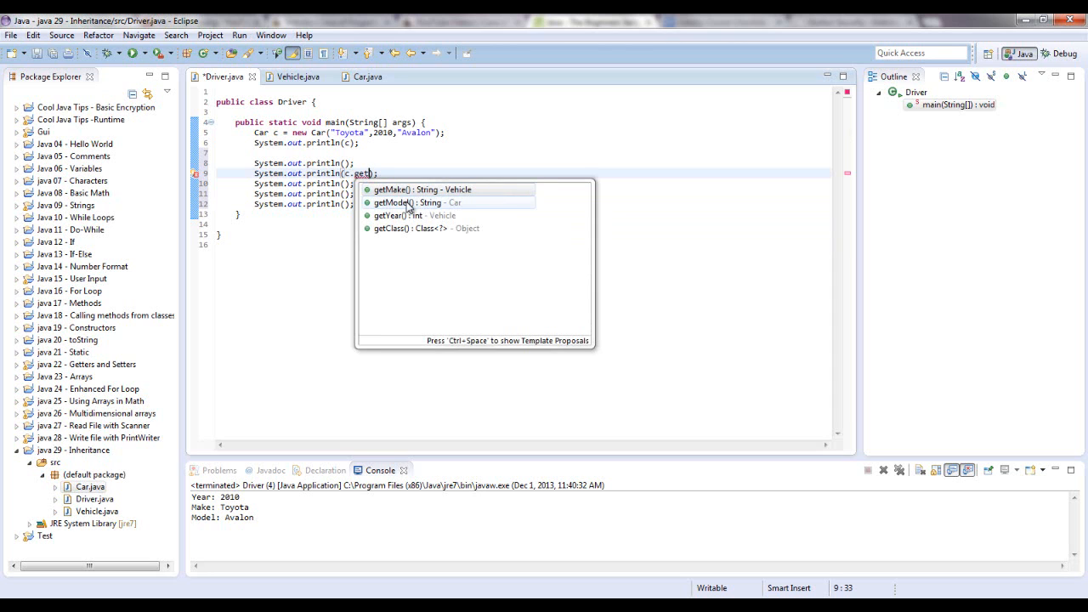
{"action": "mouse_move", "coordinate": [425, 207]}
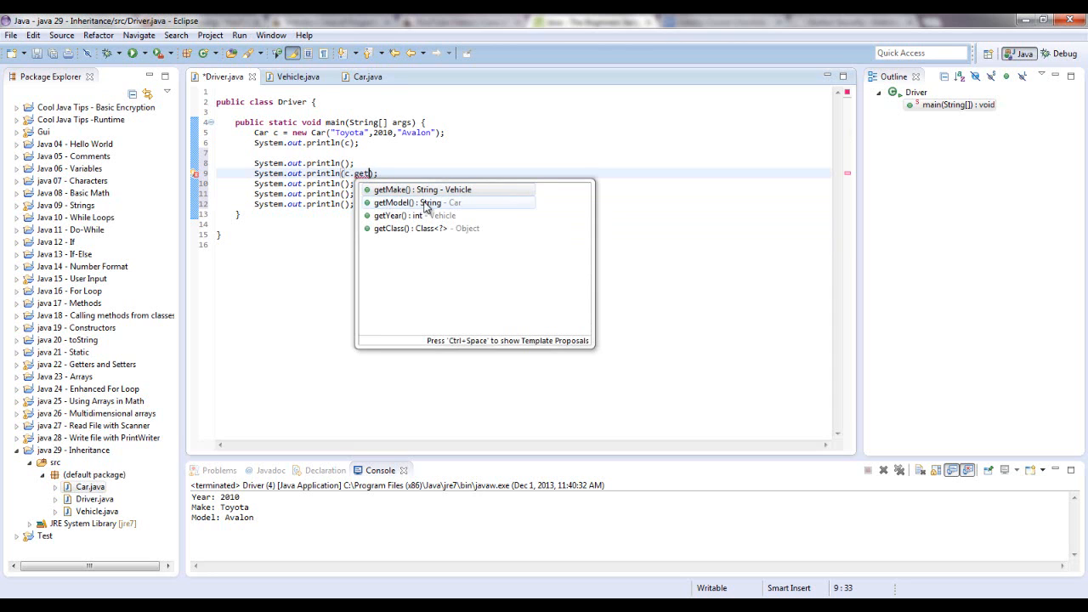
{"action": "double_click", "coordinate": [416, 202]}
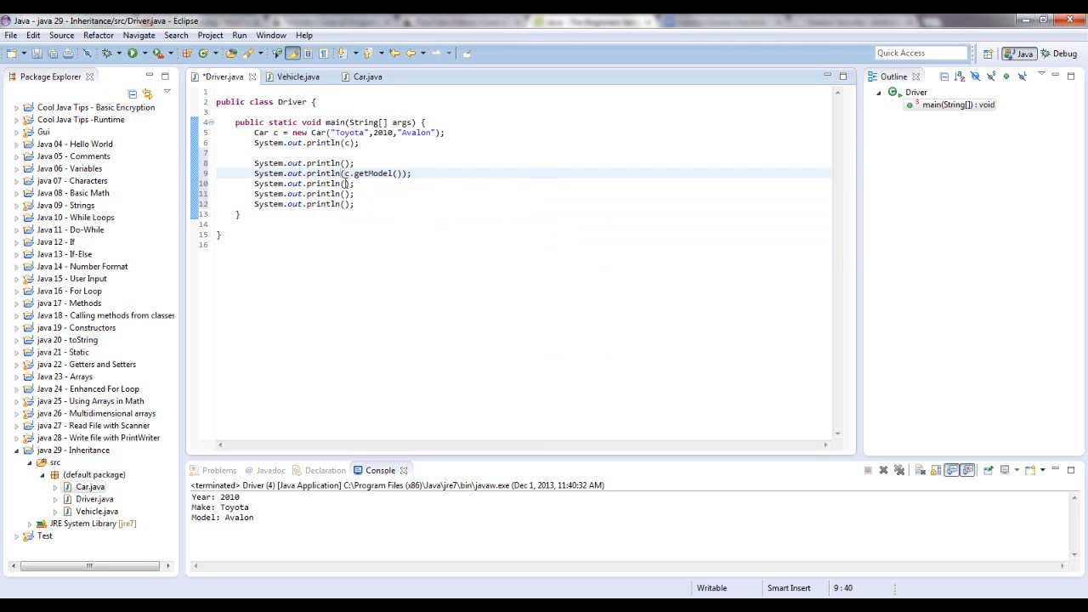
{"action": "mouse_move", "coordinate": [297, 76]}
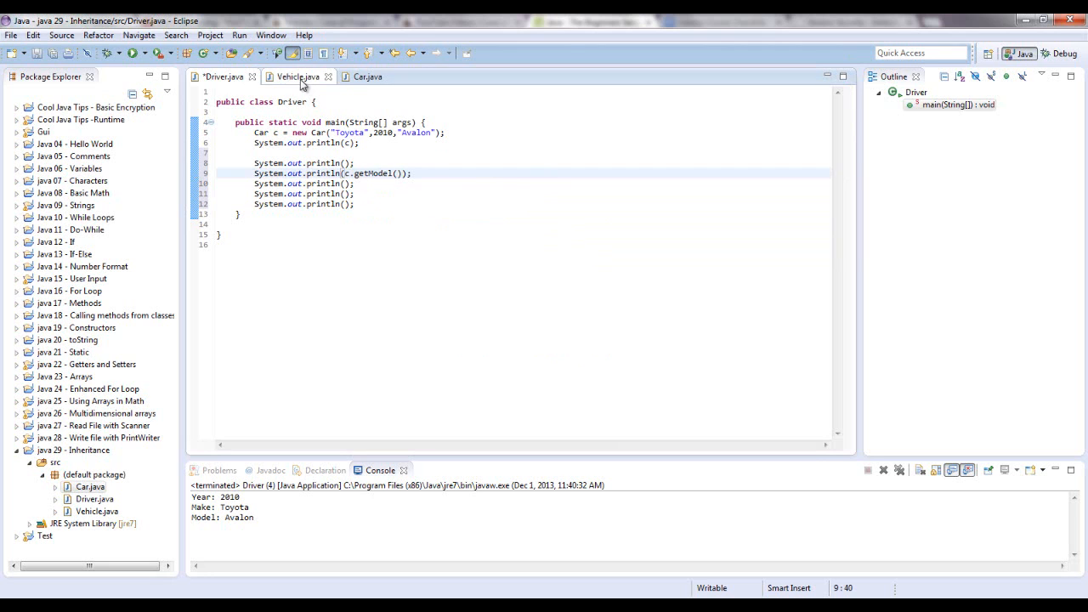
Check Vehicle's getters, then make Driver's third println call c.getYear().
{"action": "left_click", "coordinate": [296, 76]}
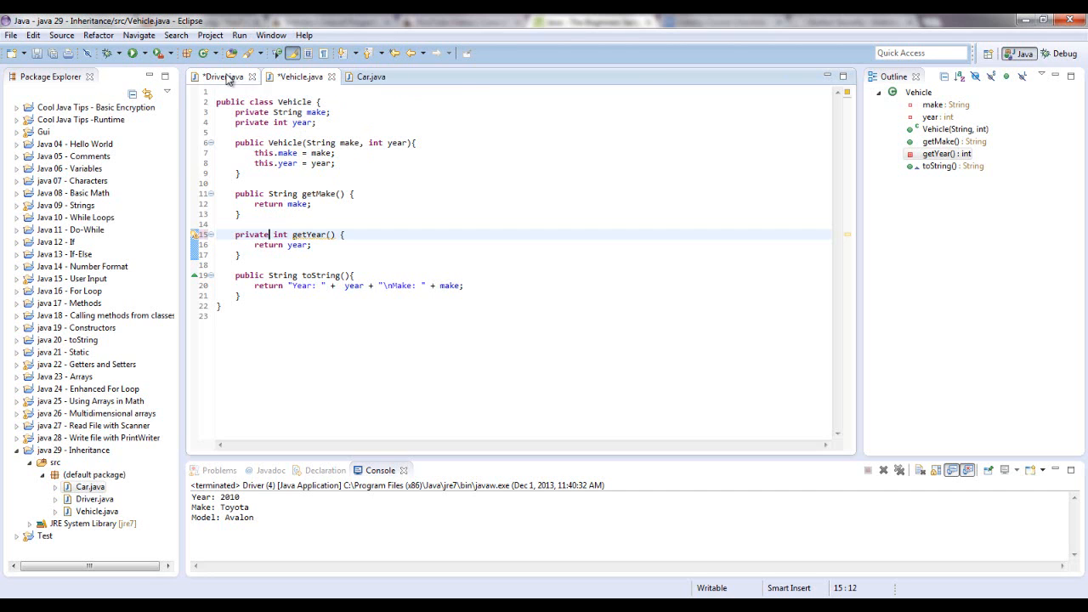
{"action": "left_click", "coordinate": [222, 77]}
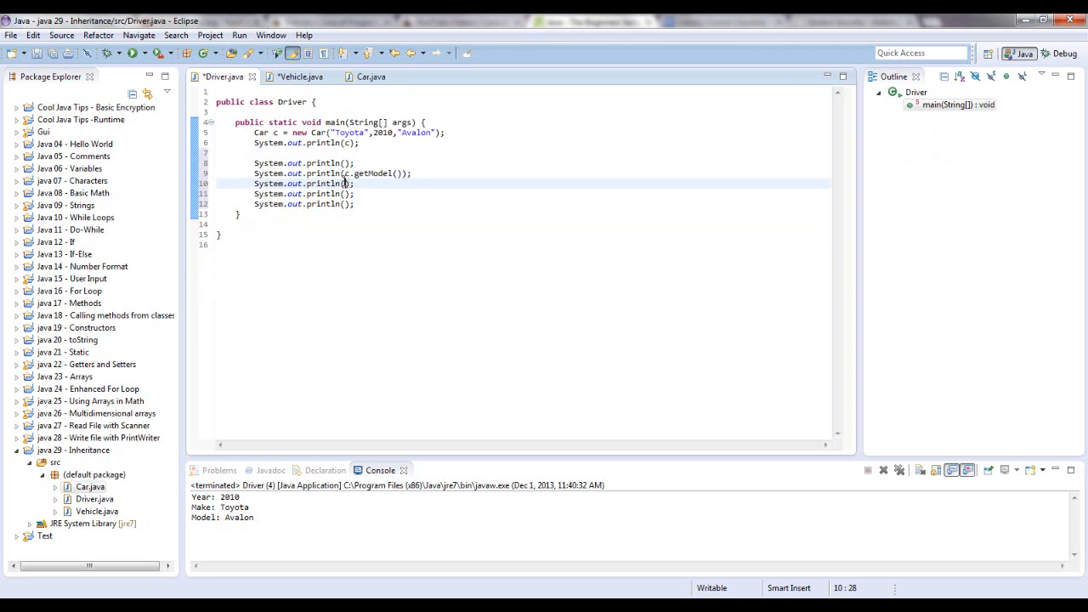
{"action": "type", "text": "getYear("}
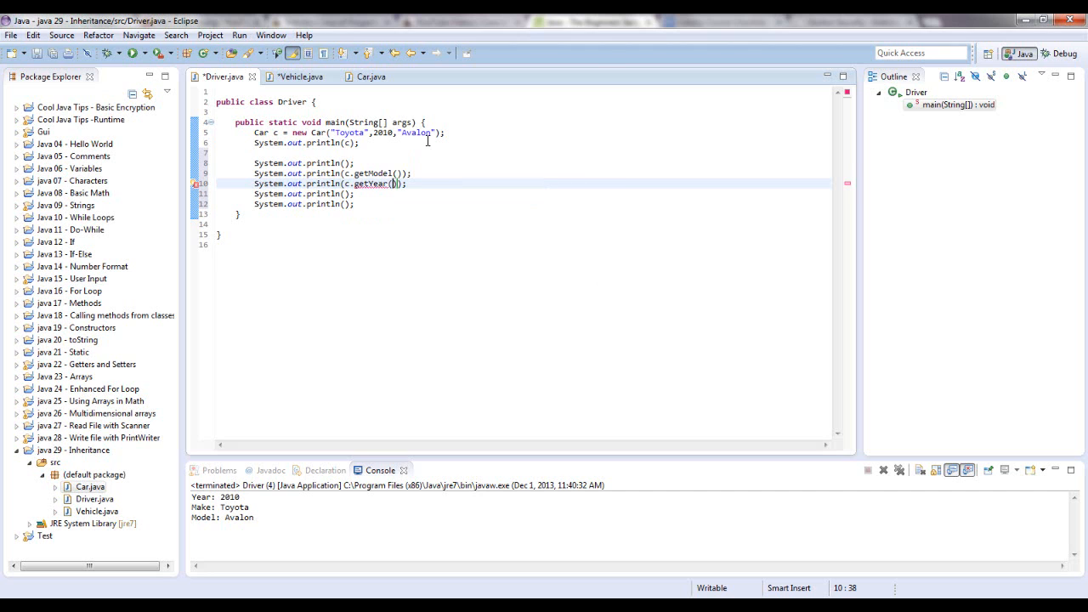
{"action": "mouse_move", "coordinate": [367, 184]}
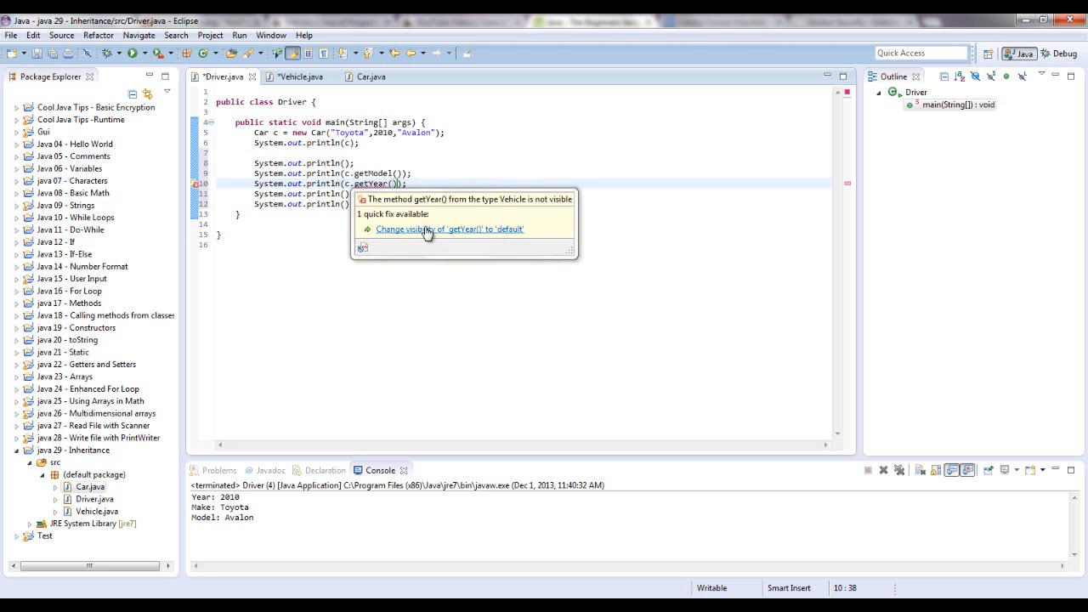
{"action": "mouse_move", "coordinate": [446, 235]}
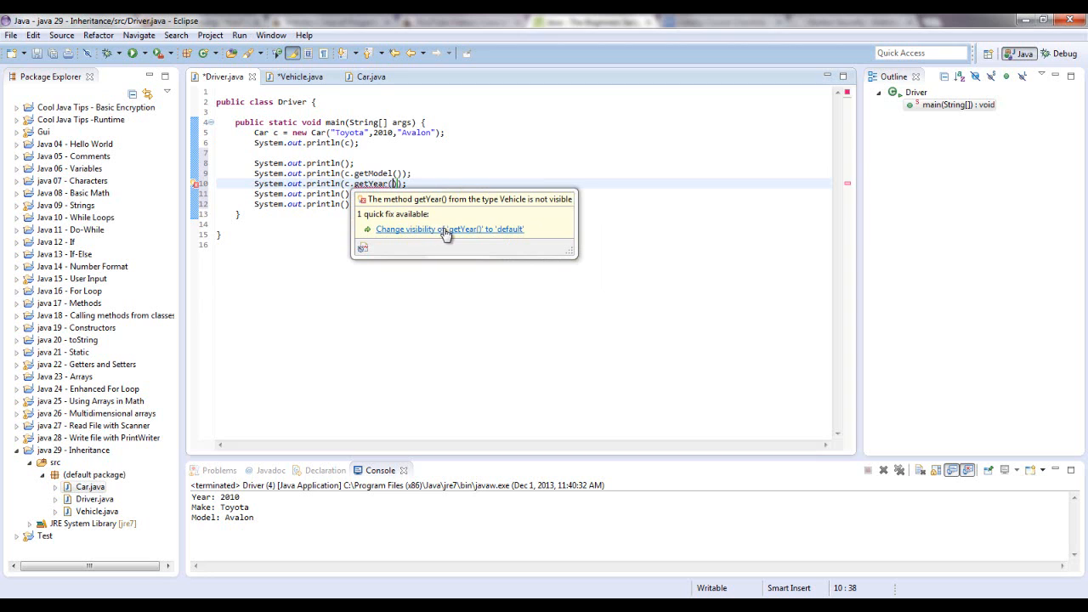
Apply the visibility quick fix and declare Vehicle's getYear() public.
{"action": "left_click", "coordinate": [449, 228]}
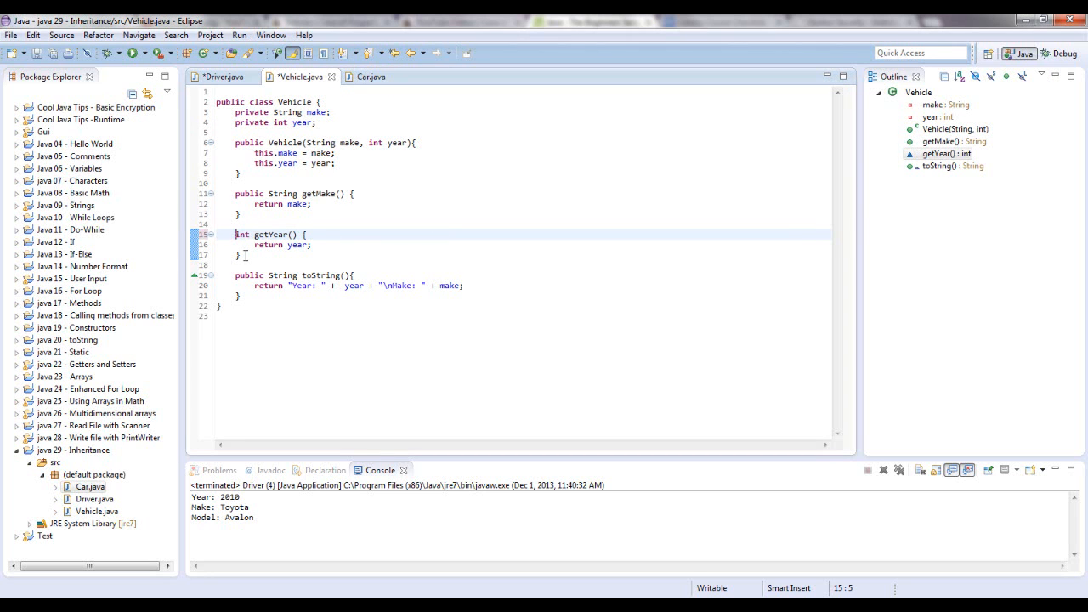
{"action": "type", "text": "public"}
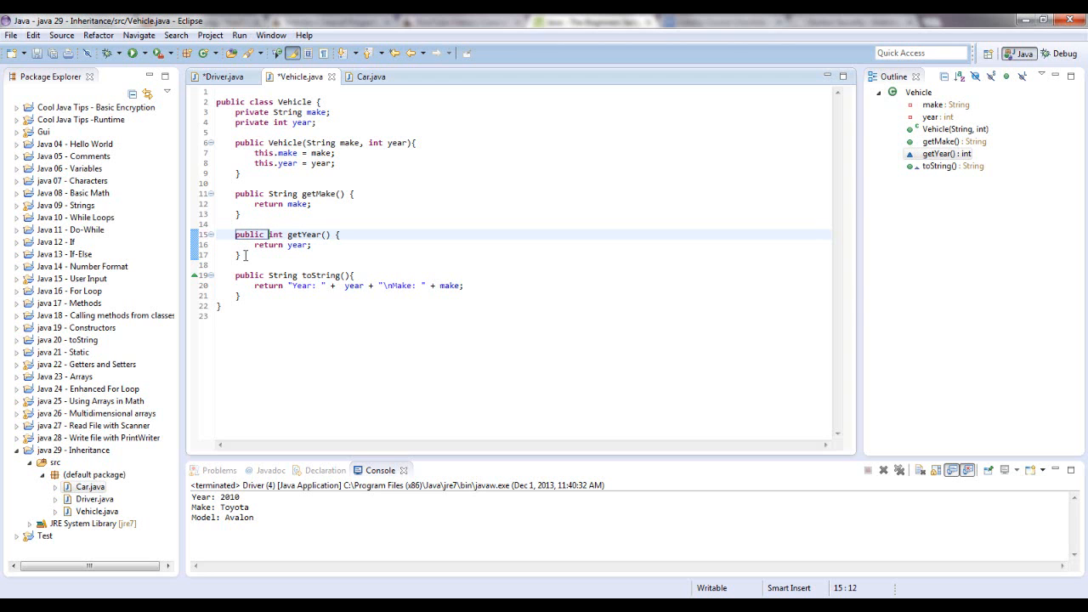
{"action": "left_click", "coordinate": [371, 77]}
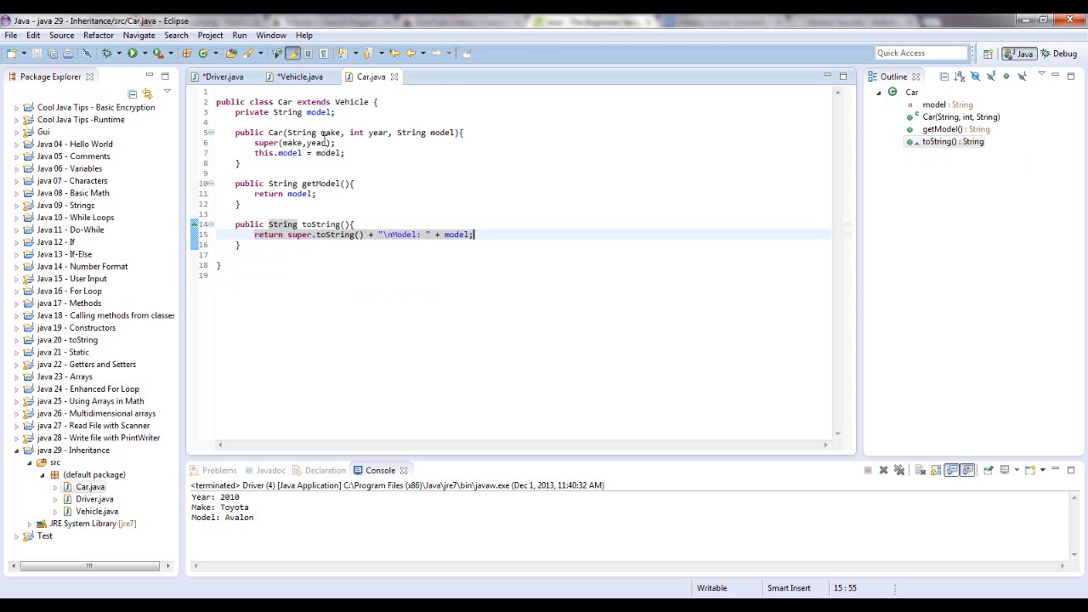
Begin a public String getMake() method in Car below getModel.
{"action": "left_click", "coordinate": [222, 77]}
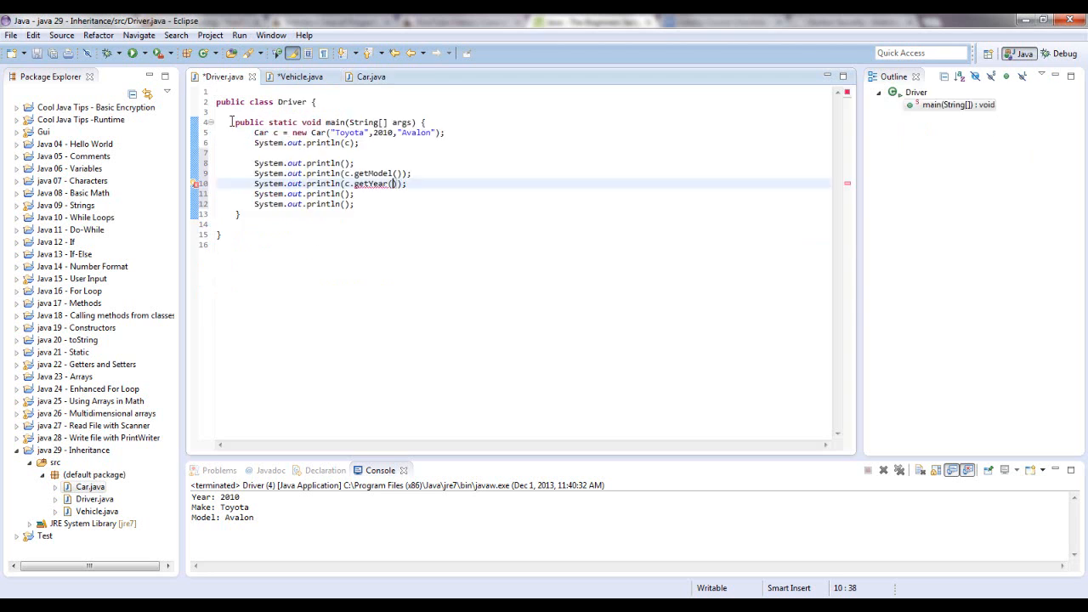
{"action": "left_click", "coordinate": [371, 77]}
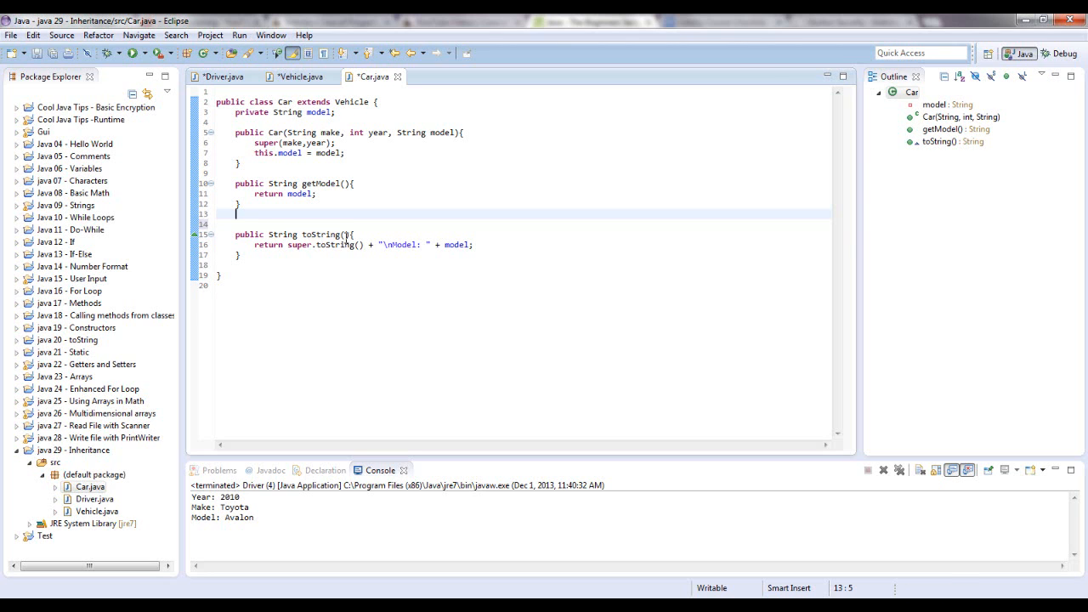
{"action": "type", "text": "public Strin"}
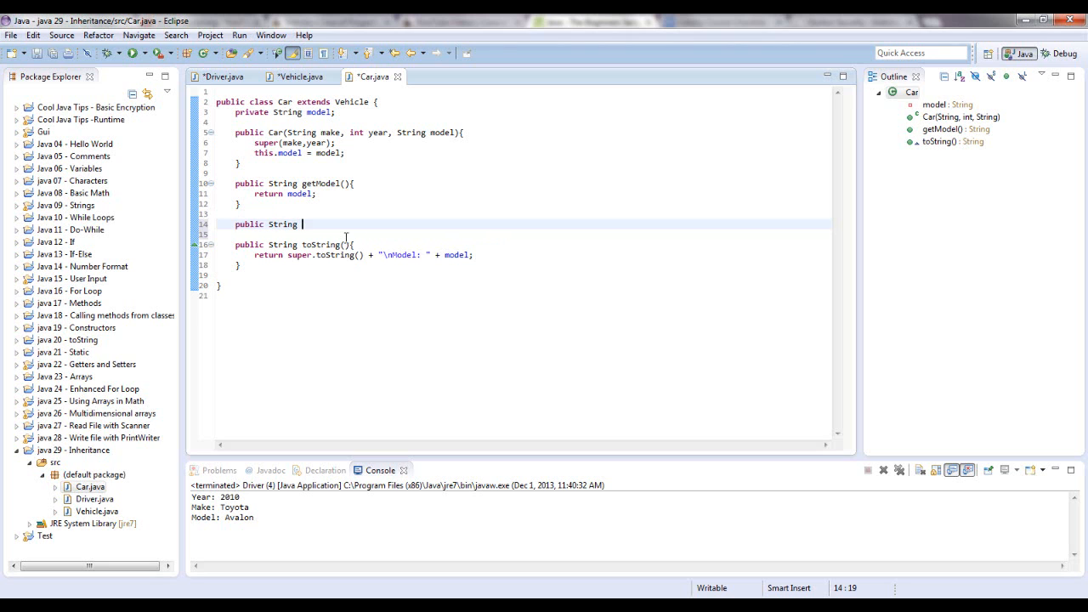
{"action": "type", "text": "get"}
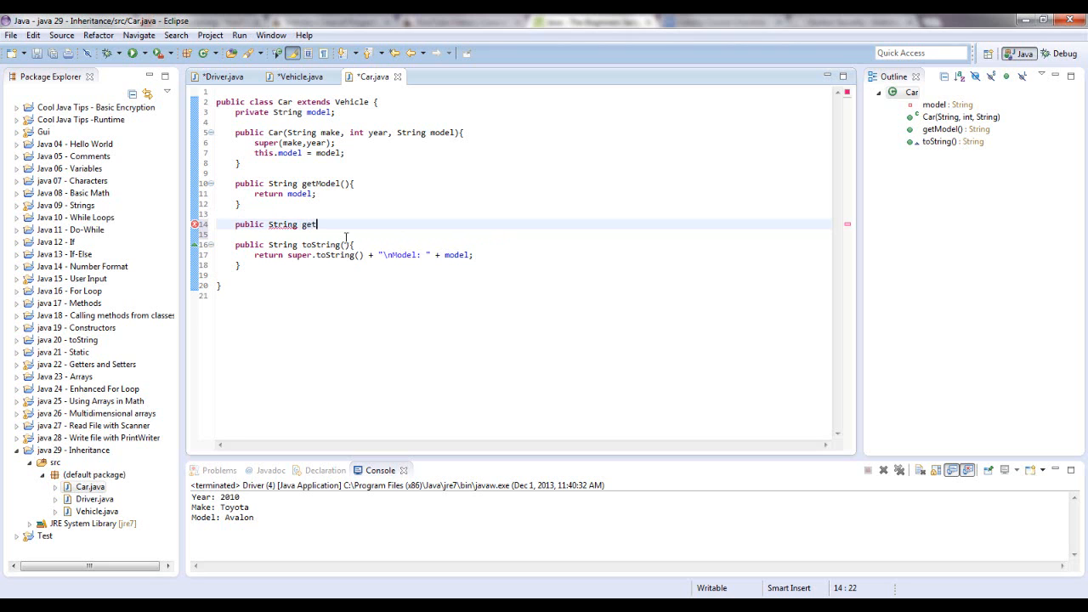
{"action": "type", "text": "Make(){"}
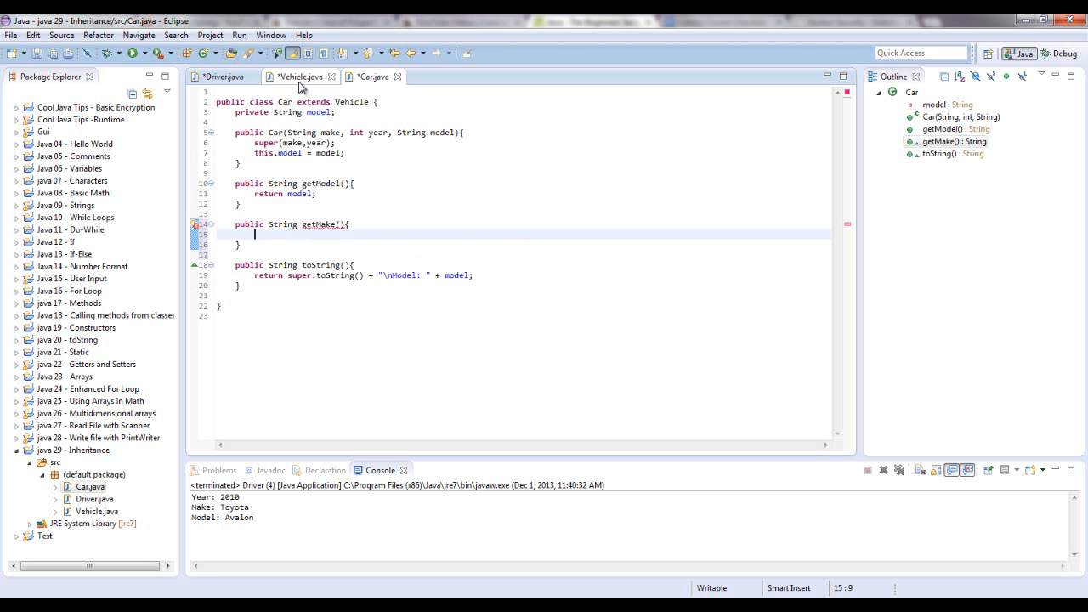
Complete getMake with return make; and inspect the not-visible error on make.
{"action": "left_click", "coordinate": [300, 77]}
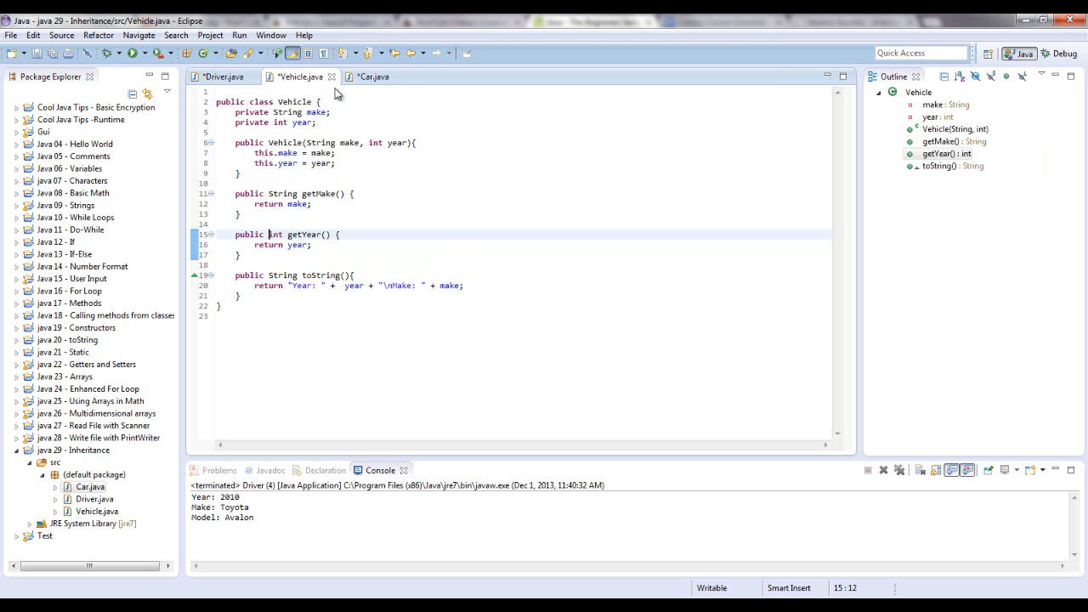
{"action": "left_click", "coordinate": [372, 76]}
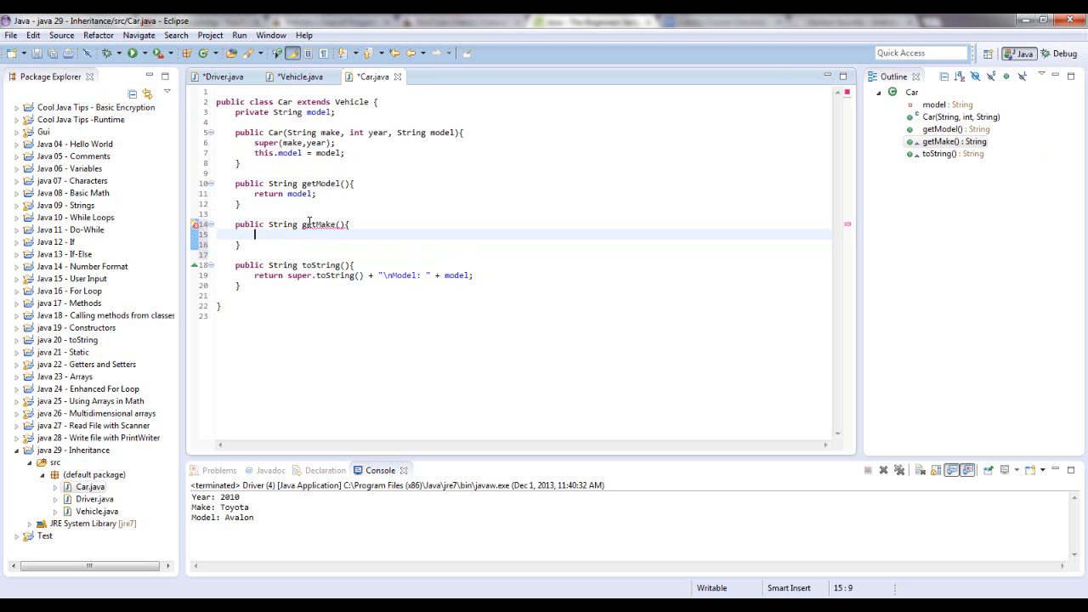
{"action": "type", "text": "r"}
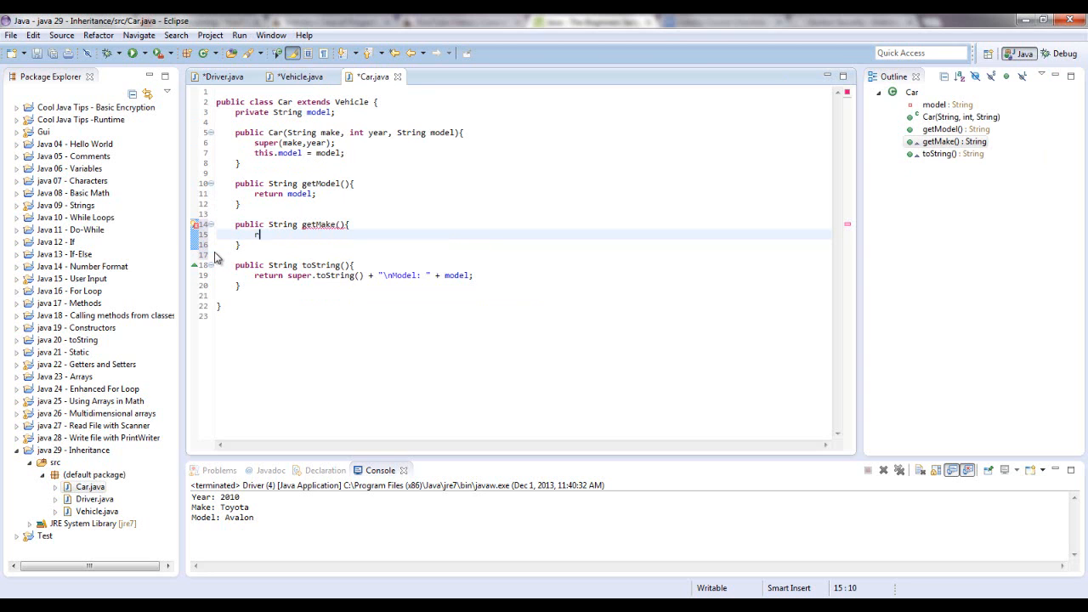
{"action": "type", "text": "eturn make;"}
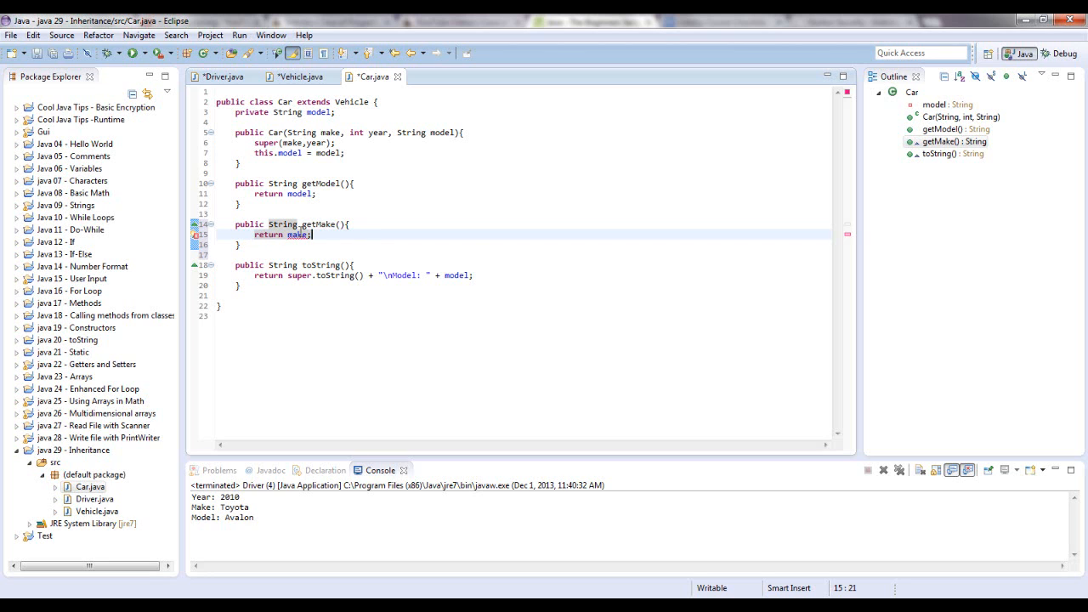
{"action": "left_click", "coordinate": [298, 234]}
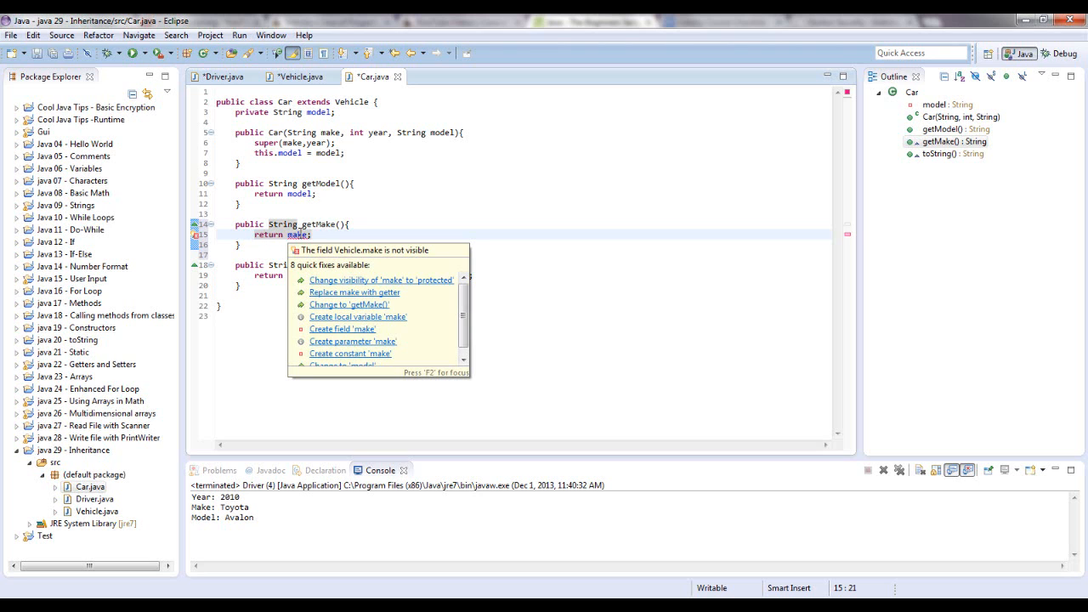
{"action": "mouse_move", "coordinate": [350, 280]}
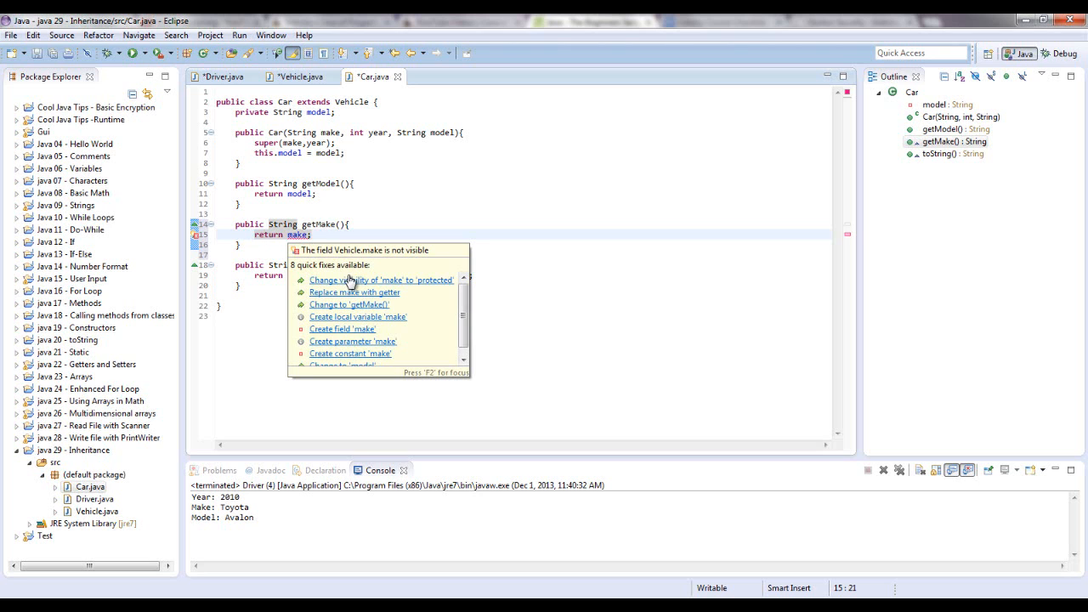
{"action": "mouse_move", "coordinate": [418, 288]}
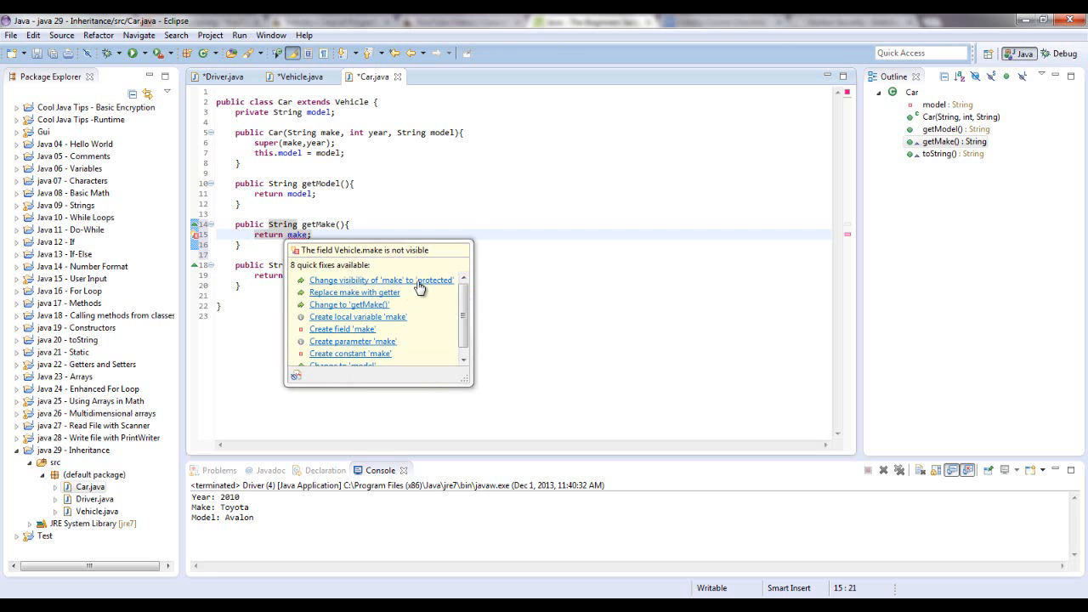
Change Vehicle's make and year fields to protected, then return to Car.java.
{"action": "left_click", "coordinate": [296, 76]}
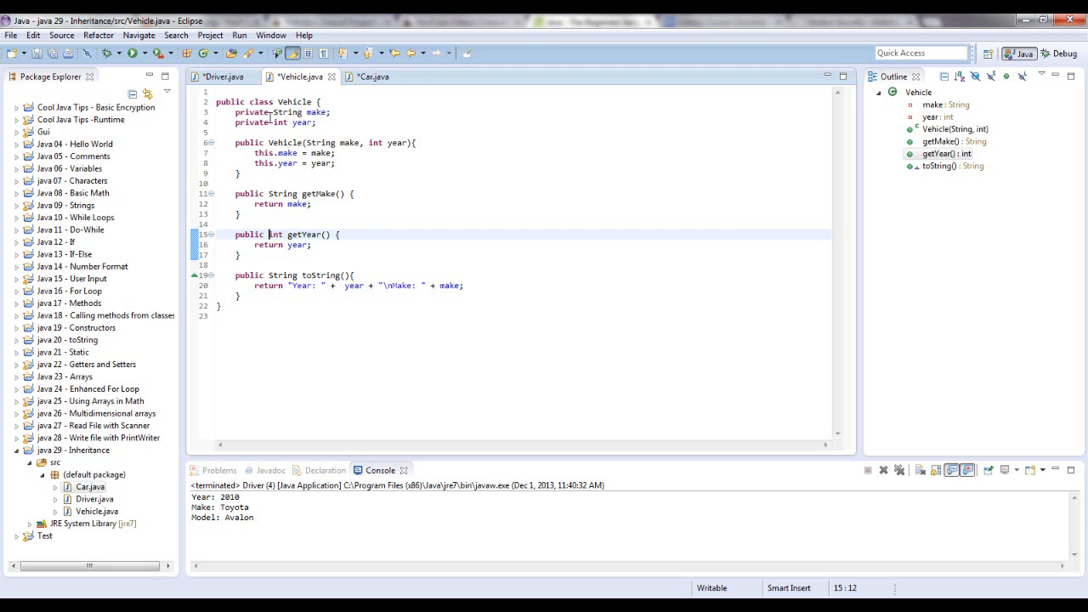
{"action": "mouse_move", "coordinate": [372, 76]}
{"action": "type", "text": "otected"}
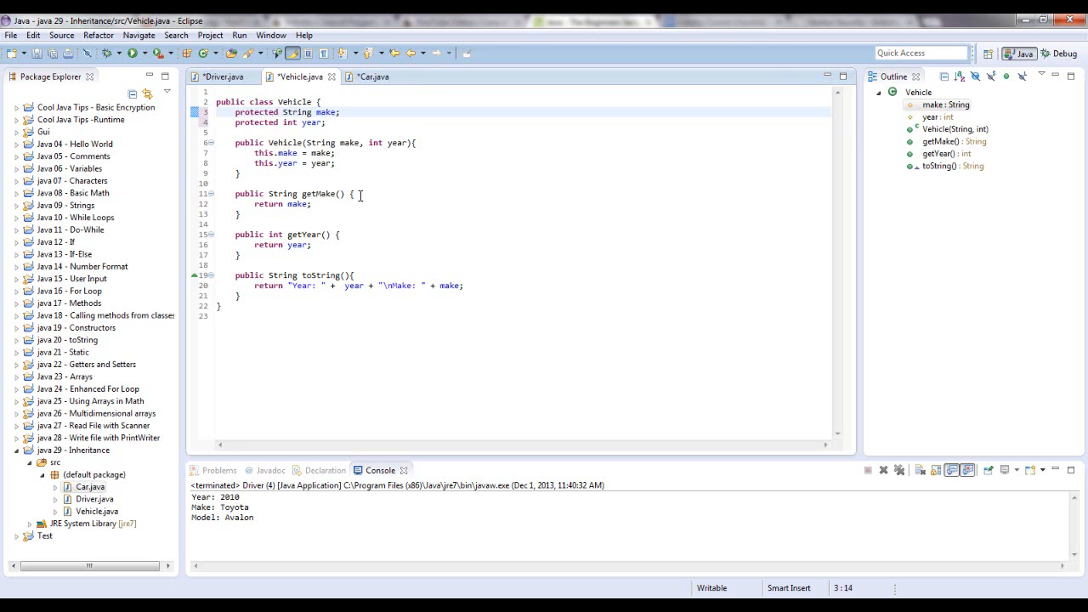
{"action": "left_click", "coordinate": [373, 76]}
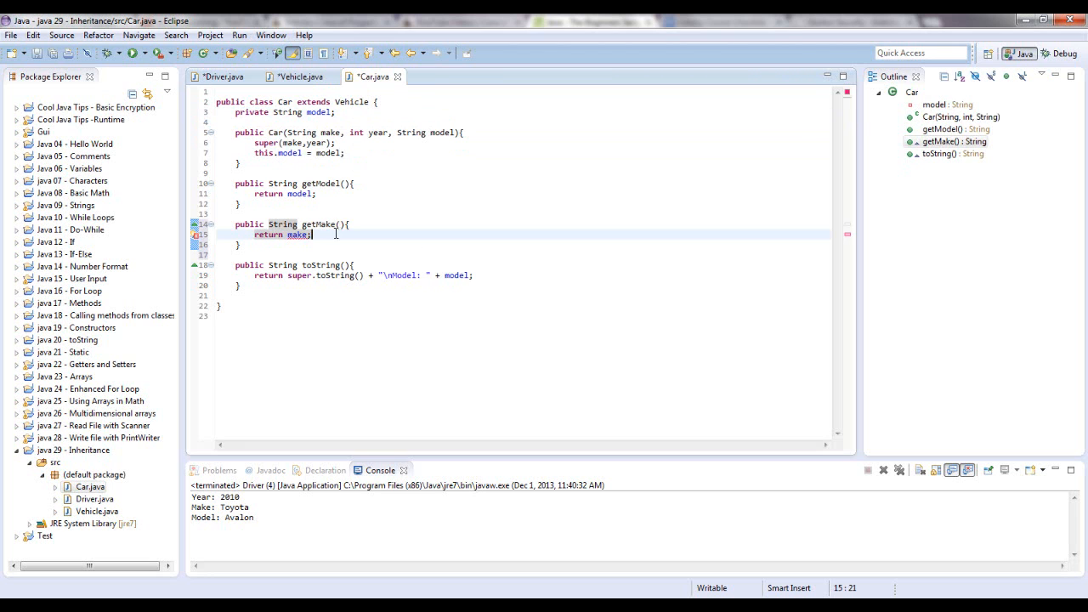
{"action": "mouse_move", "coordinate": [323, 234]}
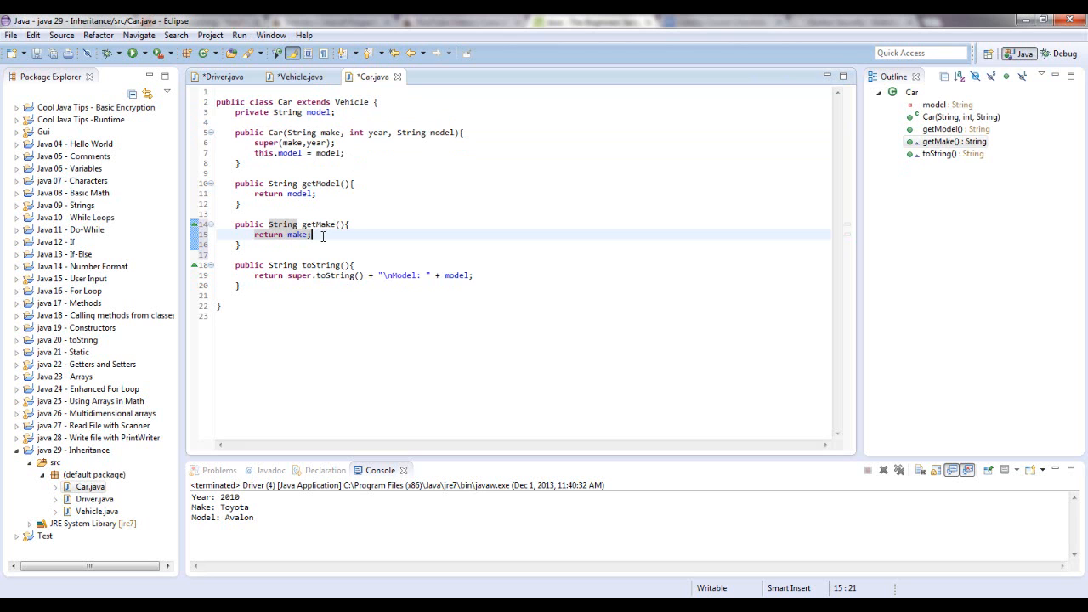
{"action": "left_click", "coordinate": [298, 77]}
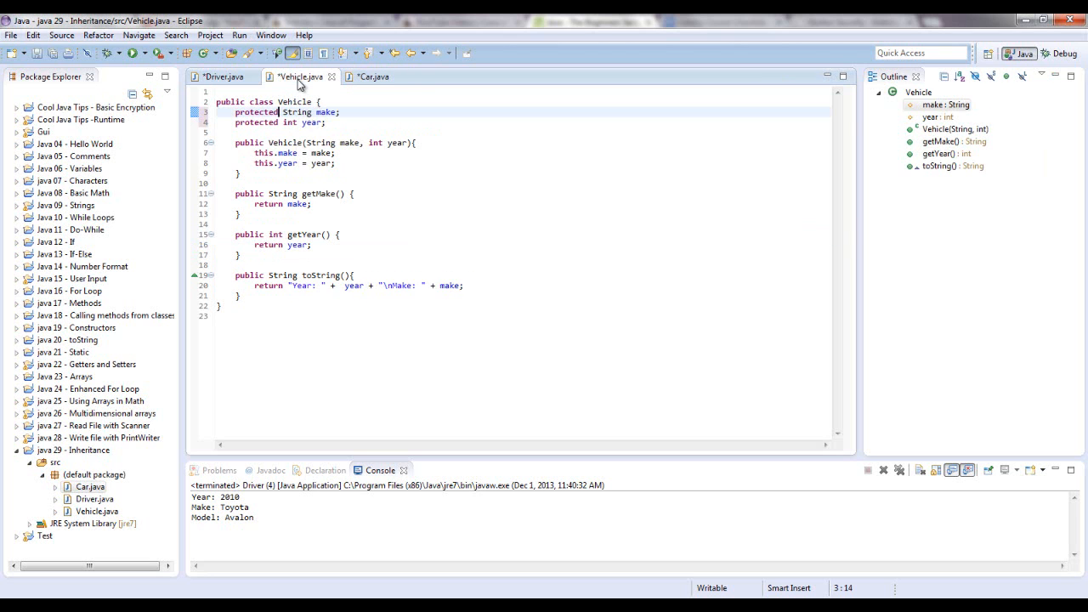
{"action": "left_click", "coordinate": [222, 76]}
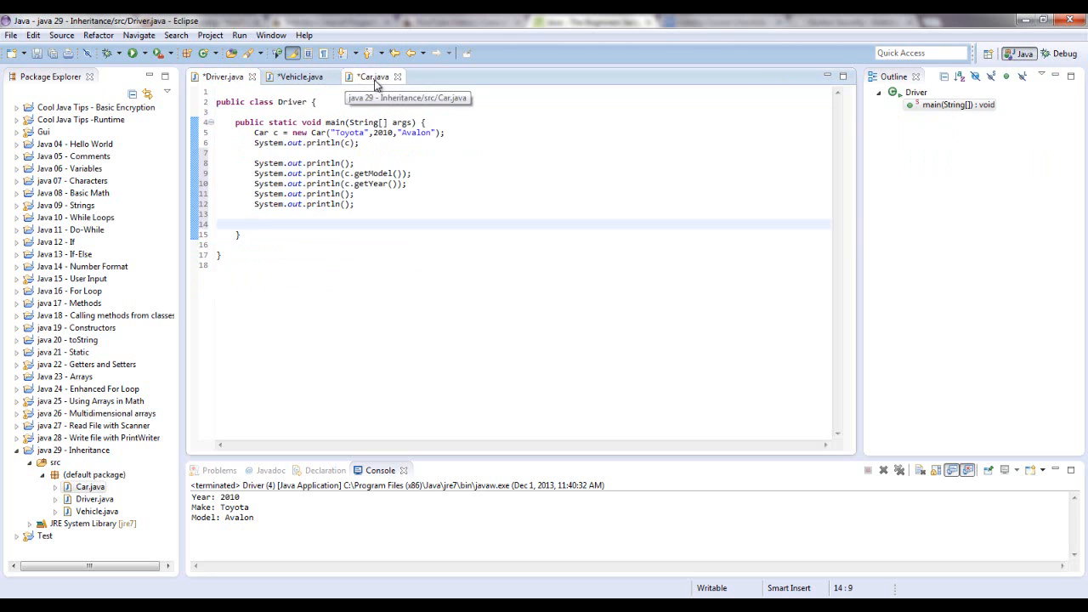
{"action": "left_click", "coordinate": [372, 77]}
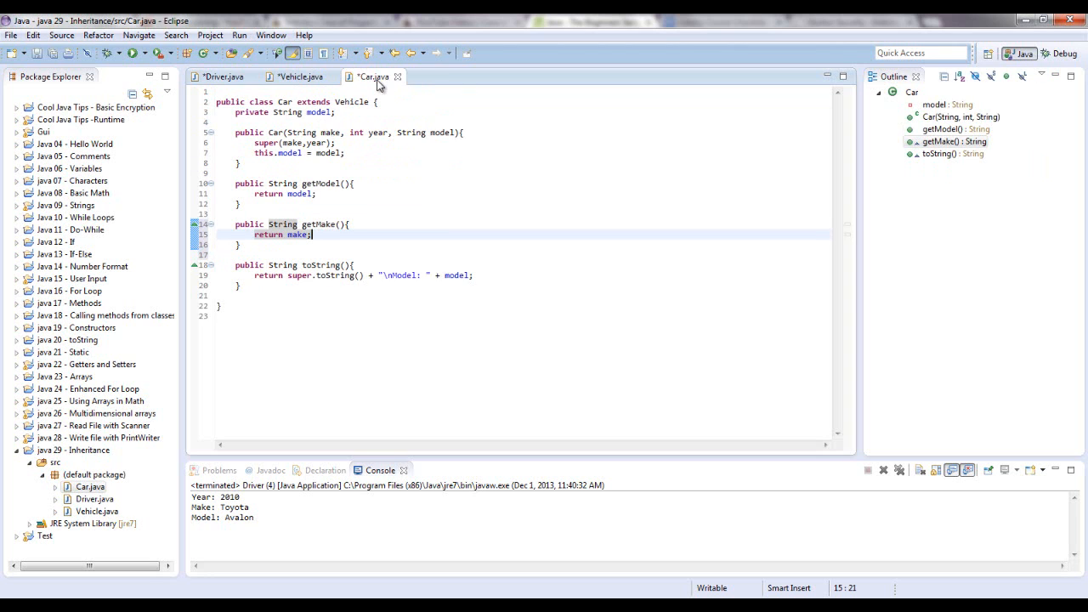
{"action": "mouse_move", "coordinate": [320, 98]}
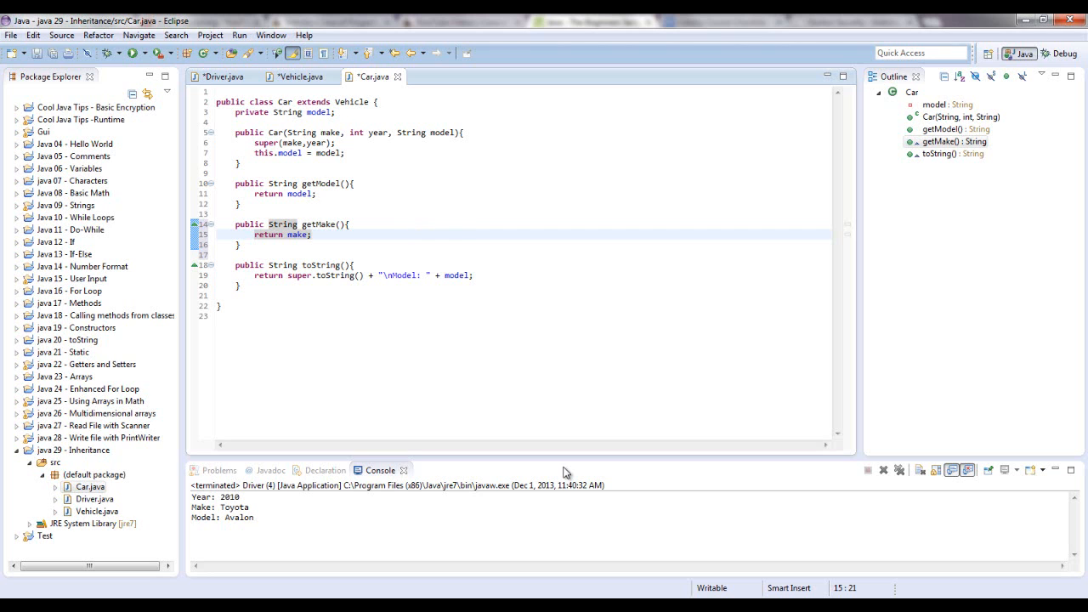
{"action": "mouse_move", "coordinate": [513, 446]}
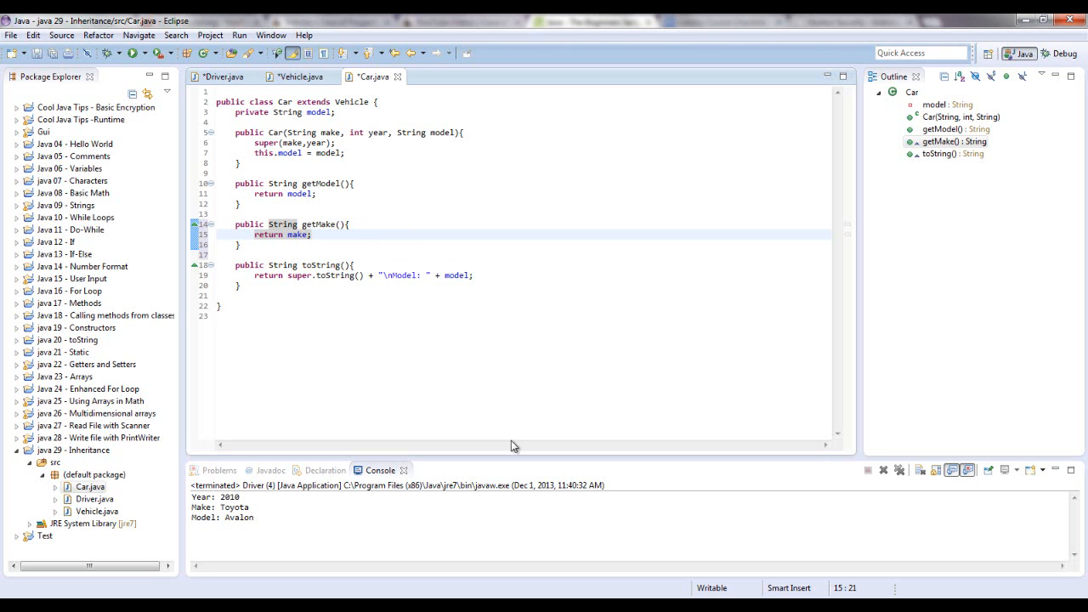
{"action": "left_click", "coordinate": [313, 234]}
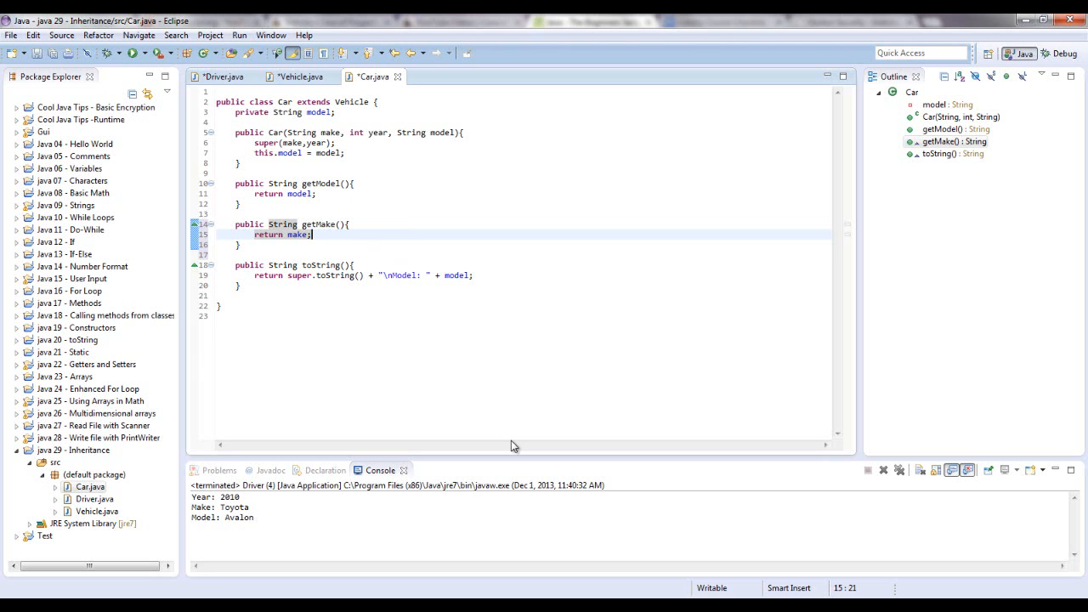